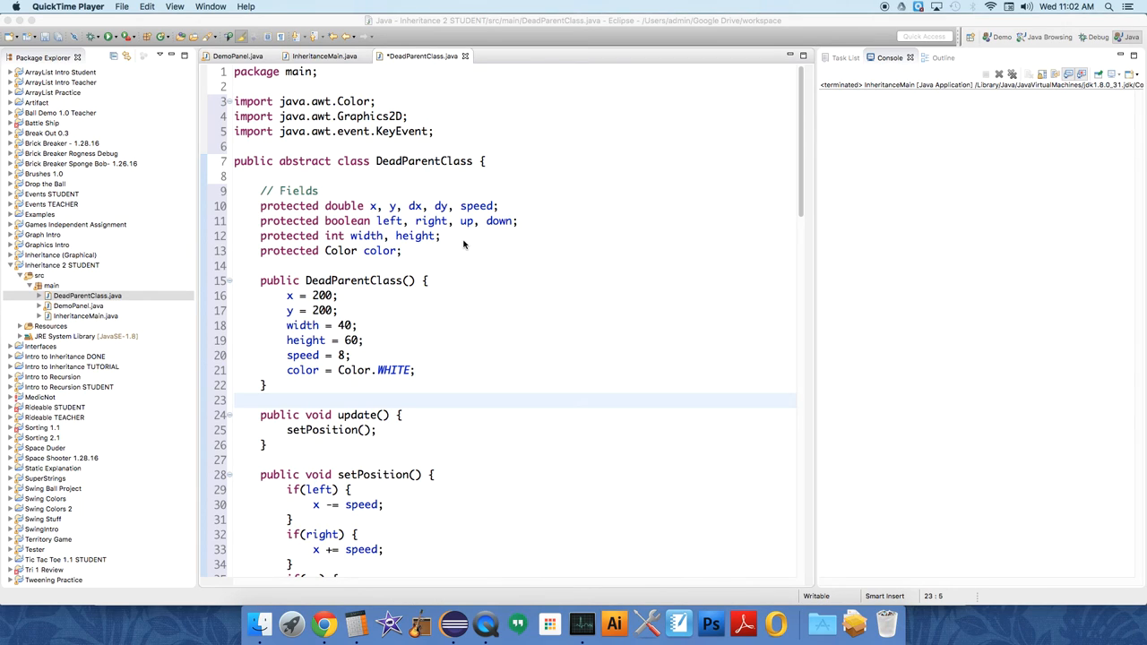
mouse_move(398, 215)
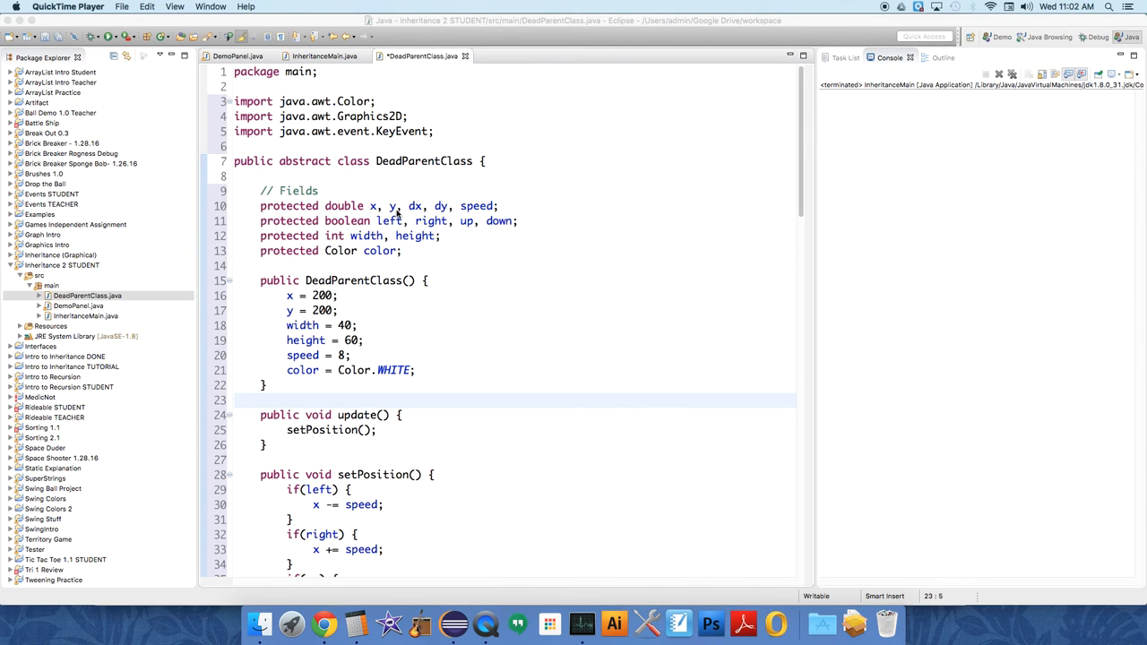
mouse_move(156, 304)
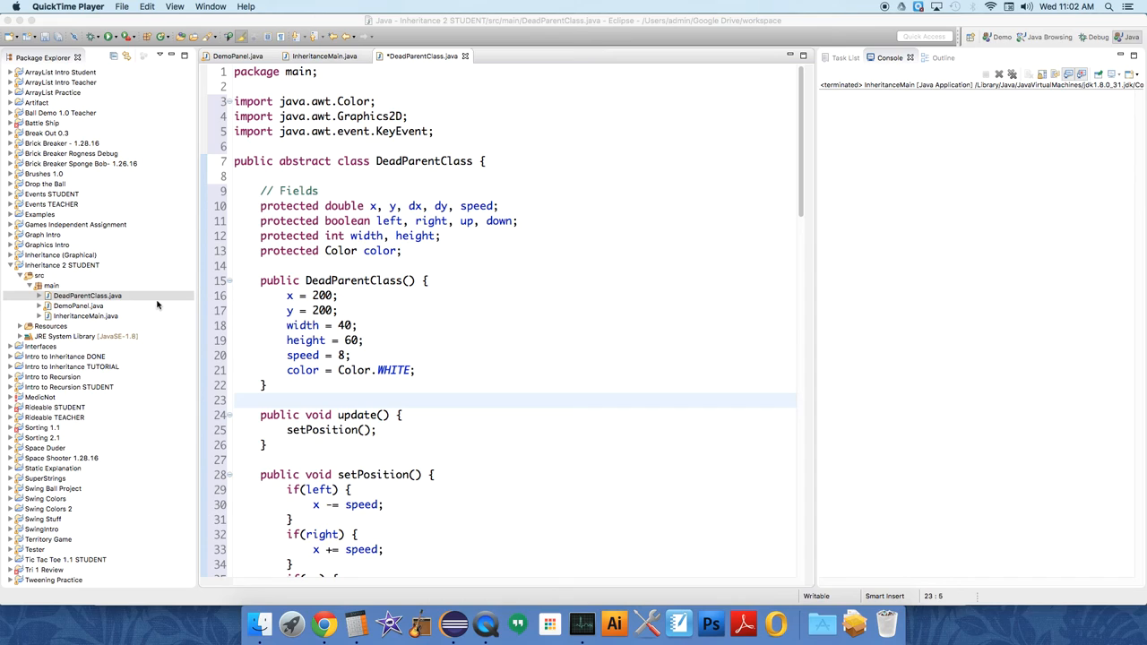
Step: Create a new class named Child1 in the main package using New > Class
click(51, 285)
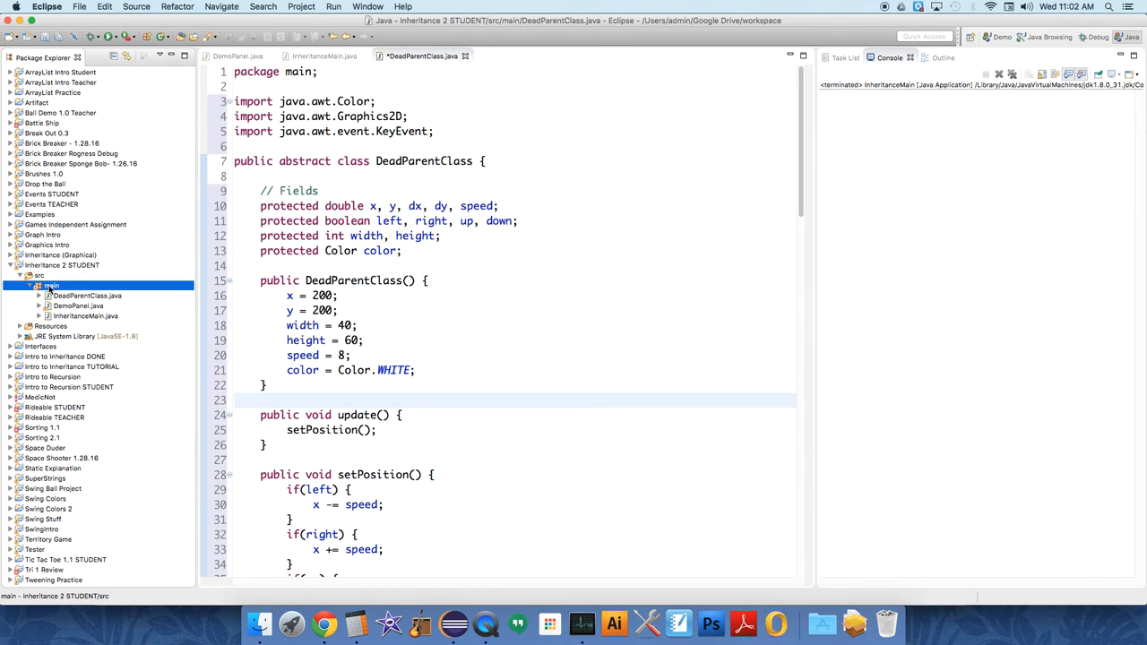
right_click(50, 285)
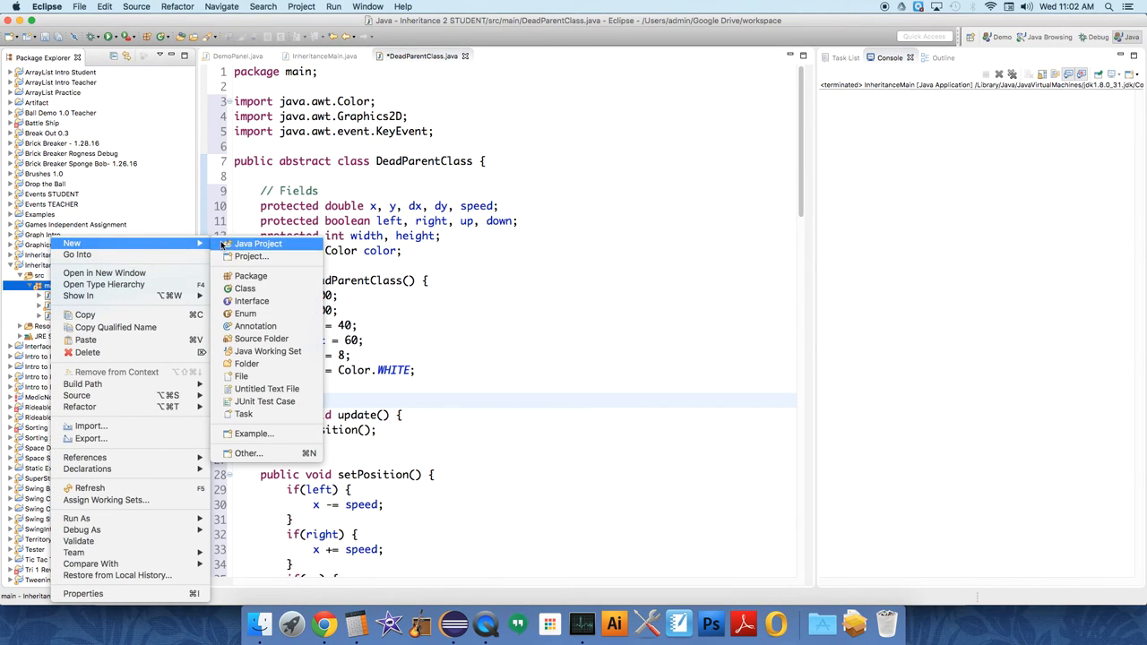
click(245, 288)
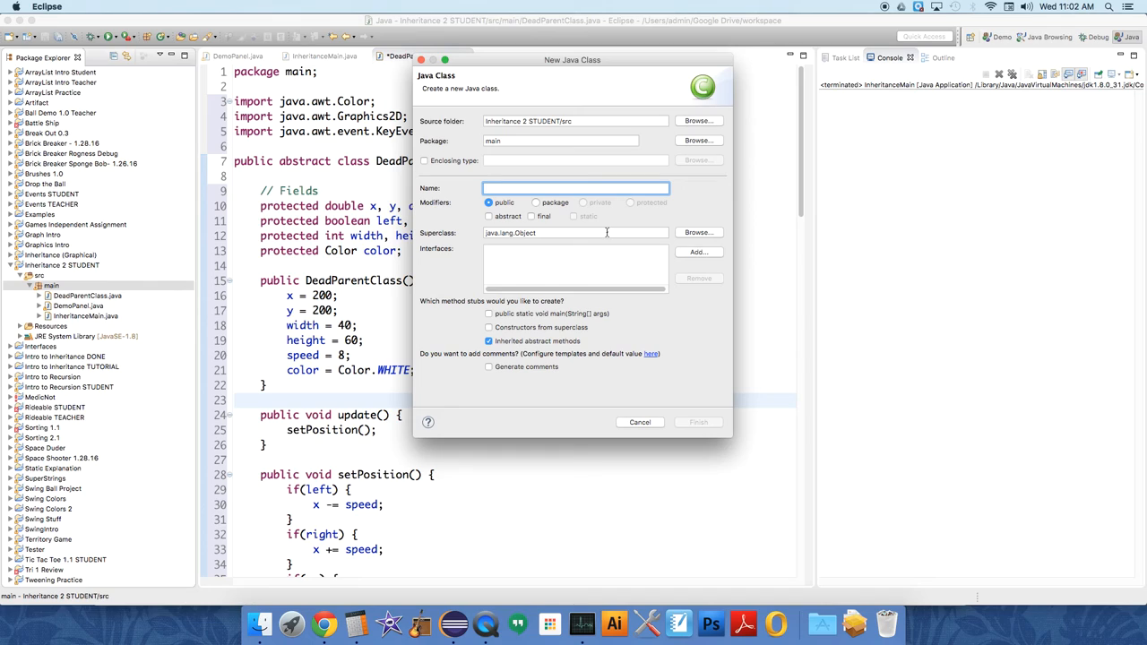
text(Child)
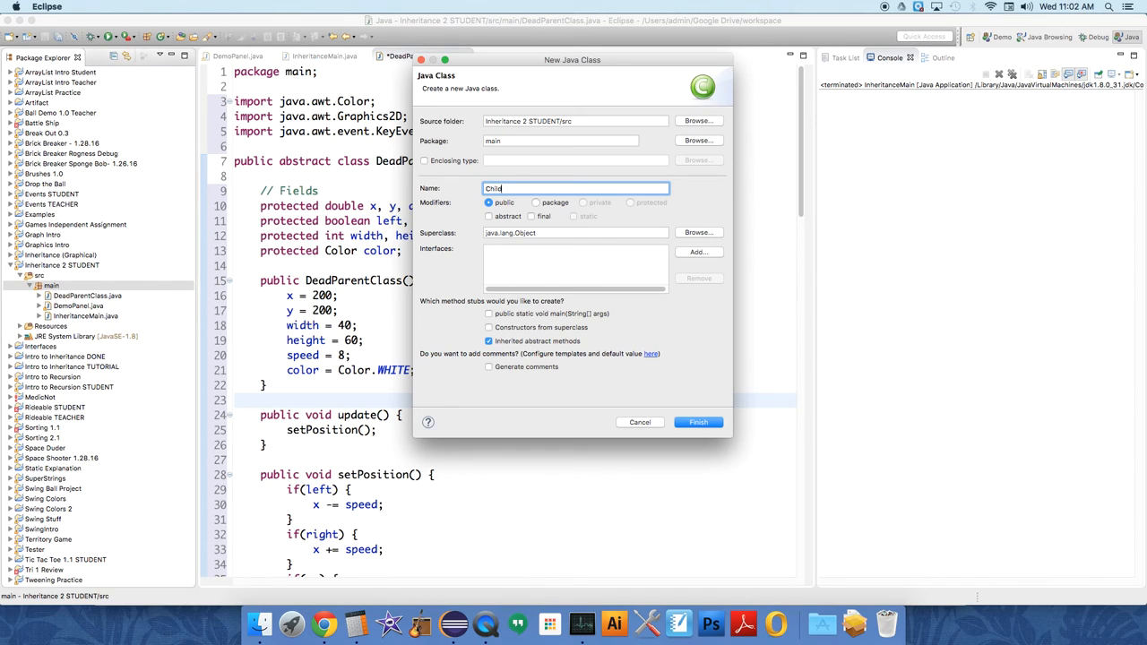
text(1)
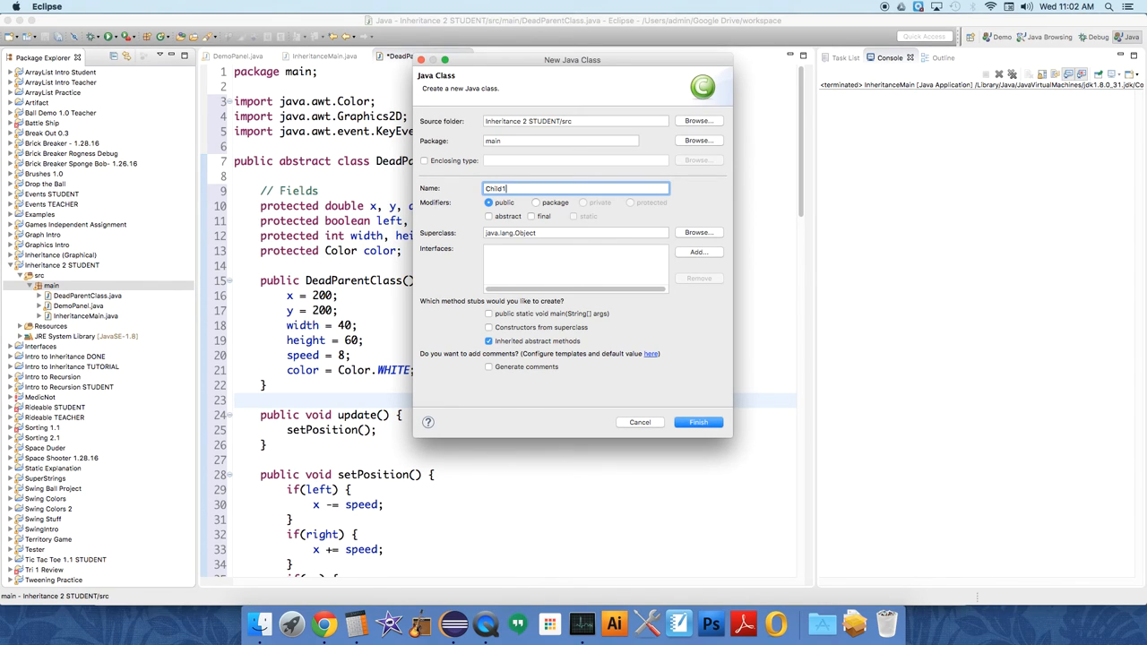
click(698, 422)
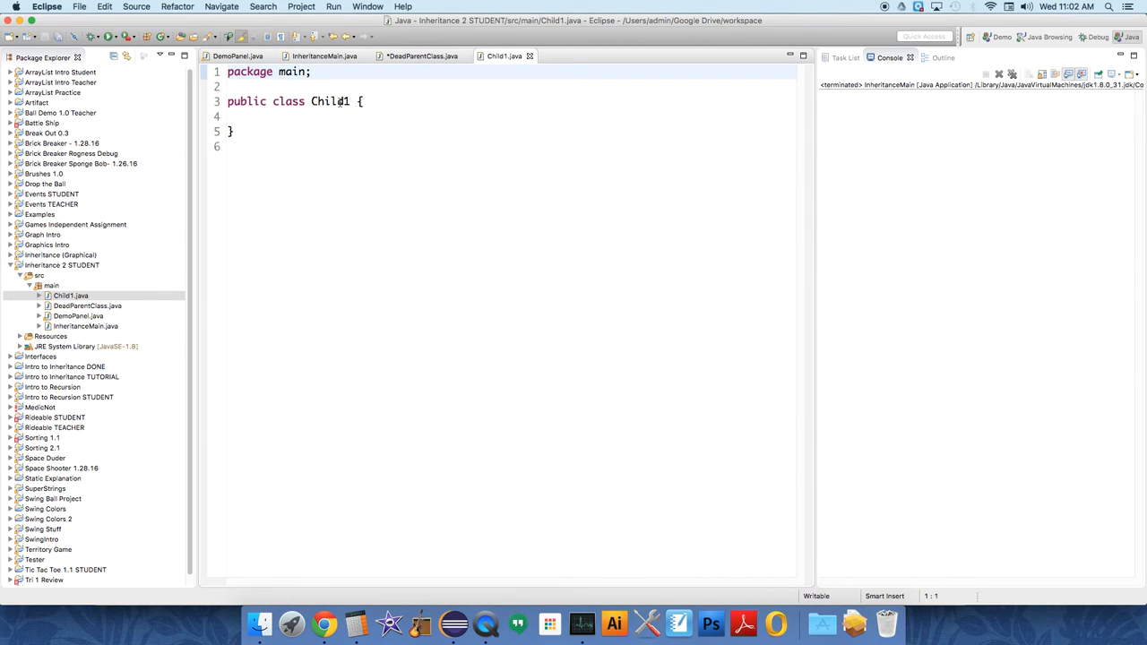
Step: Declare Child1 as extending DeadParentClass, completing the name with content assist
text(exte)
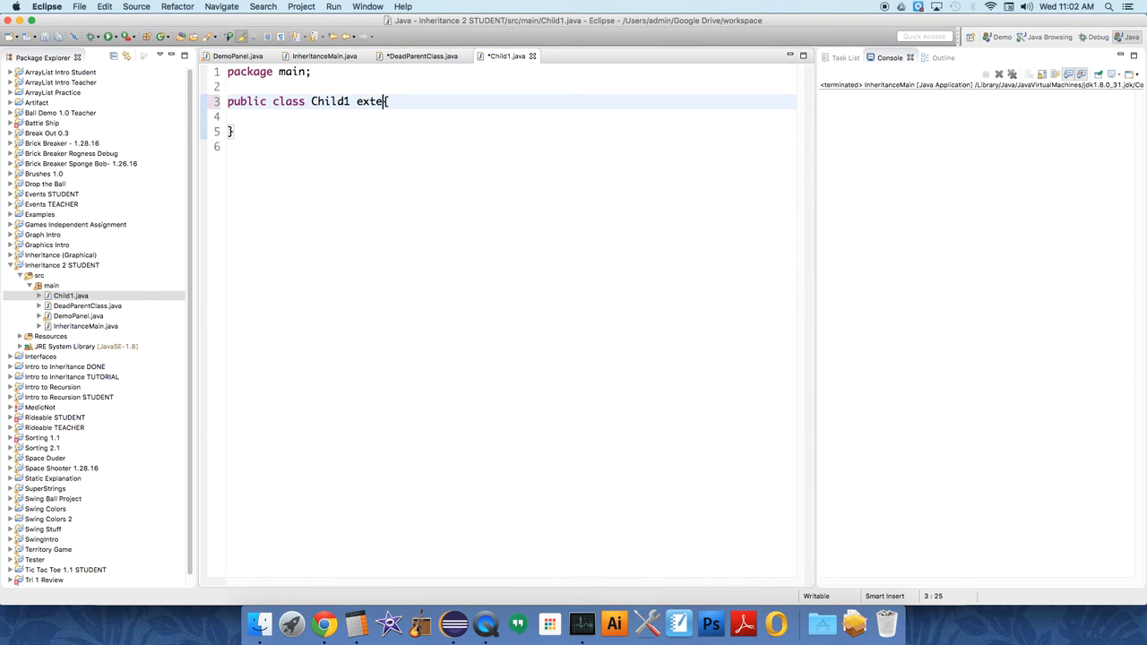
text(nds {)
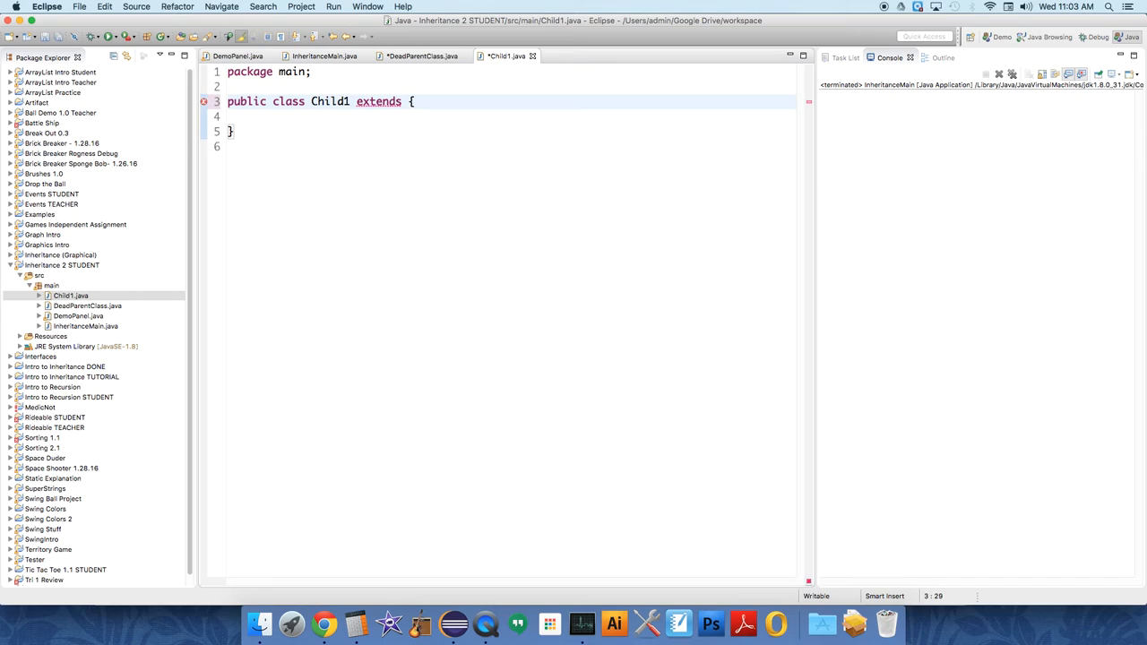
click(408, 102)
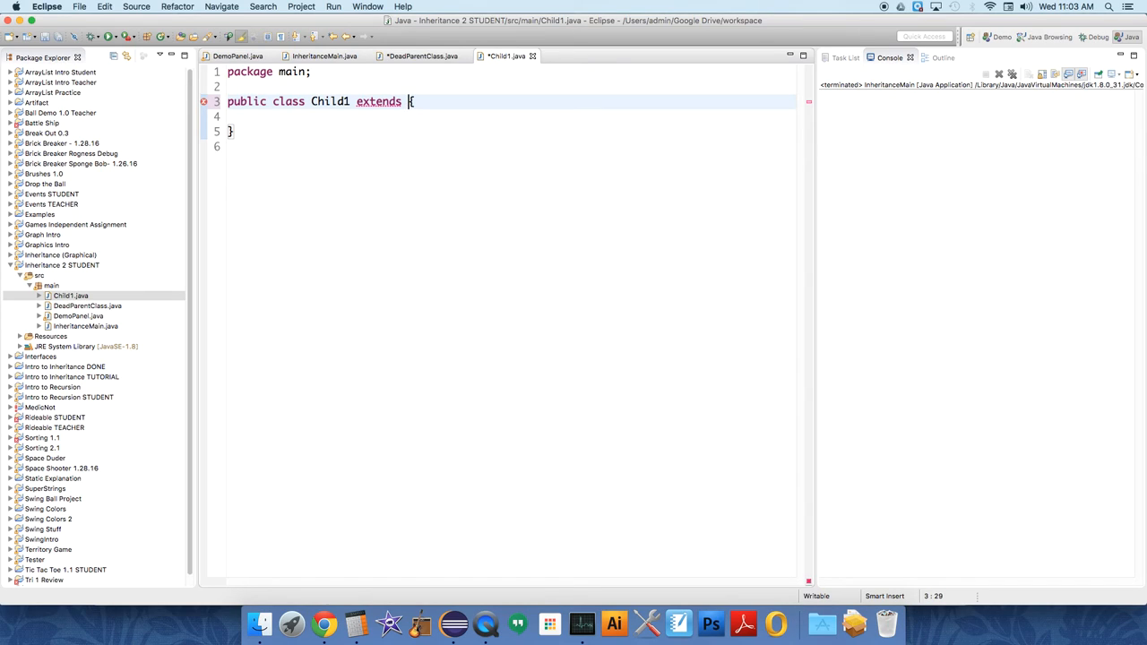
text(DeadParentClass)
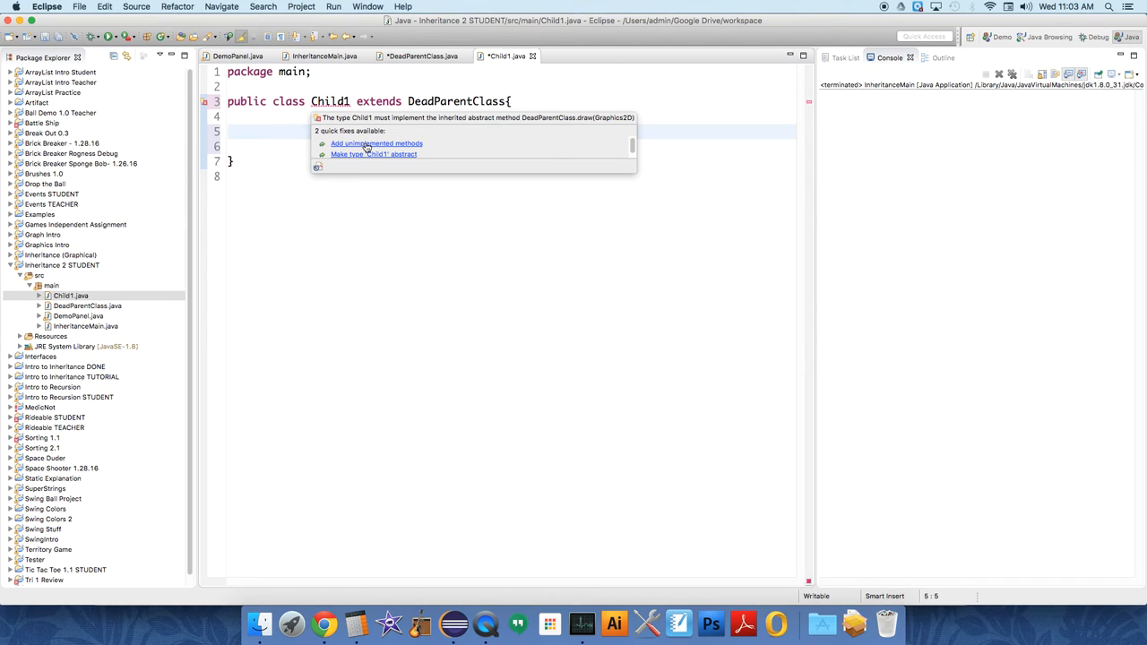
Step: Add a draw stub and a Child1(Color theColor) constructor assigning color, importing java.awt.Color
click(377, 143)
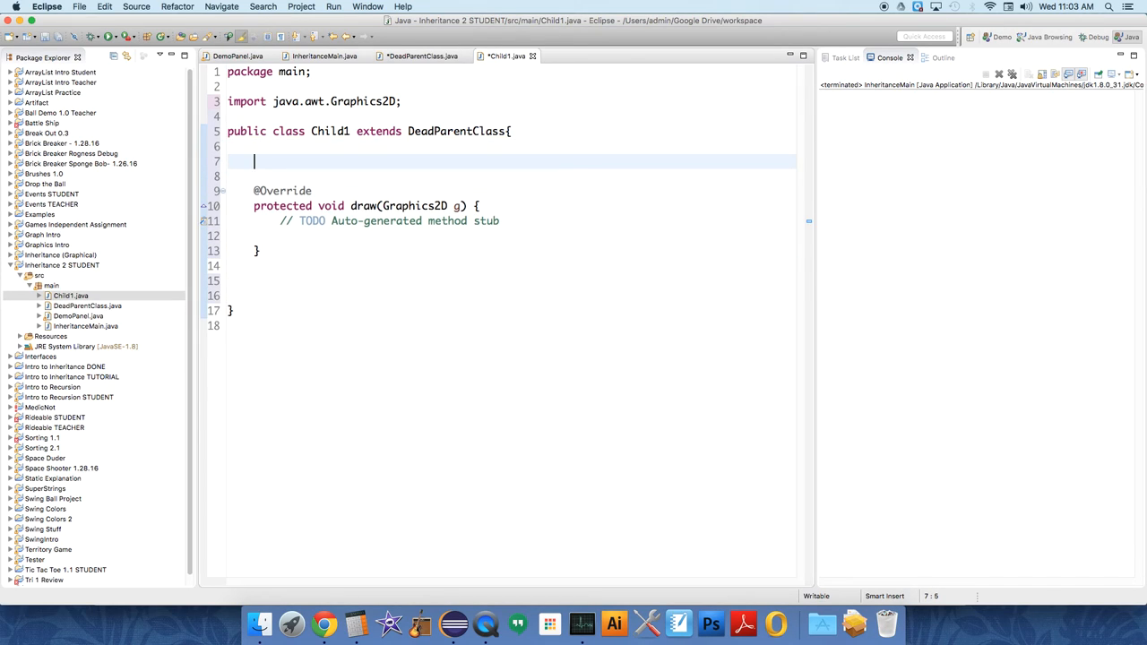
text(pu)
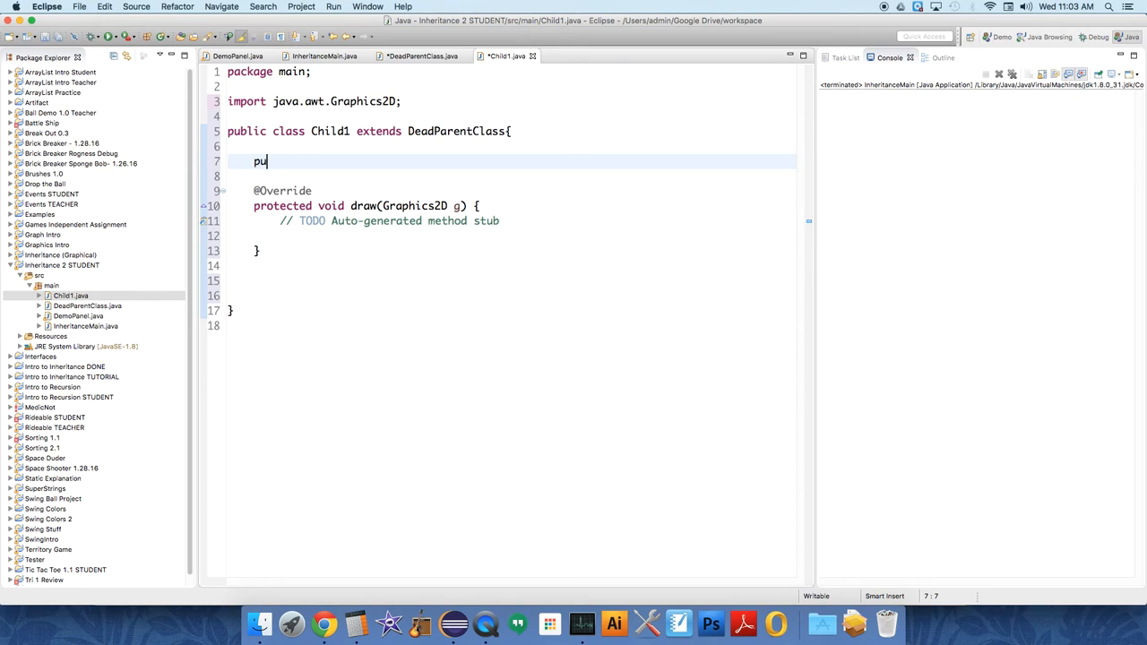
text(blic Child1)
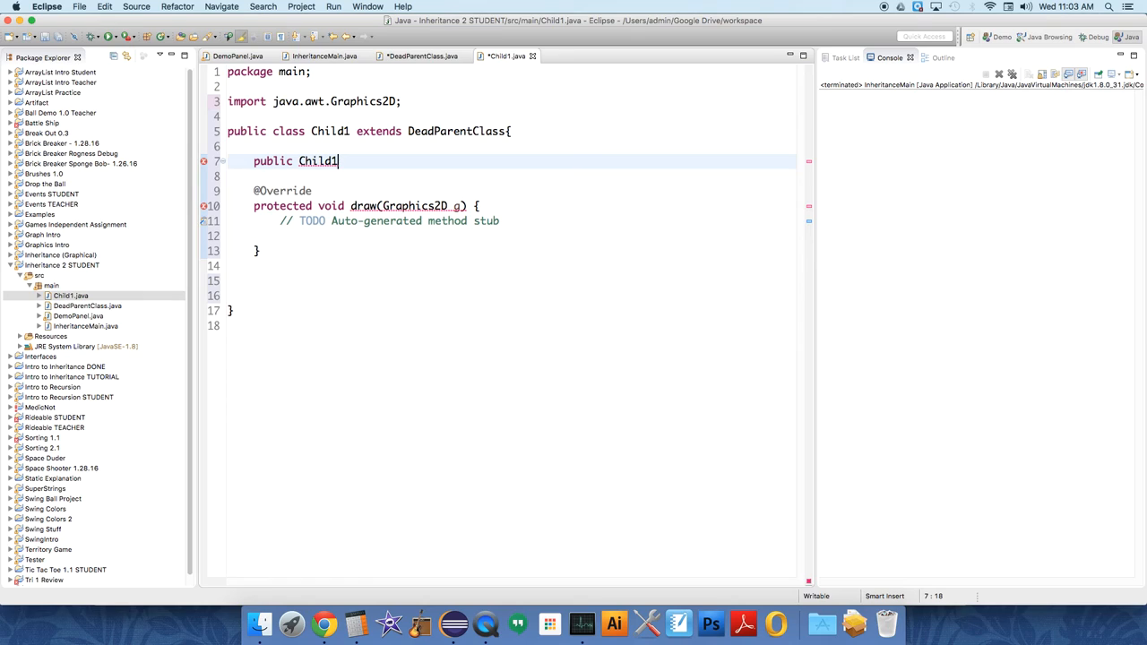
text((Color))
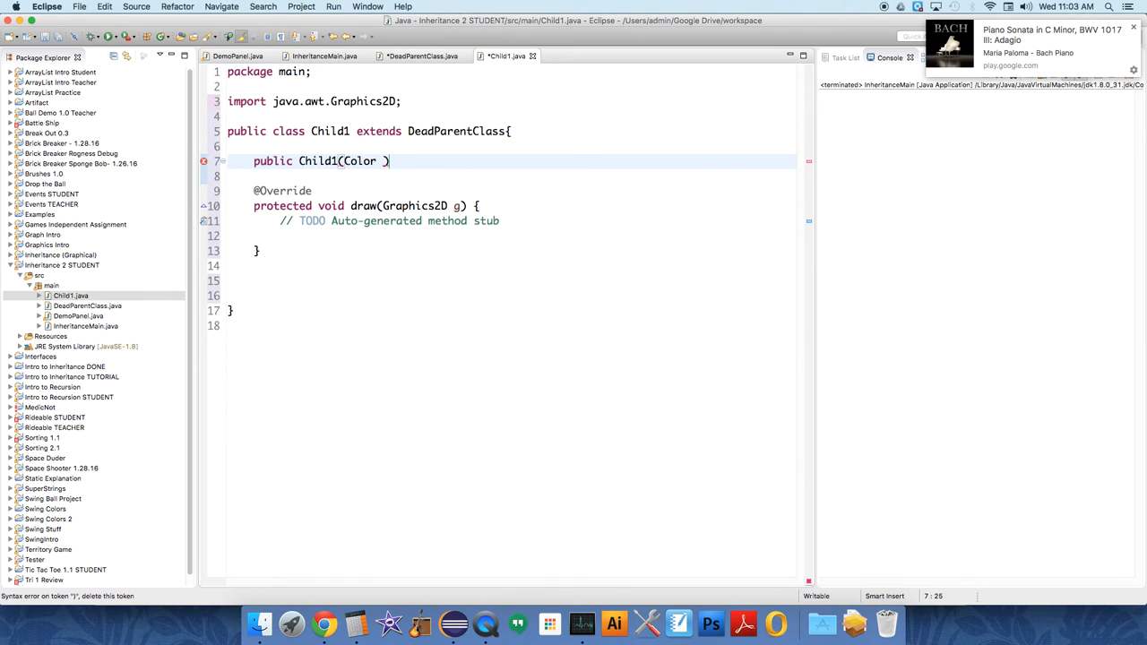
text(theColor)
text(color = th)
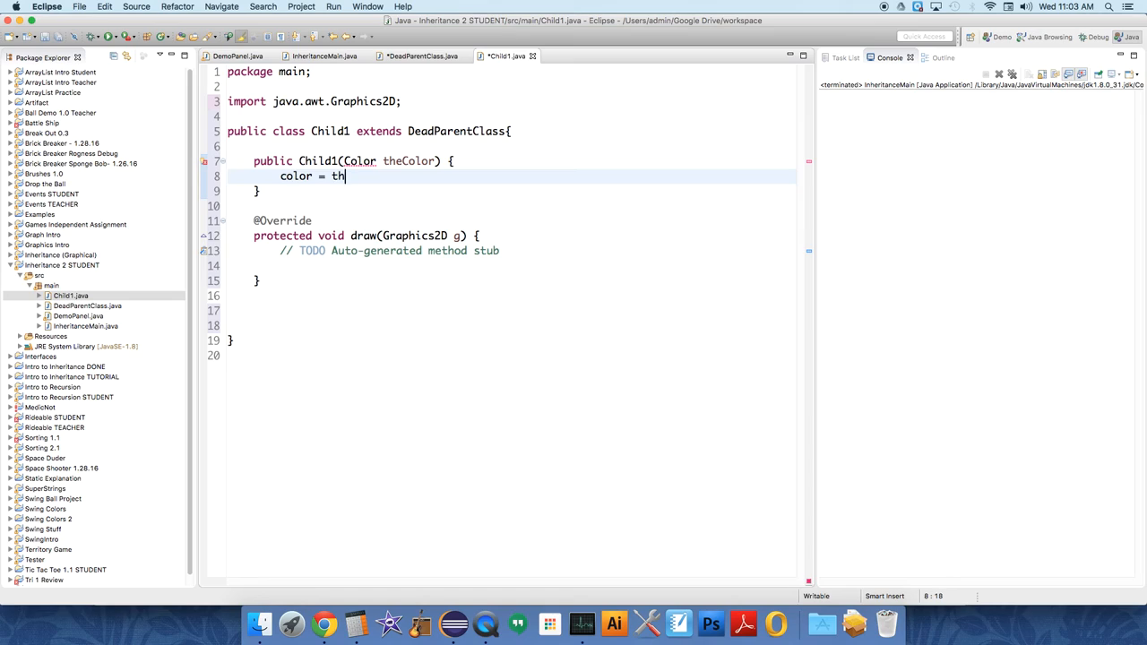
text(eColor;)
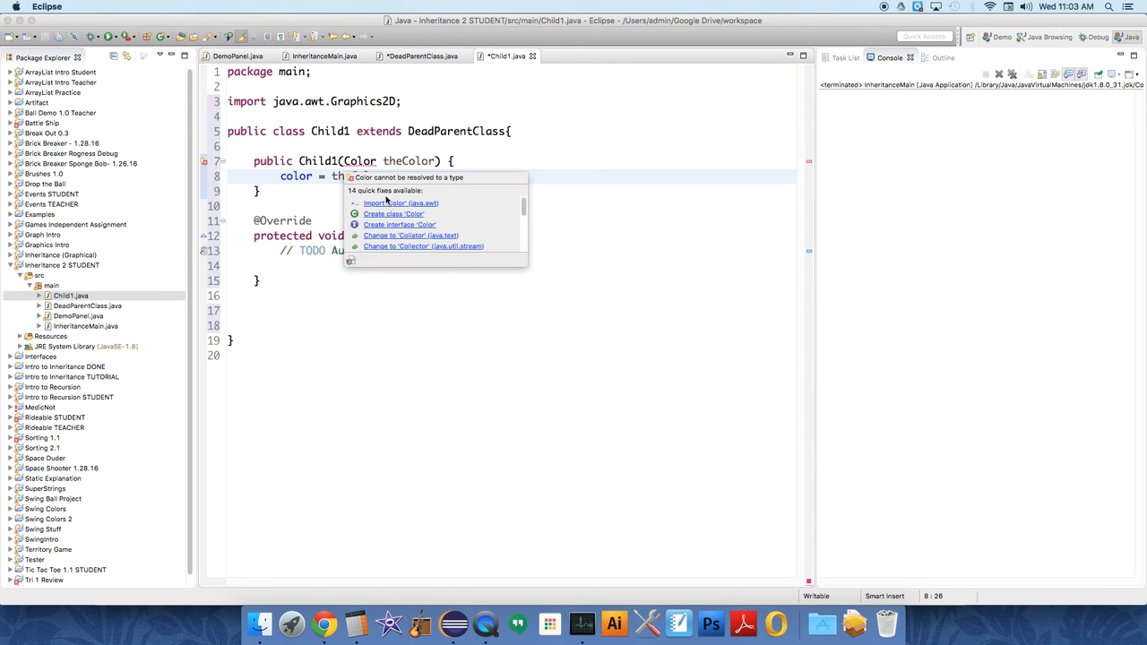
click(401, 202)
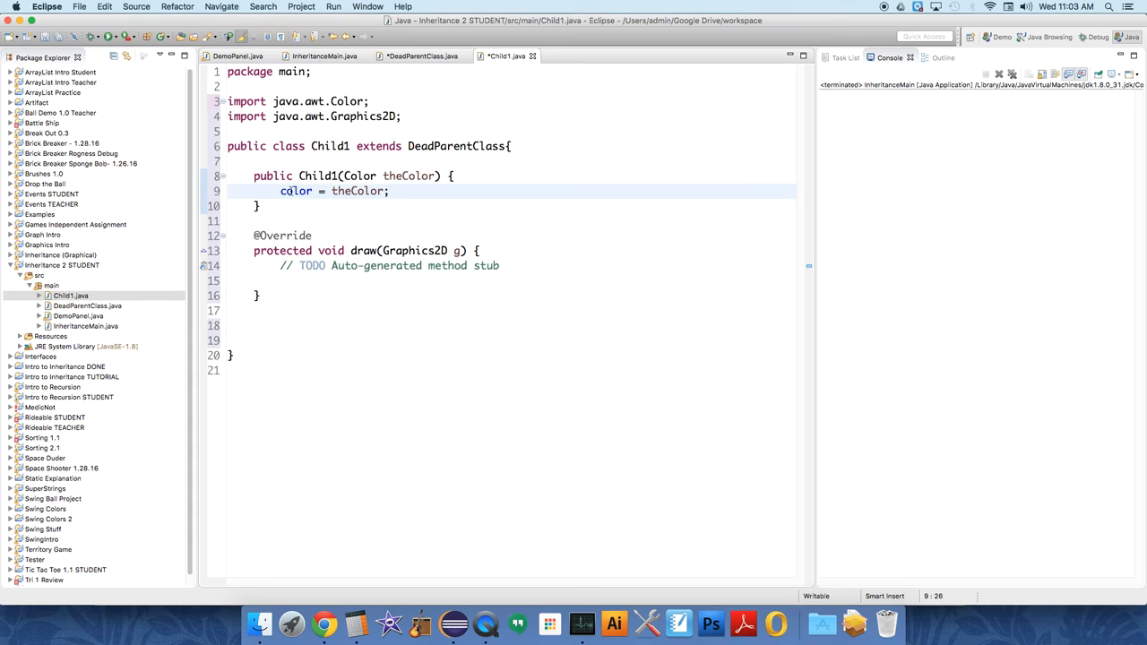
double_click(296, 191)
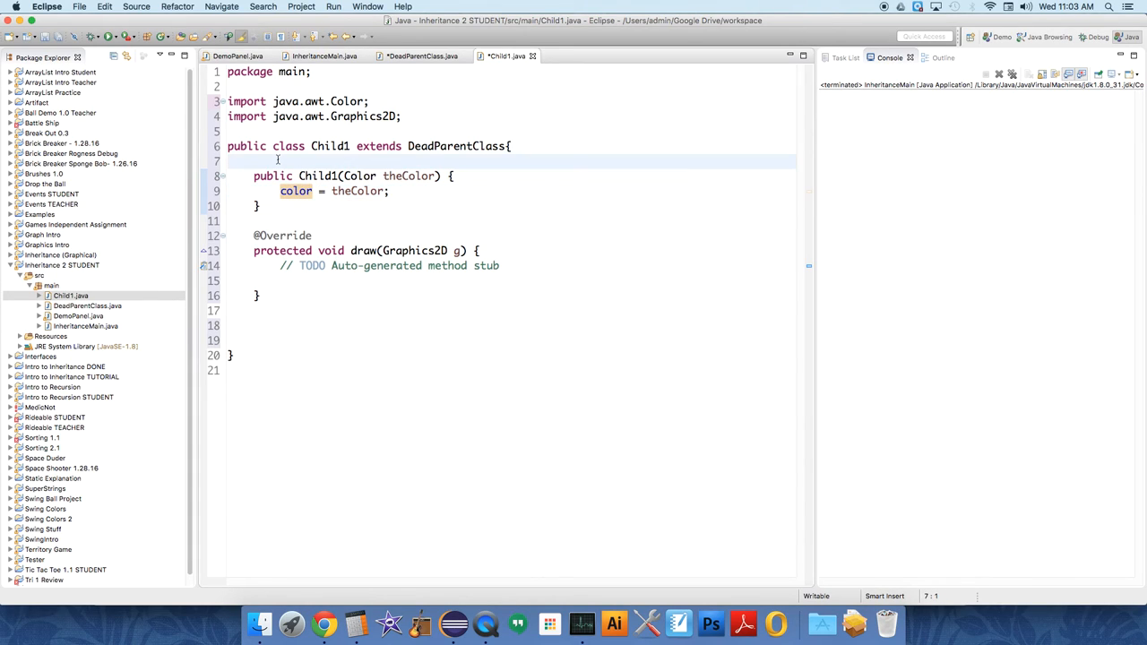
text(// Fields)
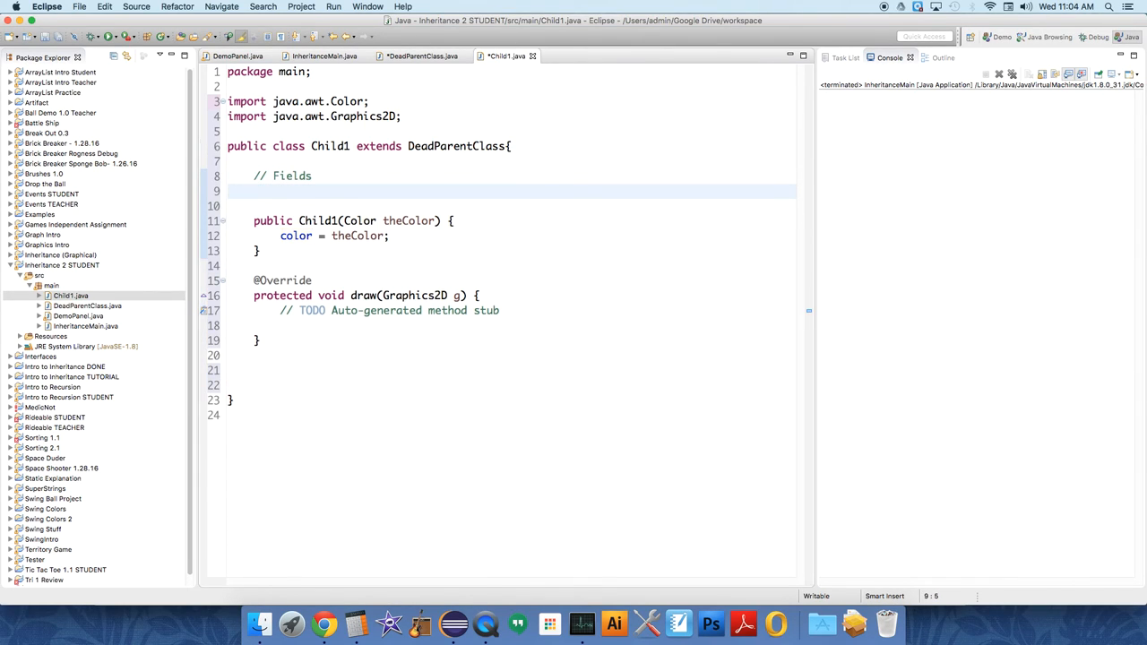
text(private Color)
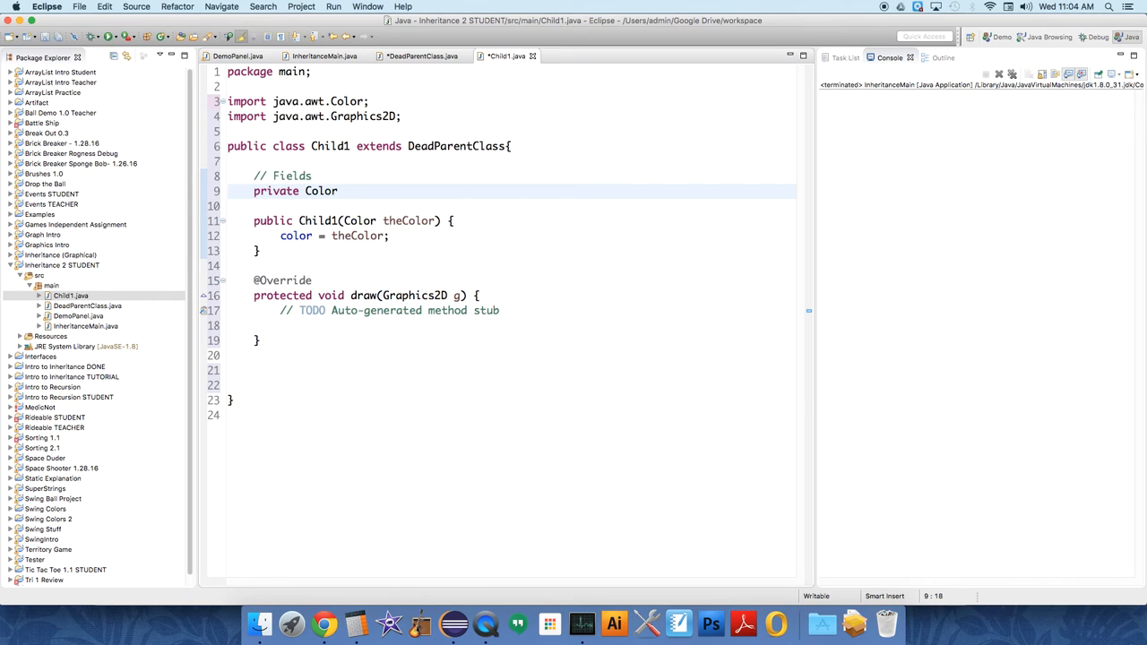
text(color)
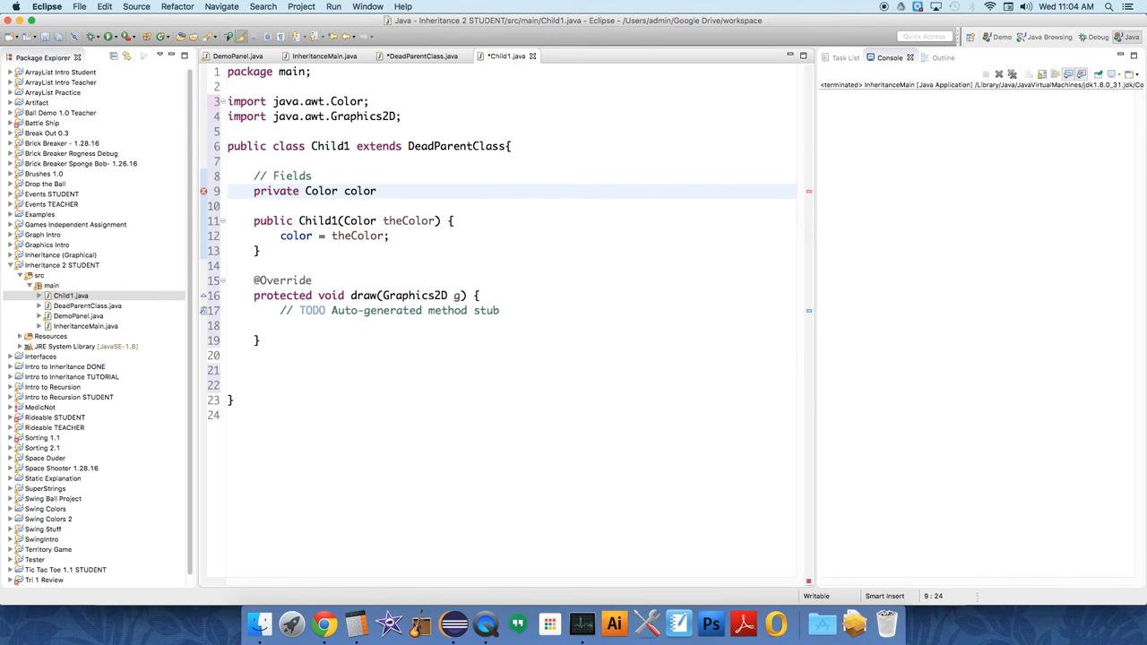
double_click(359, 191)
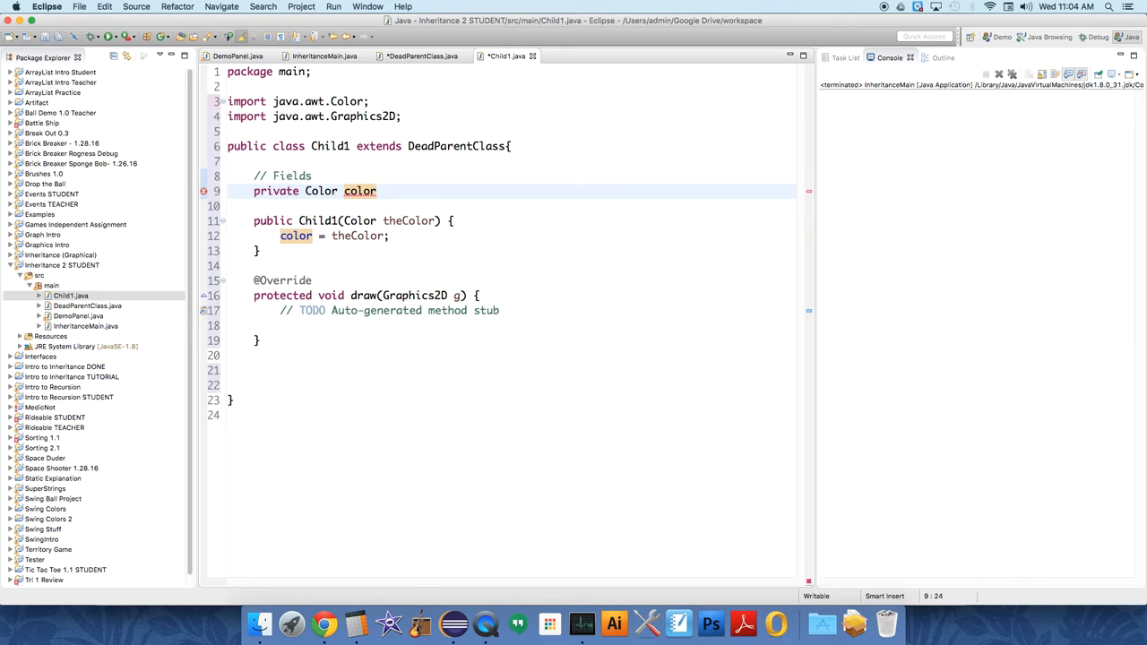
text(;)
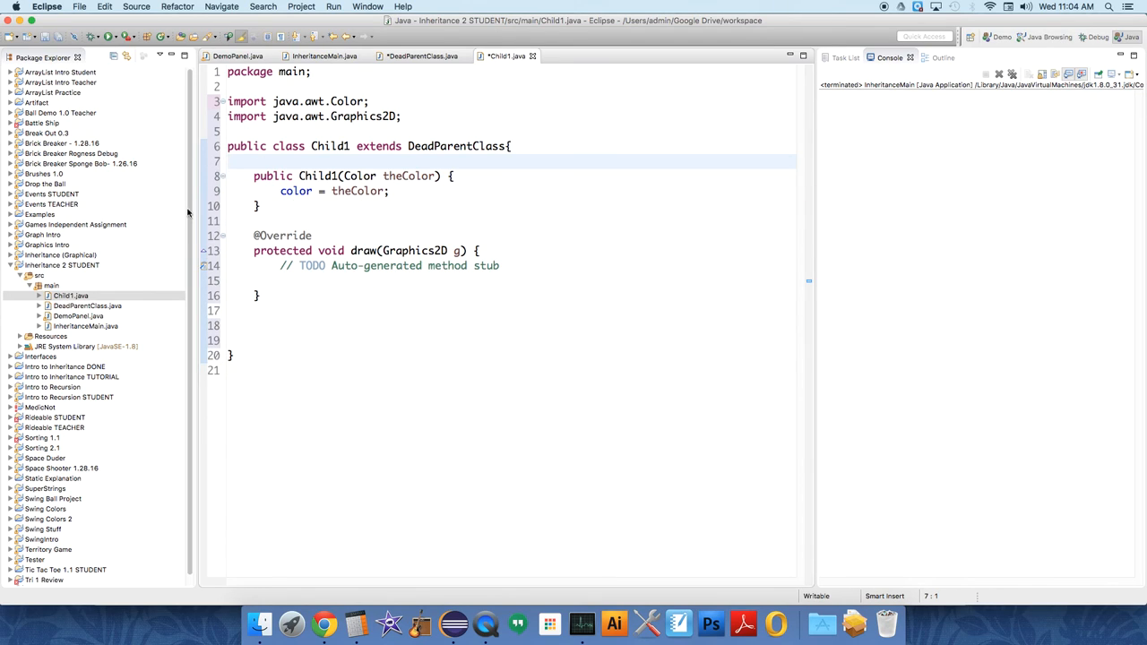
Step: Try the DeadParentClass color field as private, check Child1's use, then restore it to protected
click(421, 56)
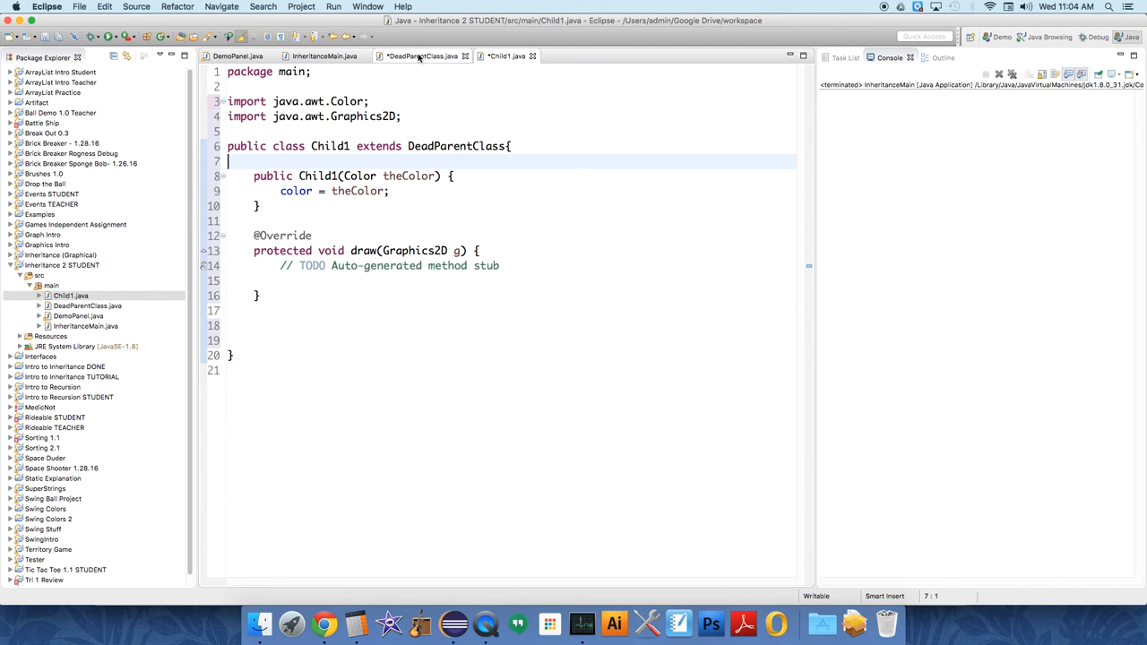
click(421, 56)
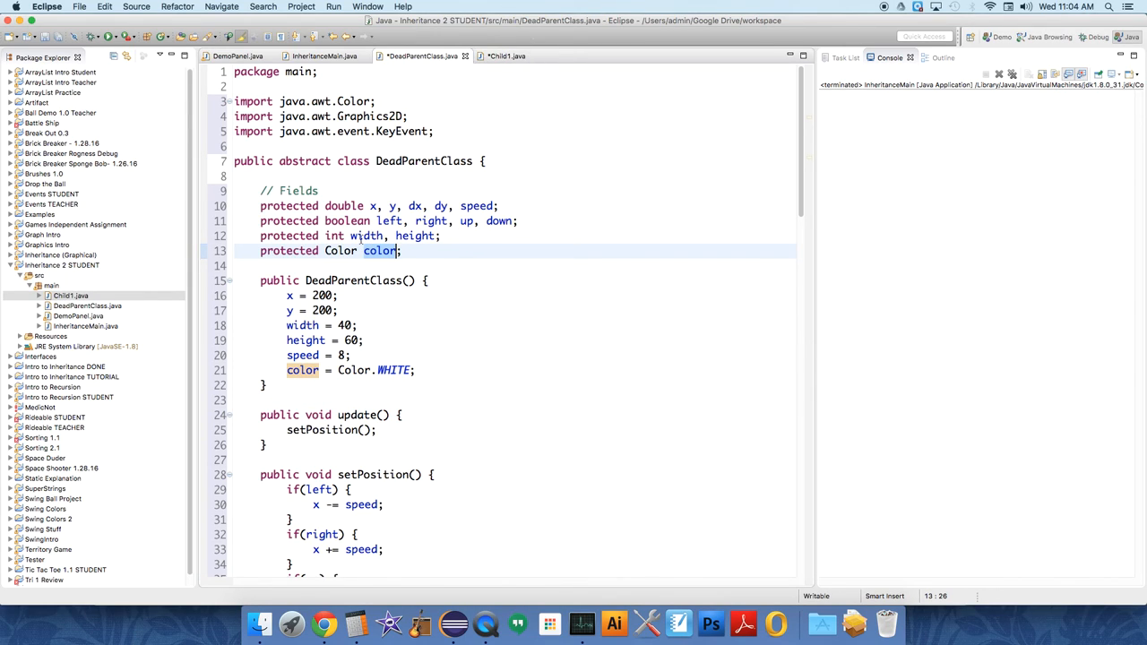
mouse_move(360, 240)
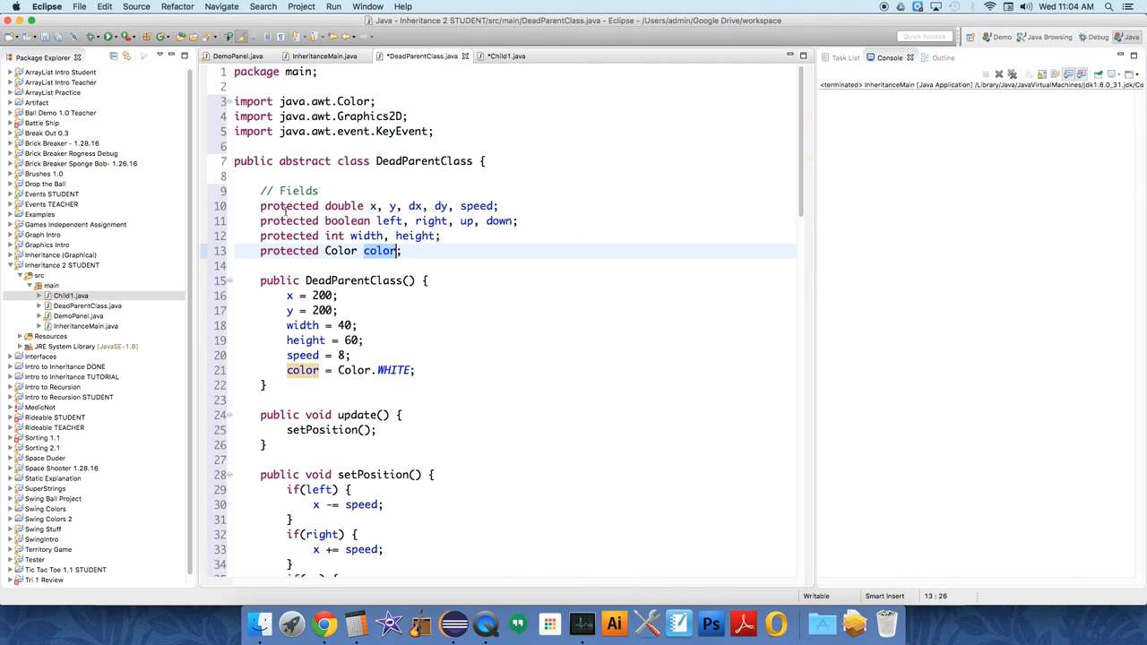
click(289, 251)
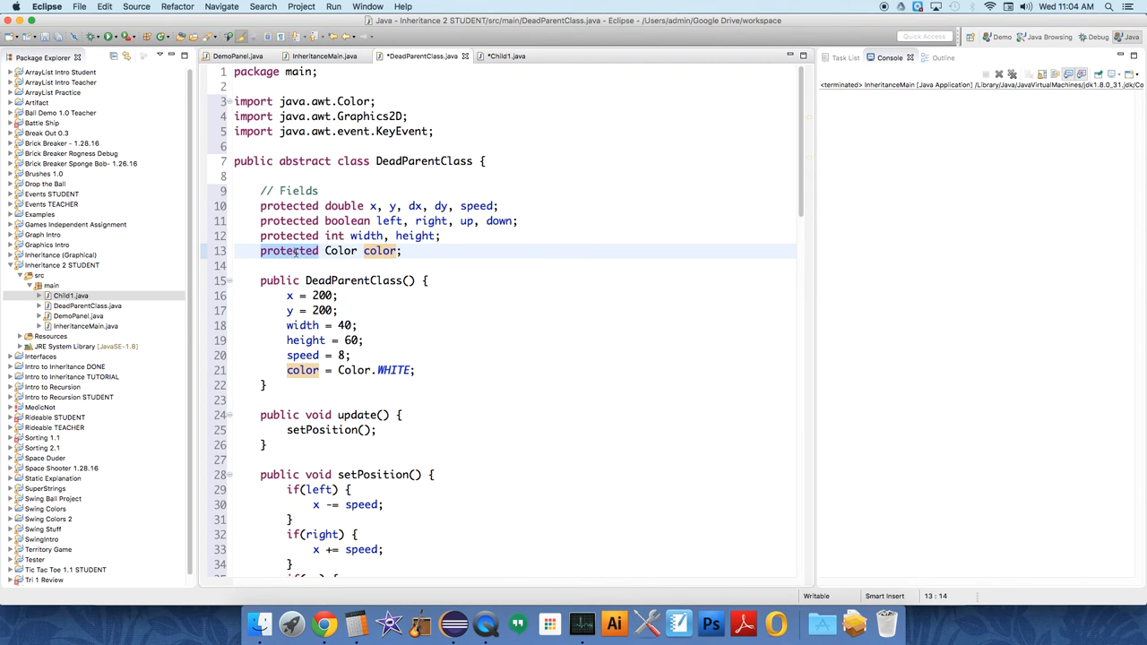
text(private)
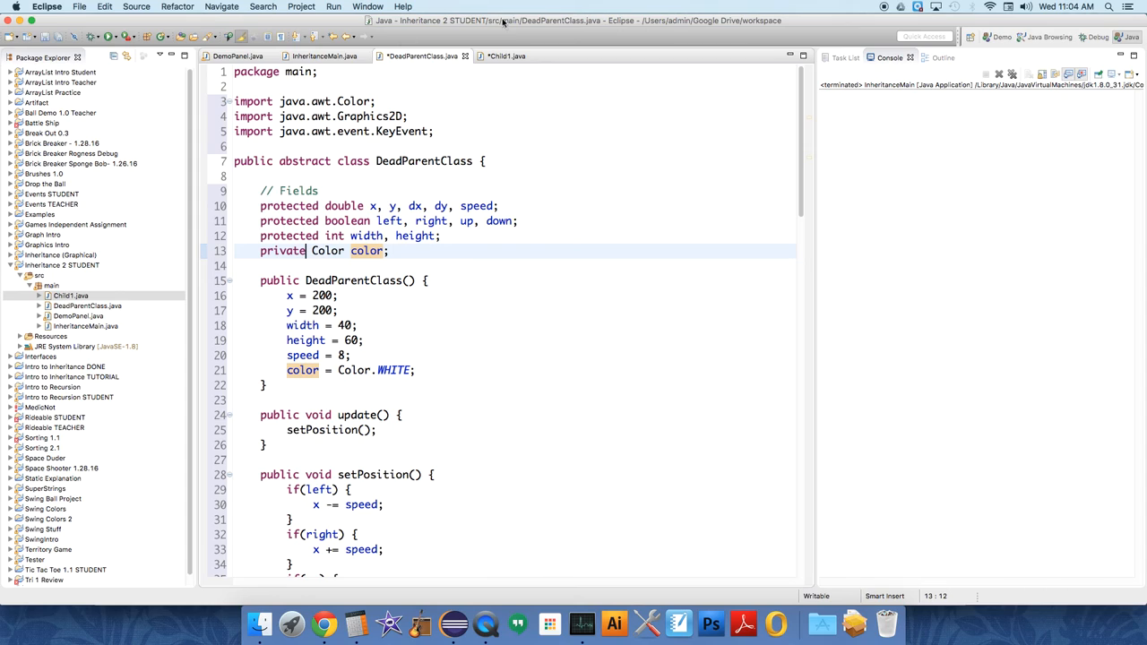
click(506, 56)
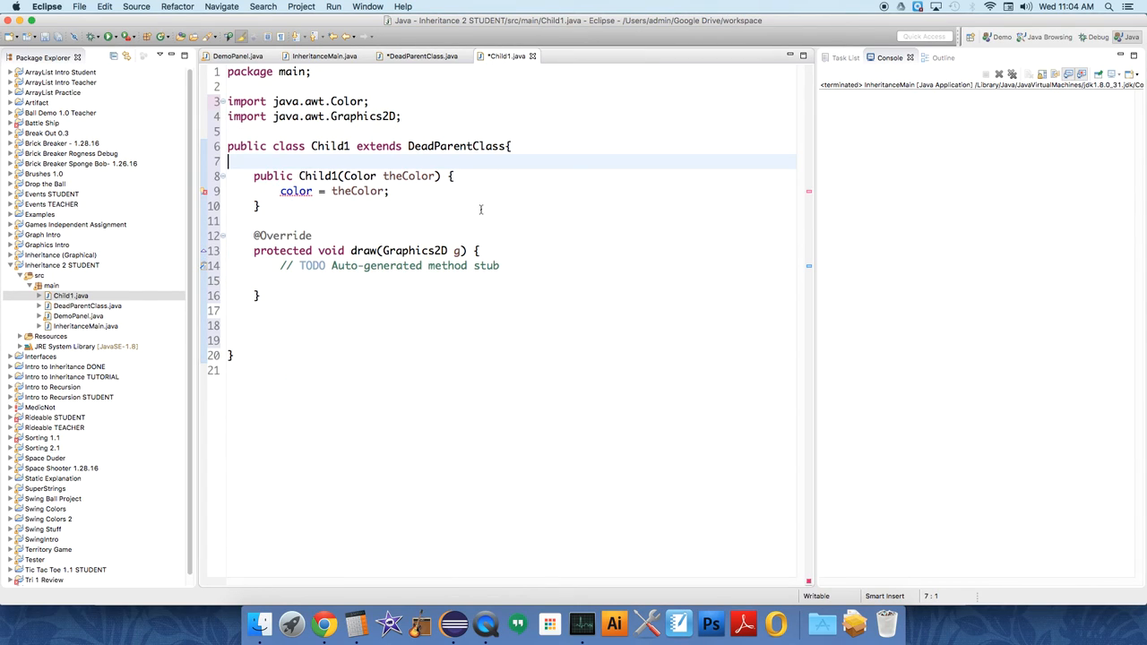
click(296, 190)
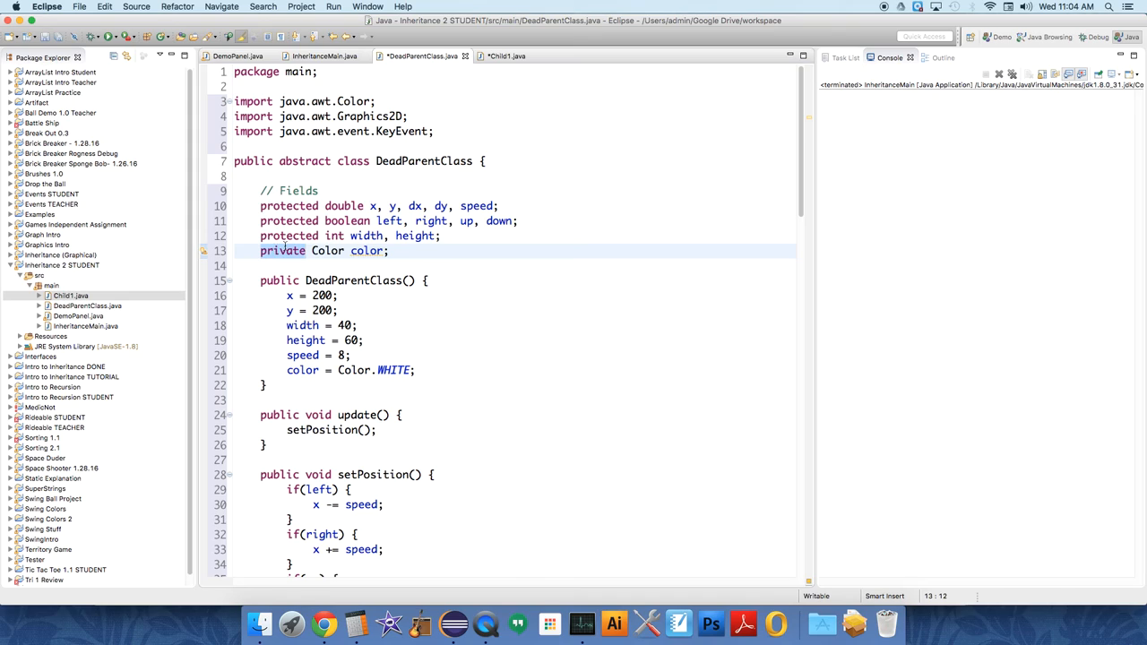
text(protected)
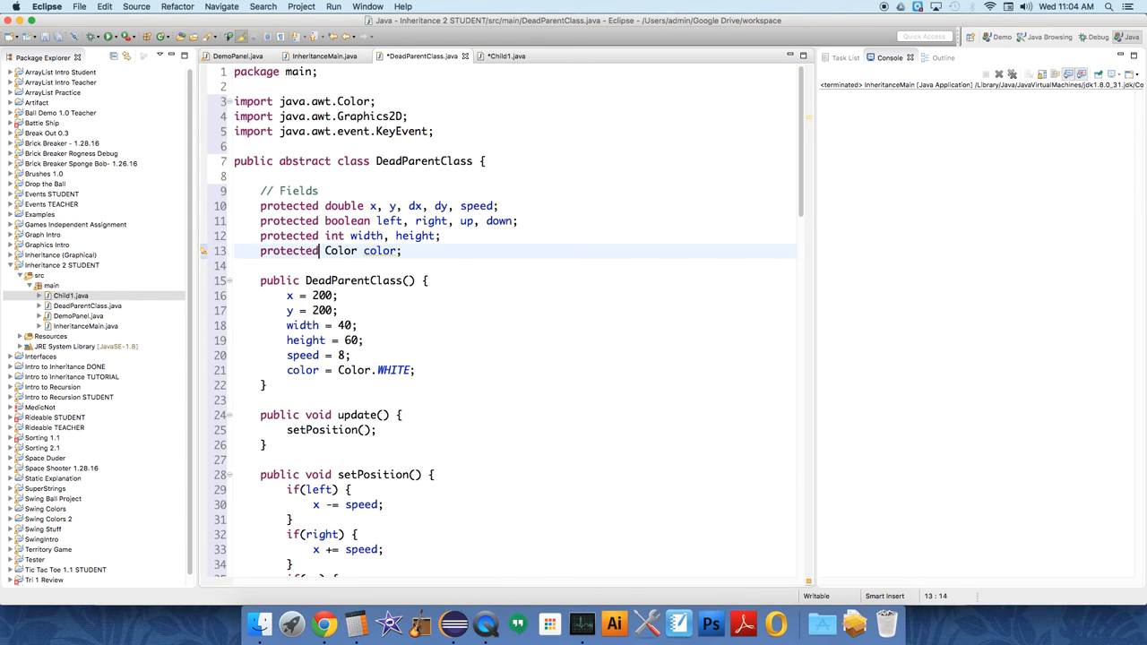
Step: Replace draw()'s TODO with g.setColor(color) and g.fillRect((int)x, (int)y, width, height)
click(506, 55)
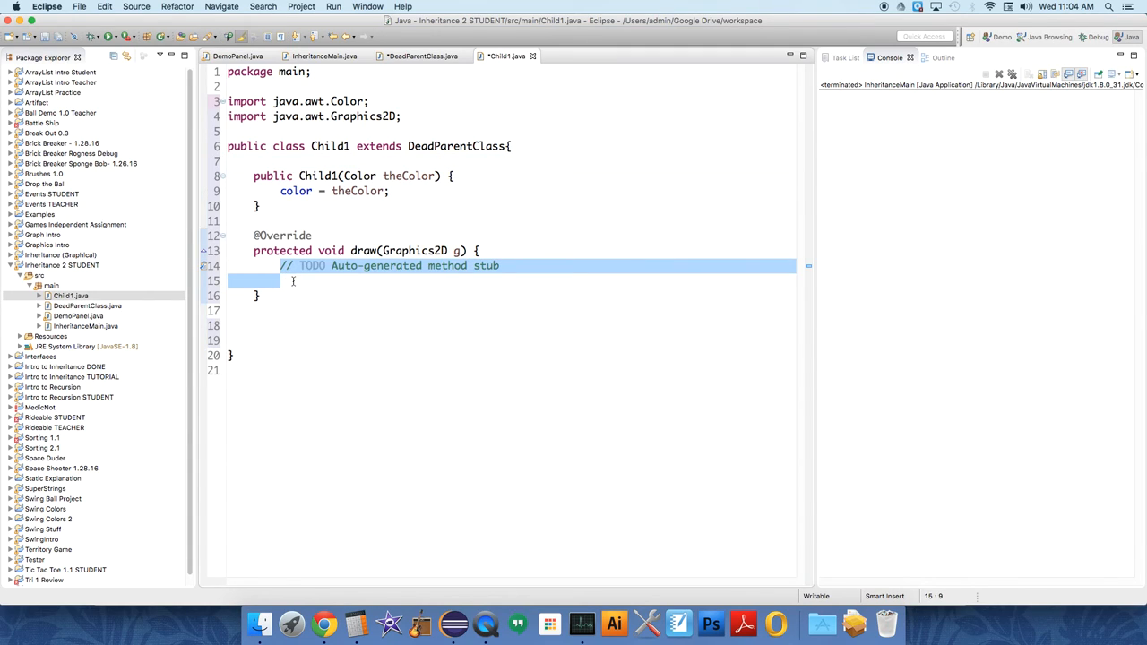
key(Delete)
text(g.setC)
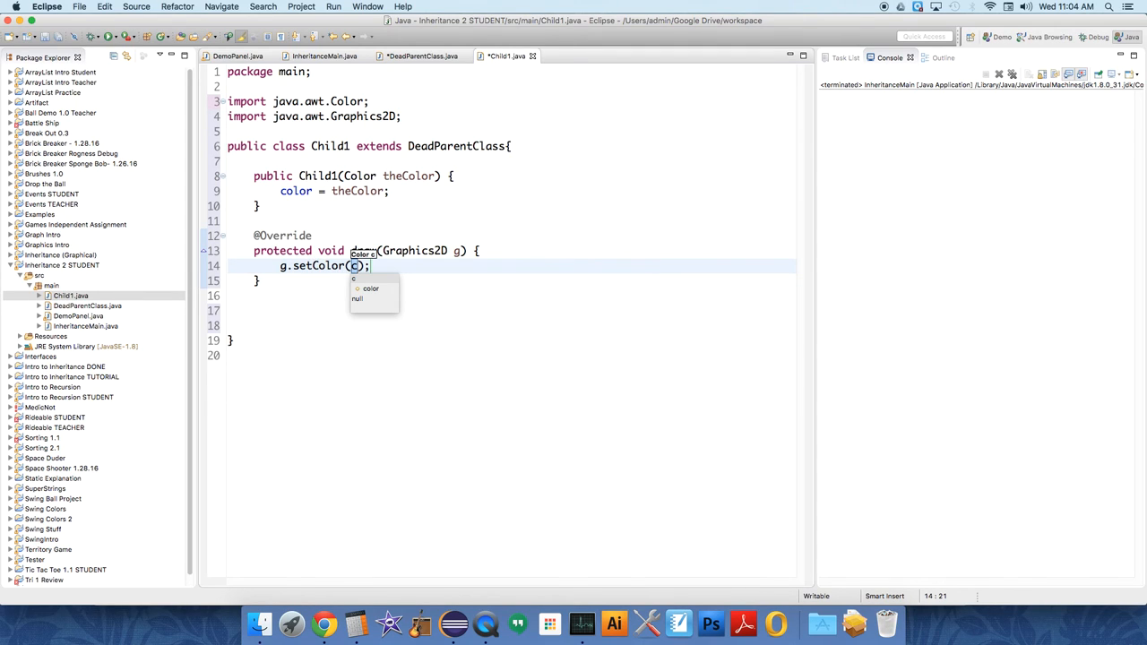
text(olor)
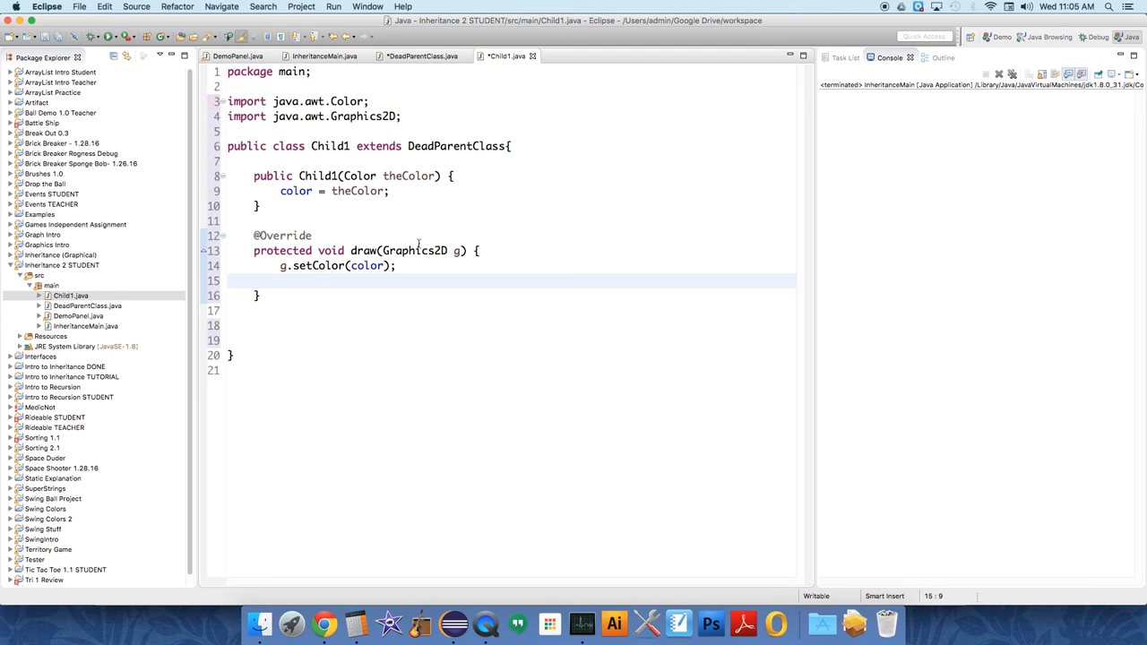
text(g)
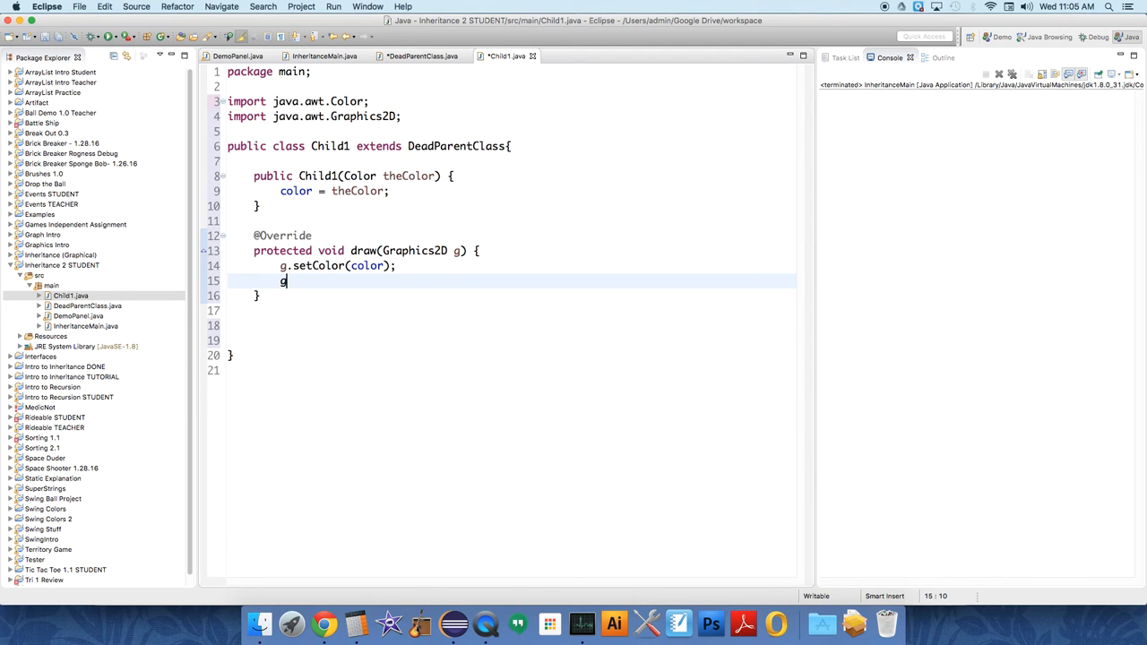
text(.fill)
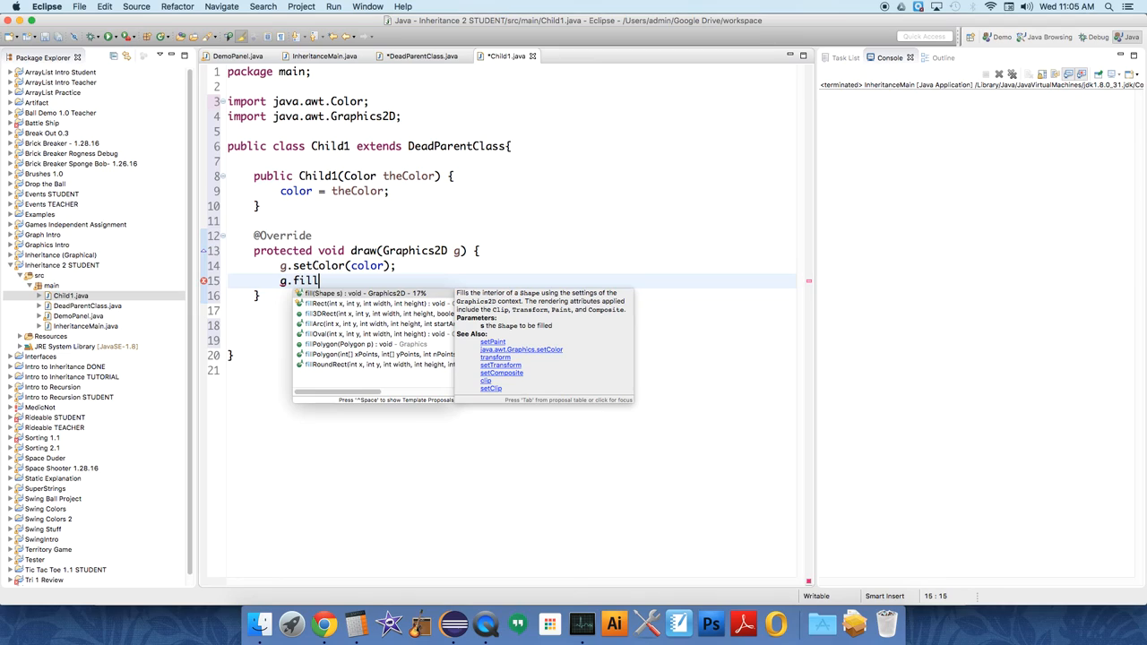
text(Re)
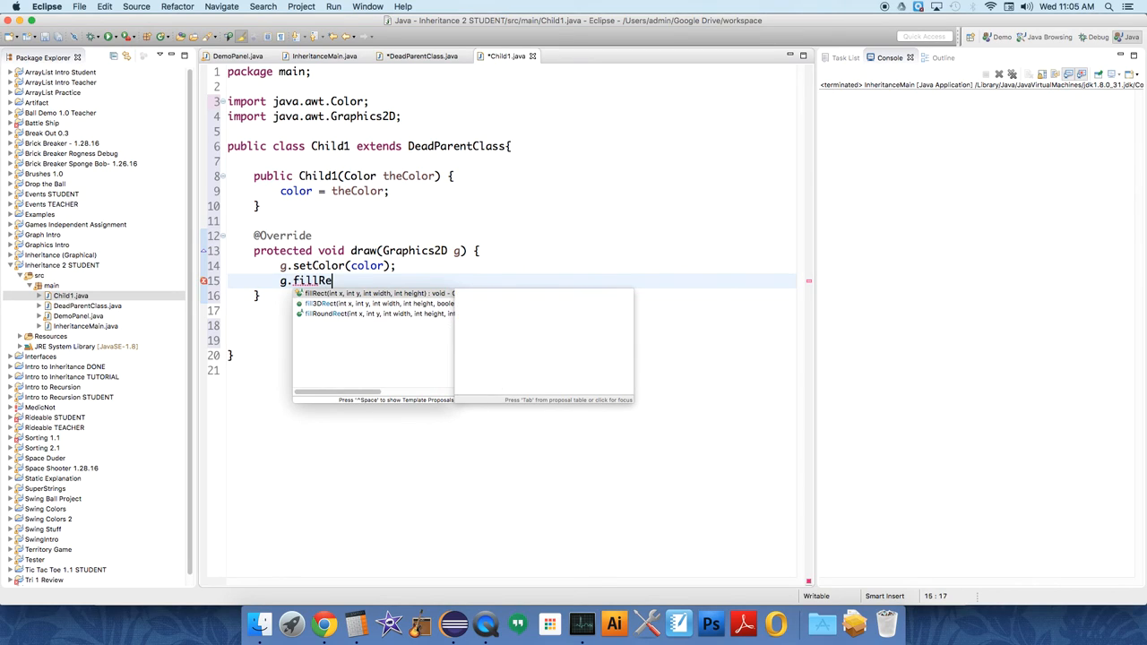
click(365, 293)
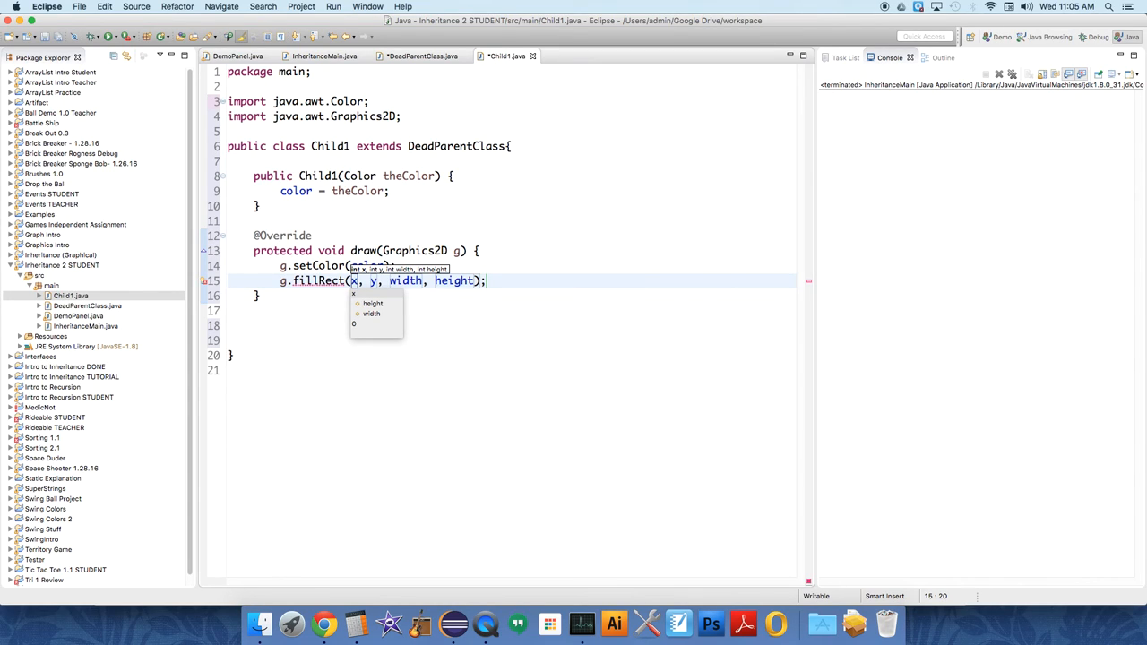
text((int))
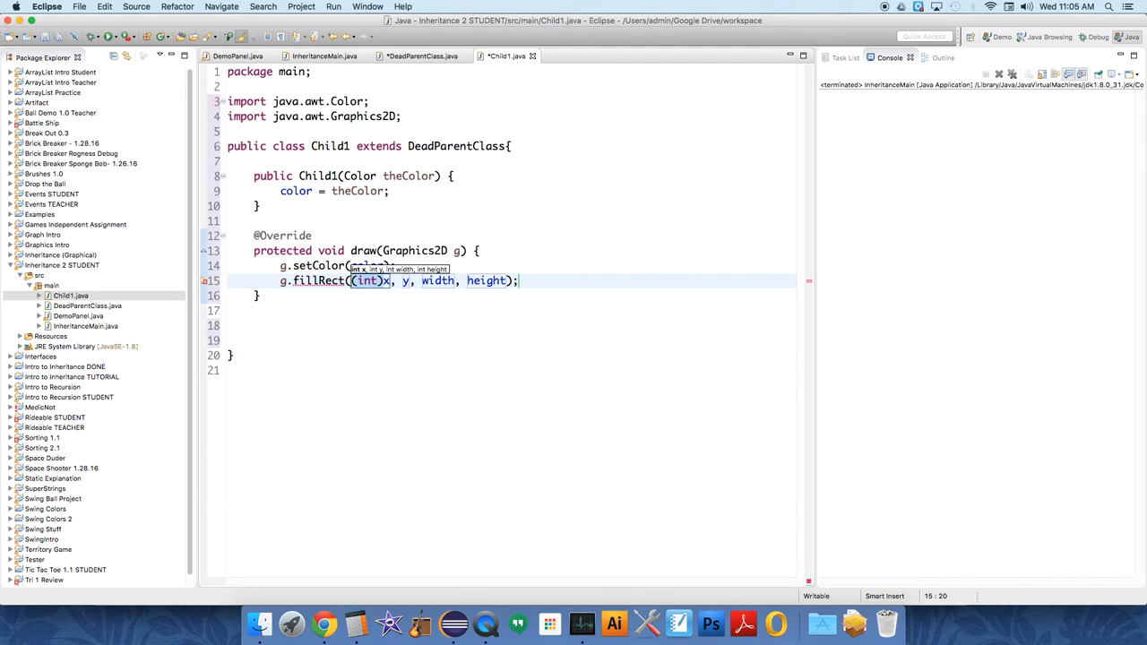
text((int))
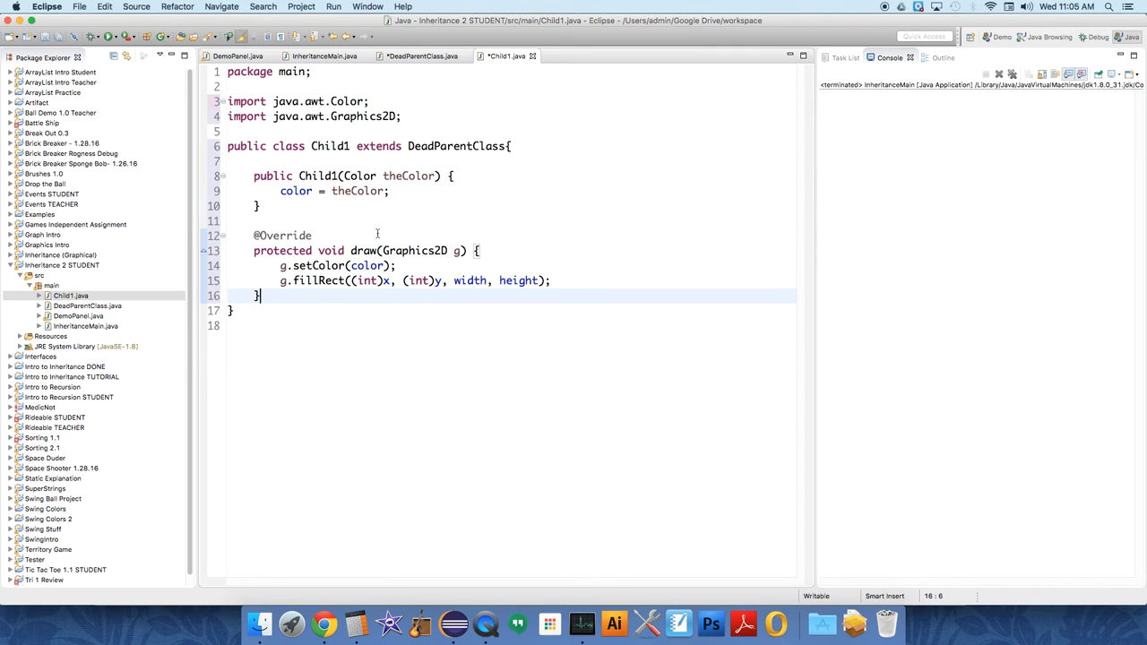
mouse_move(403, 295)
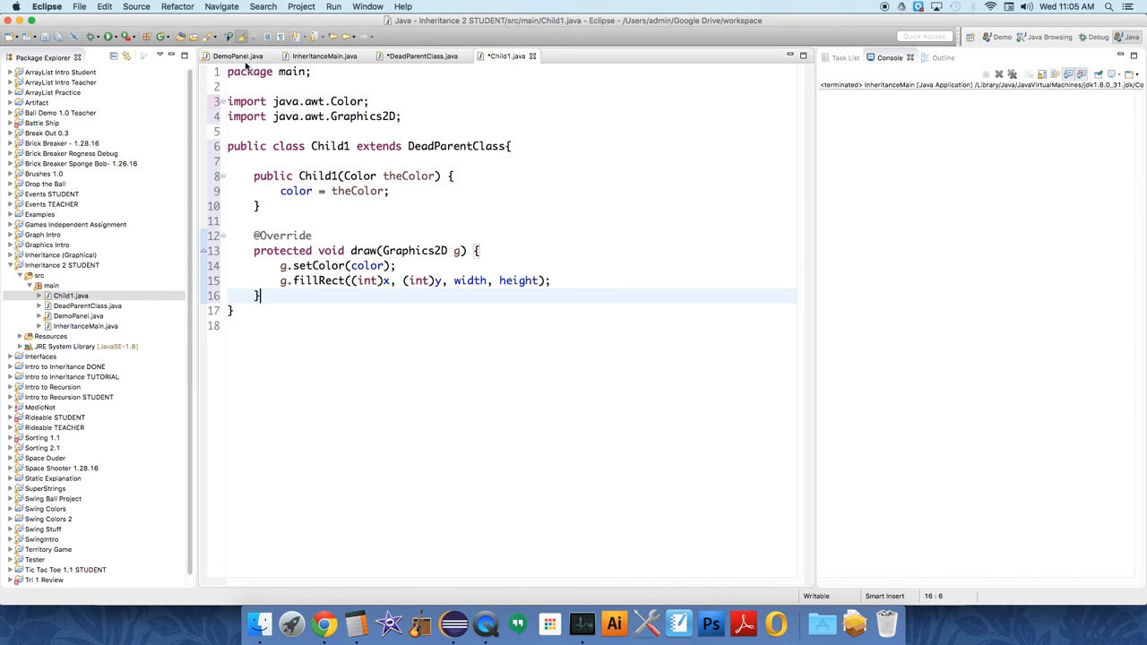
mouse_move(238, 55)
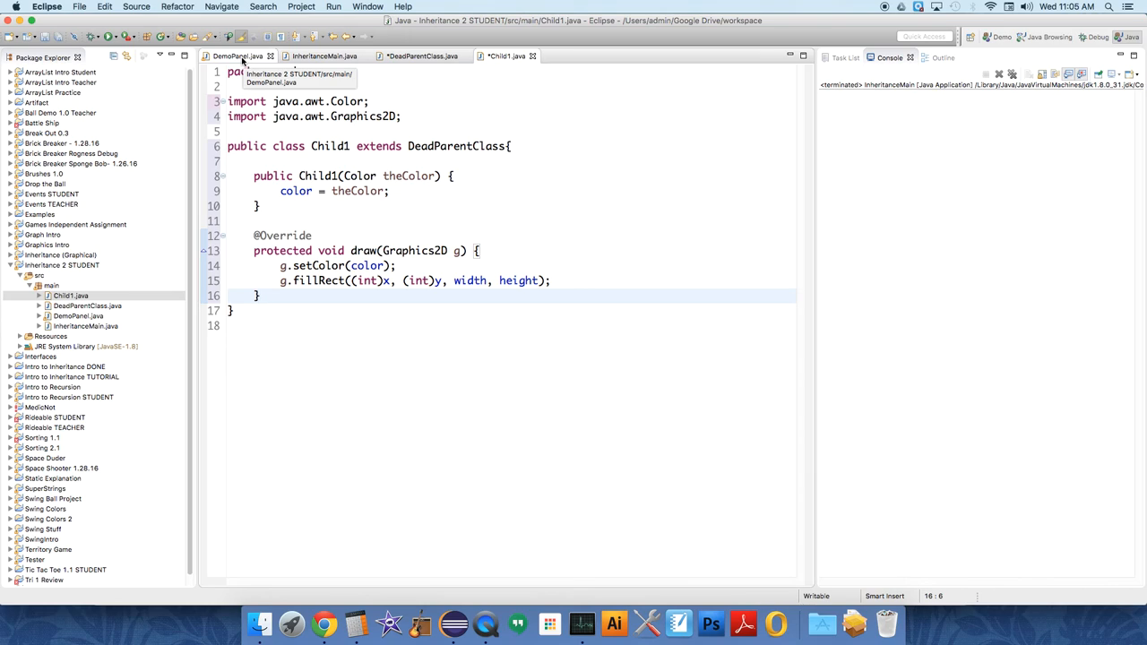
Step: In DemoPanel, add an // Entities comment and a private ArrayList<DeadParentClass> entities field
click(238, 56)
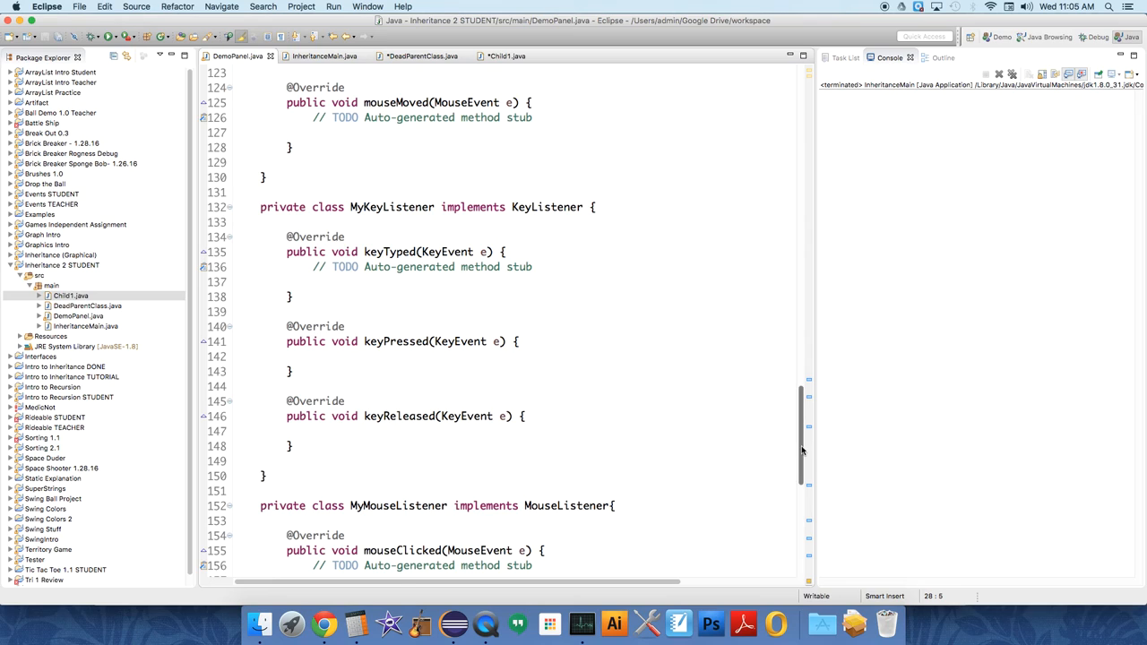
scroll(up, 3)
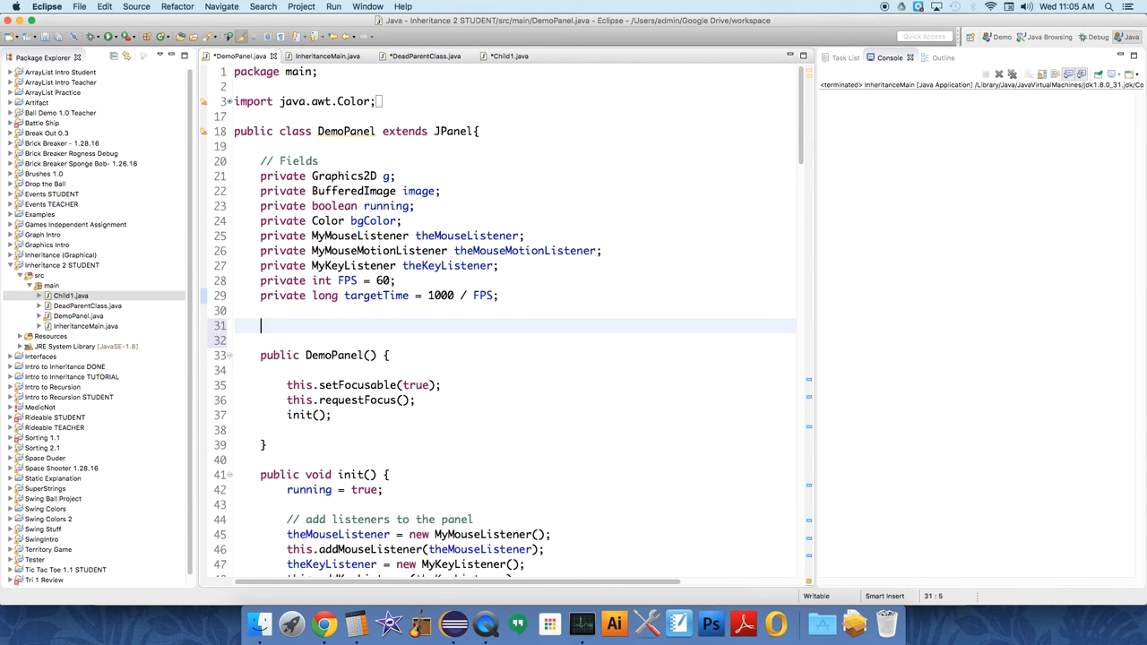
text(//)
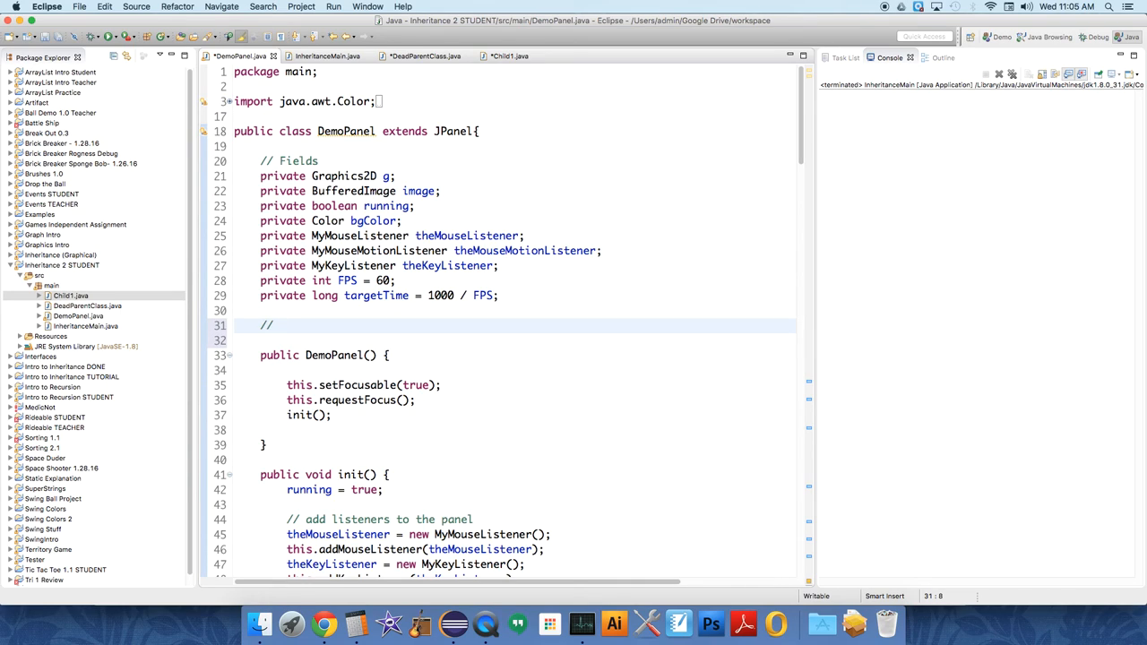
text(Entities)
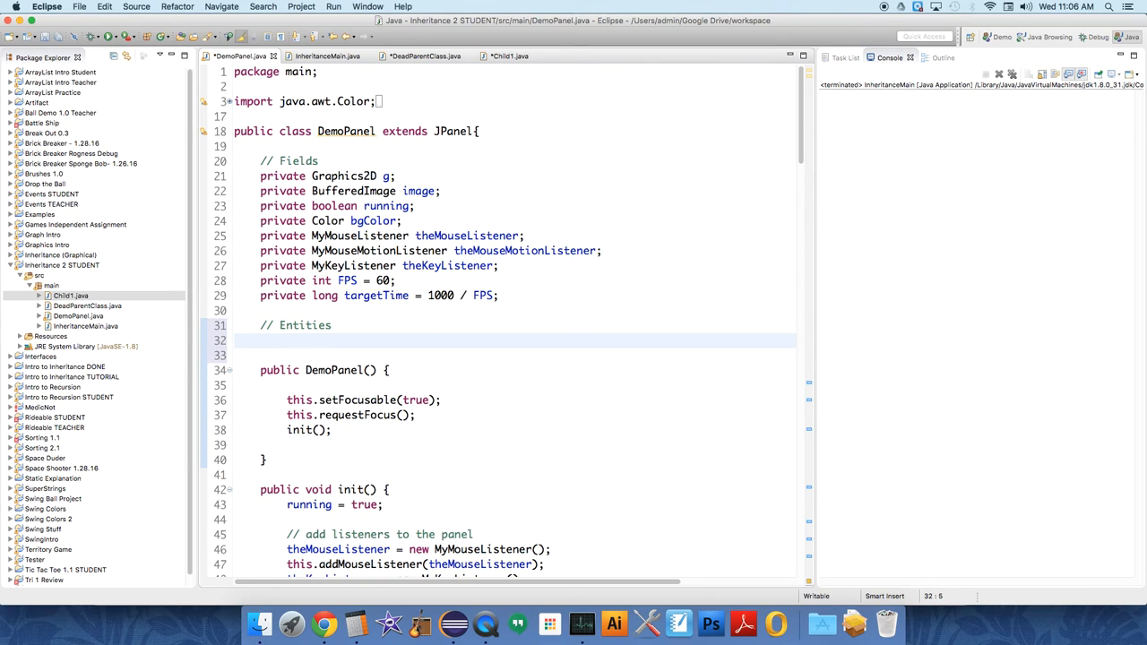
text(private Ar)
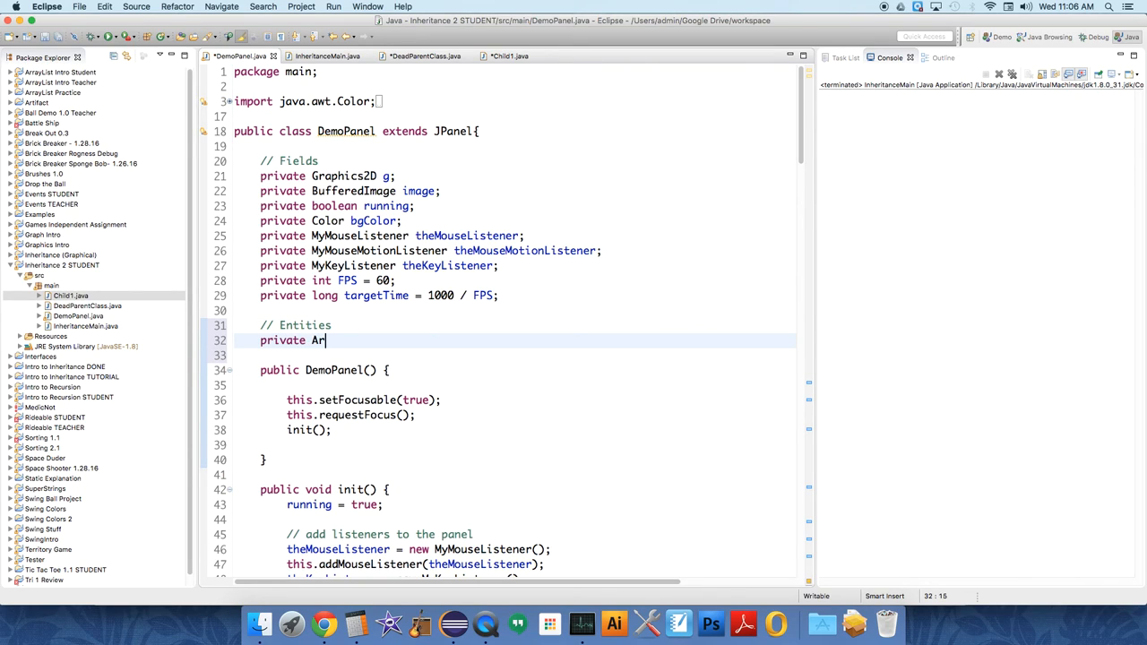
text(rayList)
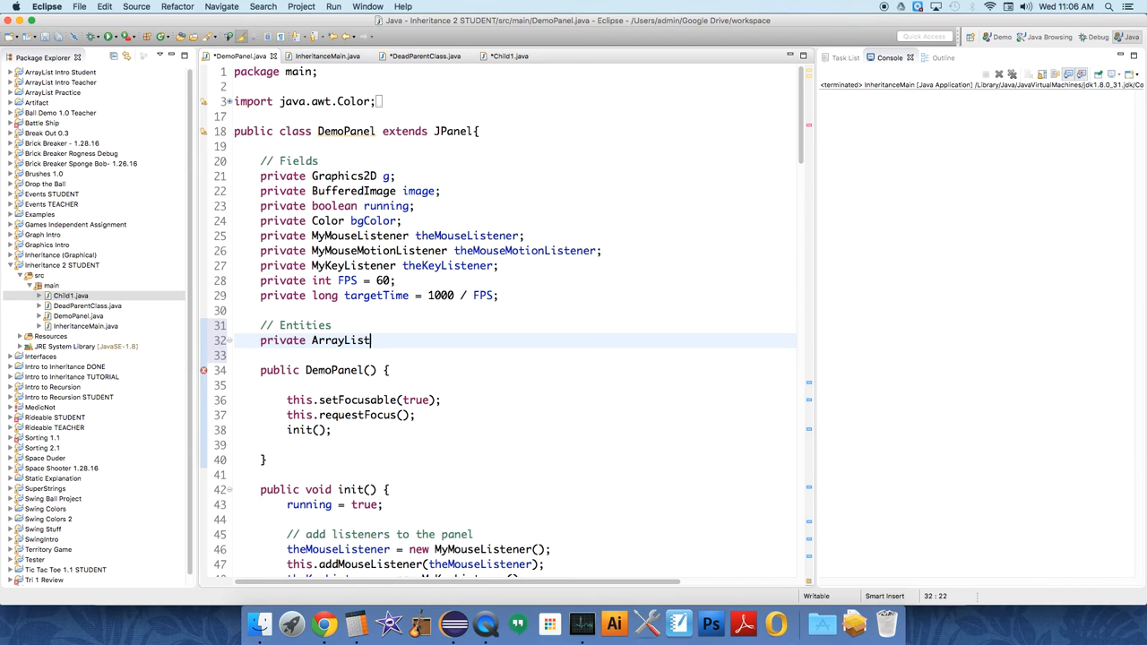
text(<DeadPare>)
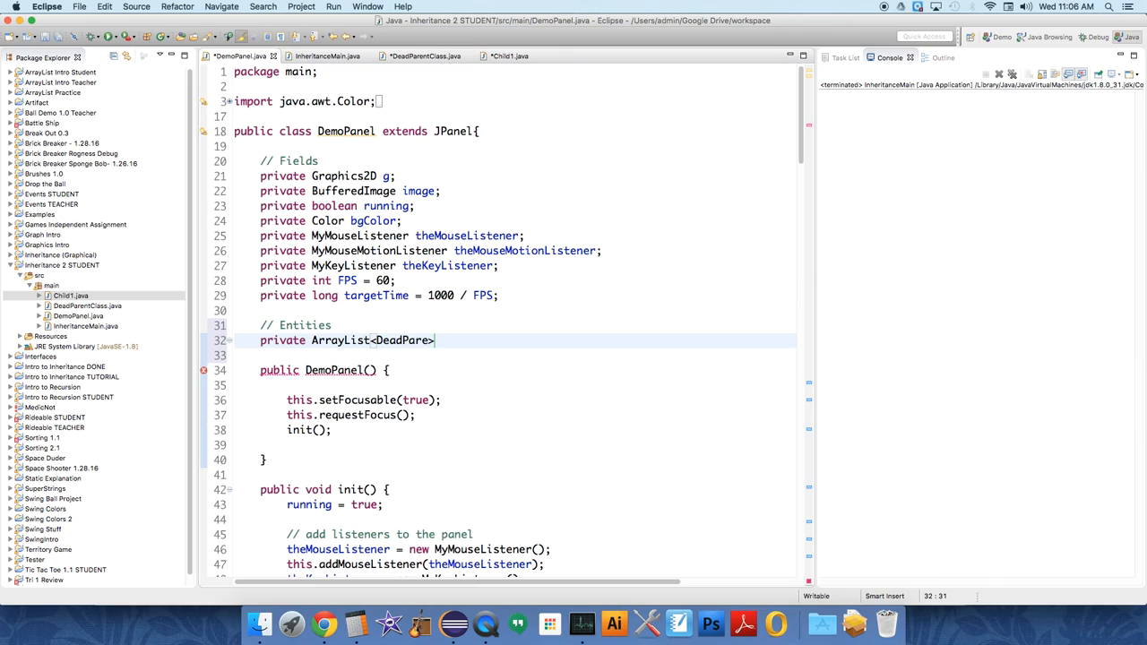
text(nt)
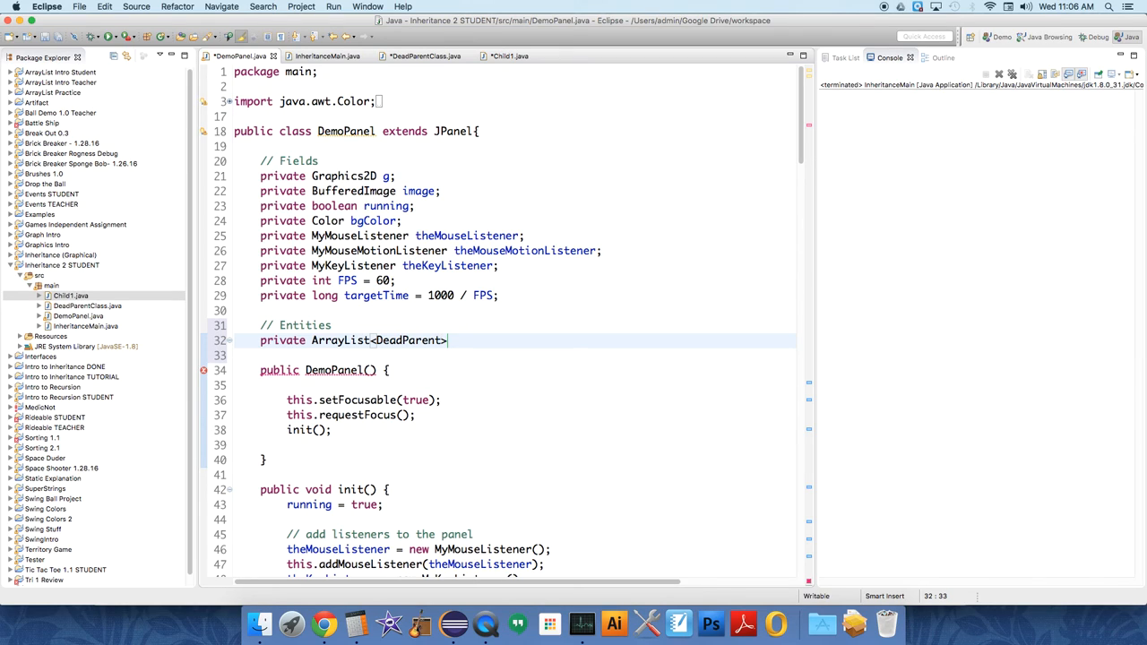
text(Class)
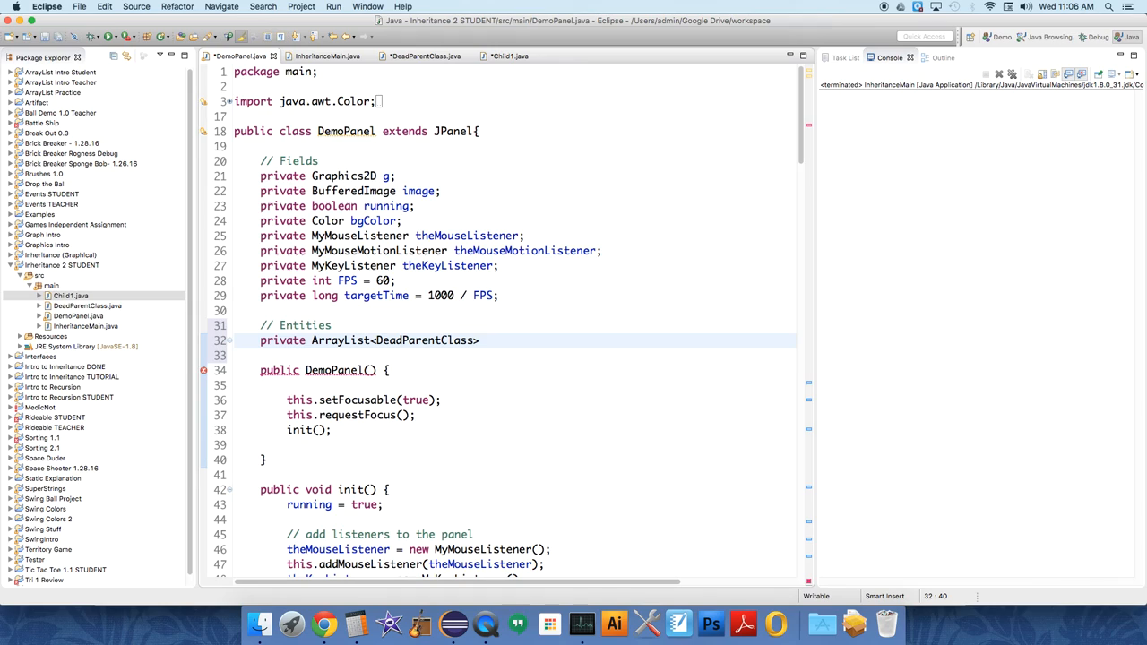
text(children)
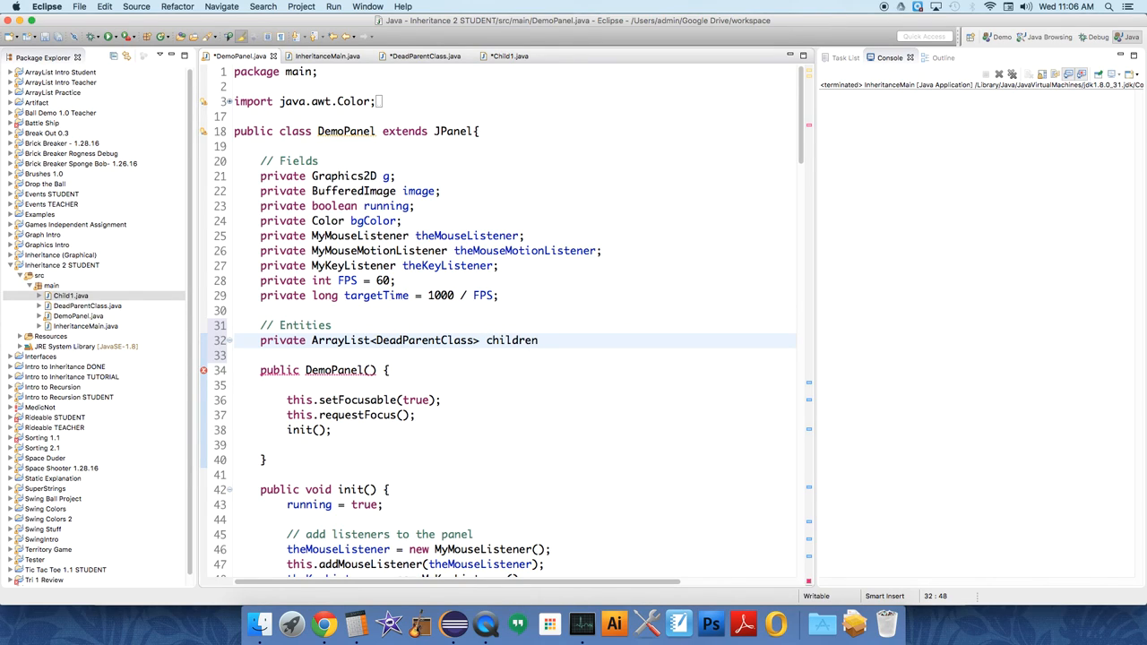
text(entities;)
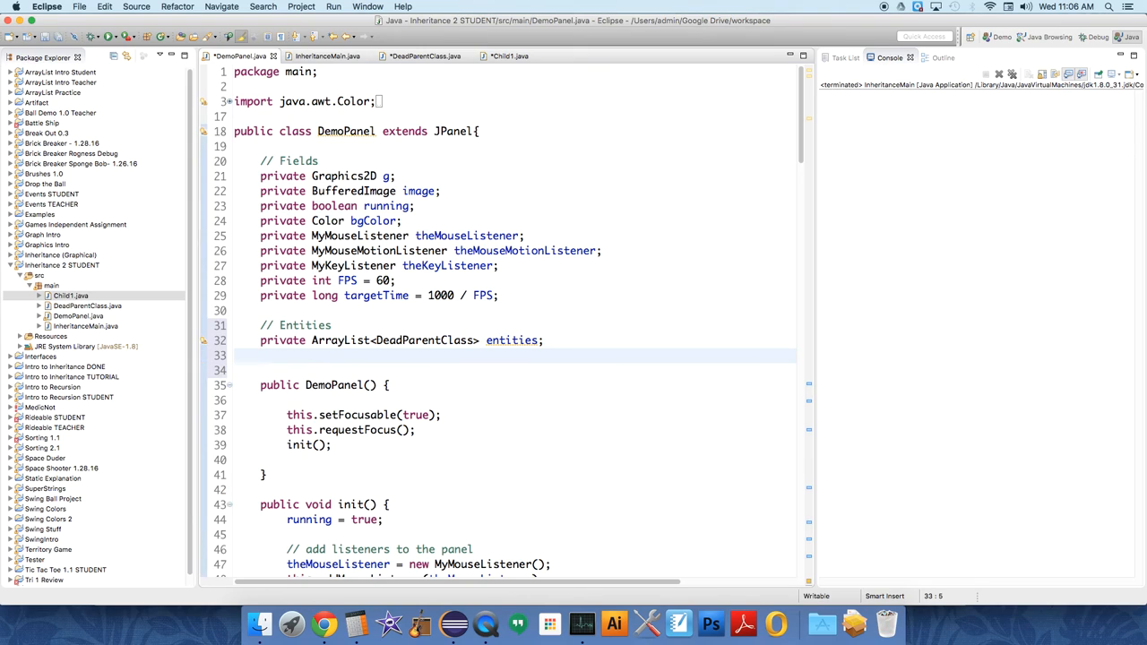
Step: Declare a private int currentEntity field below the entities list
text(private)
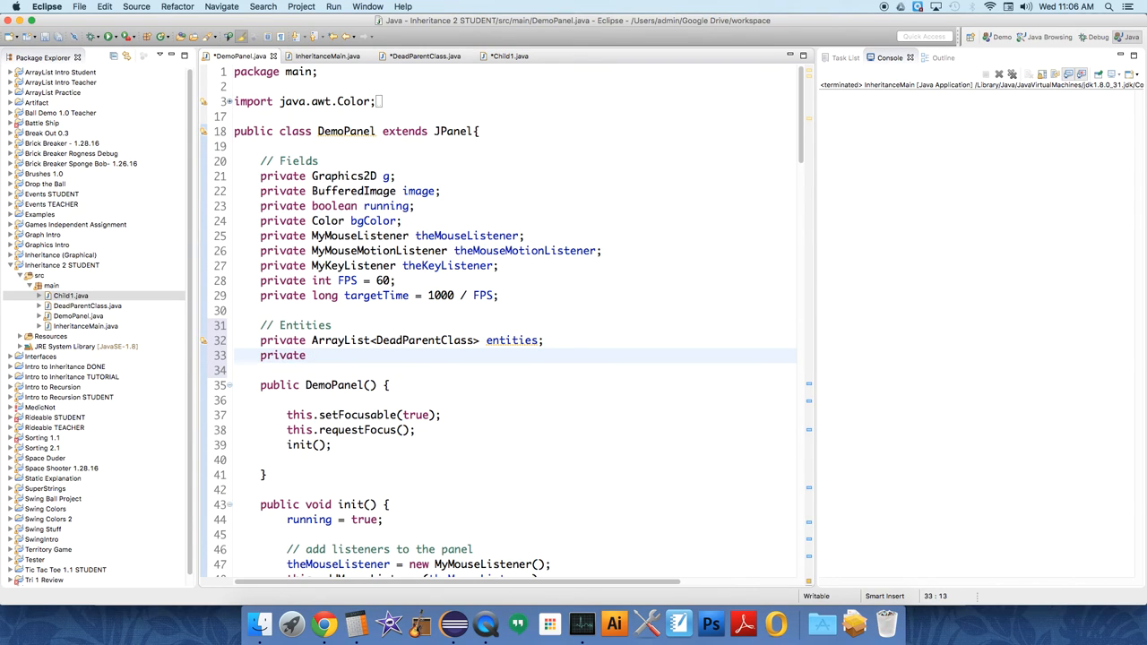
text(int current)
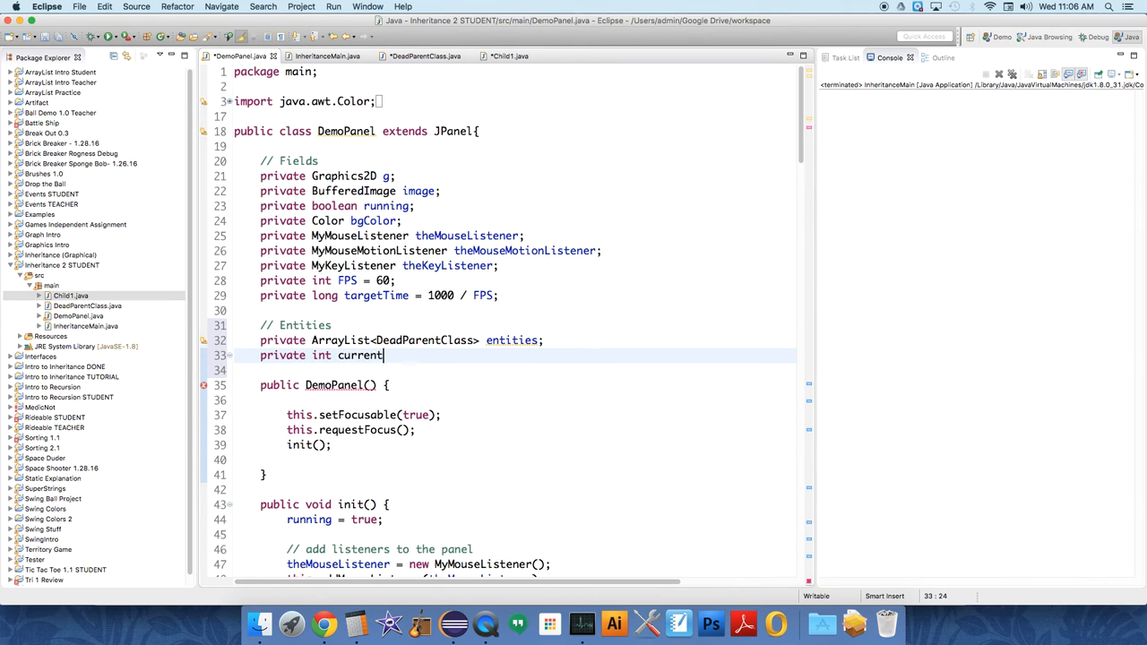
text(Entit)
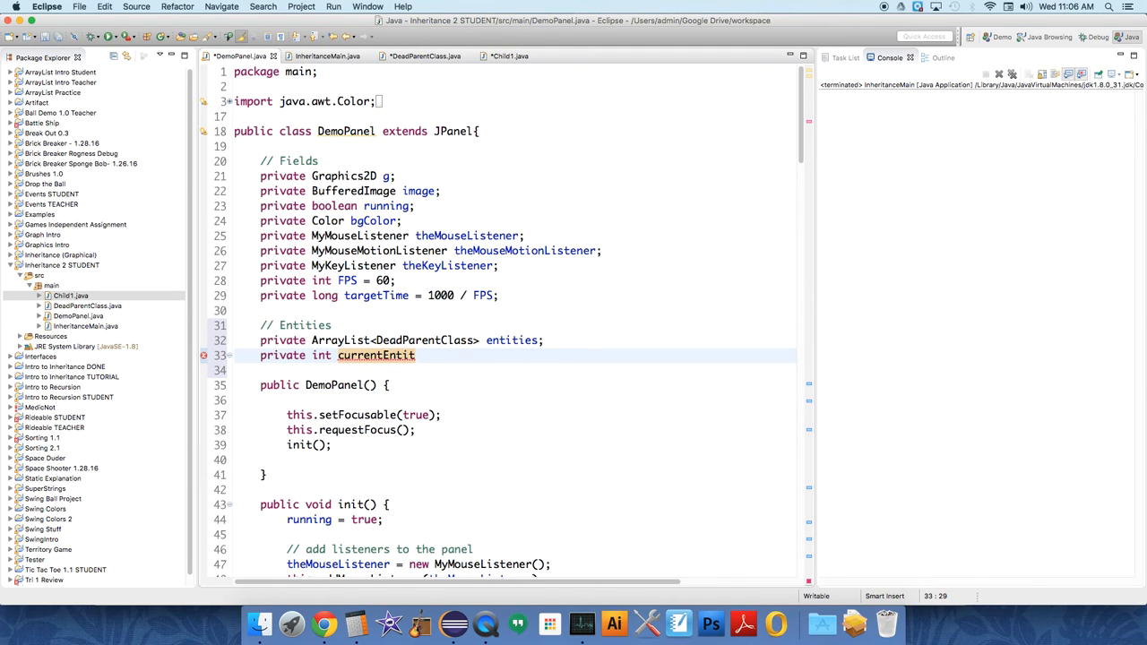
text(y;)
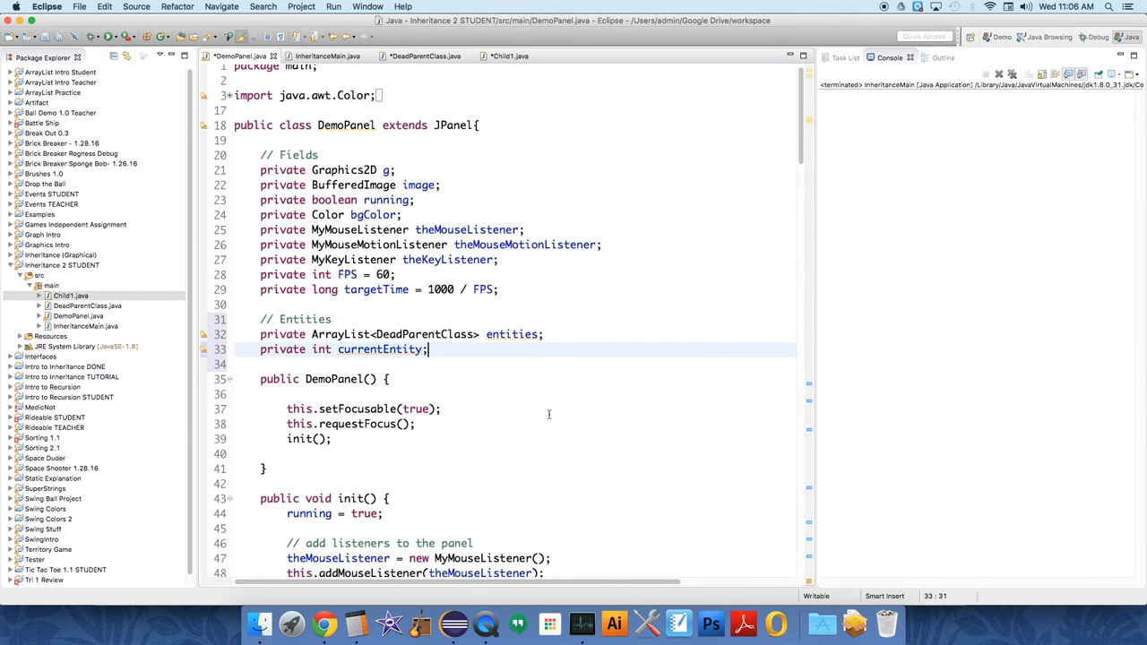
Step: In init(), initialize entities as a new ArrayList<DeadParentClass>
scroll(down, 3)
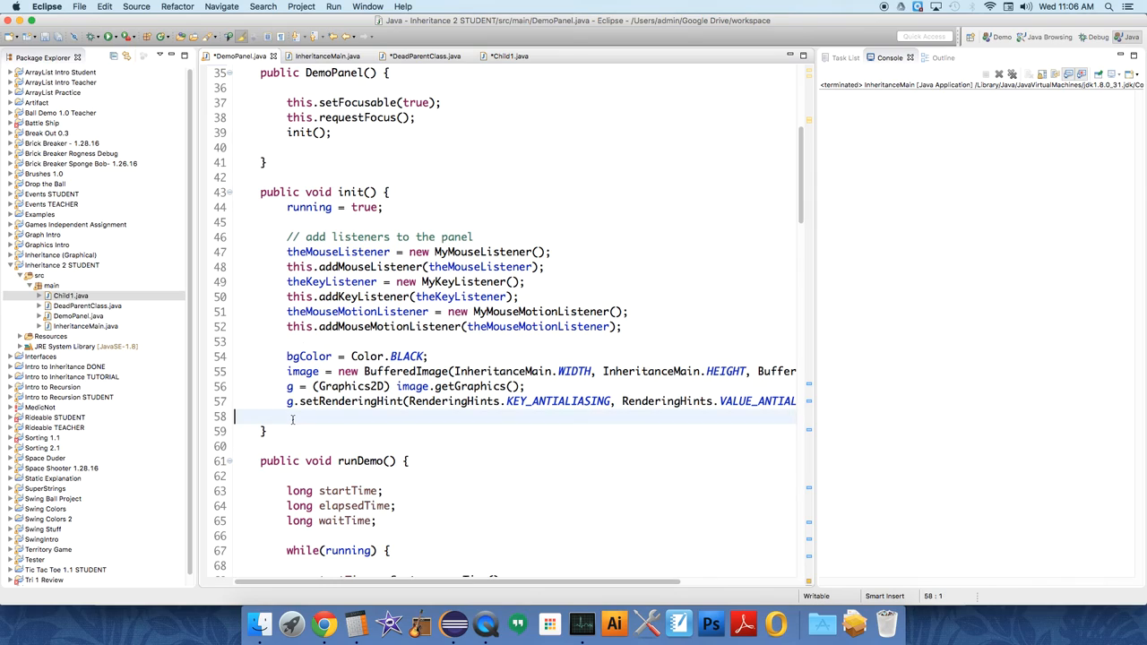
key(enter)
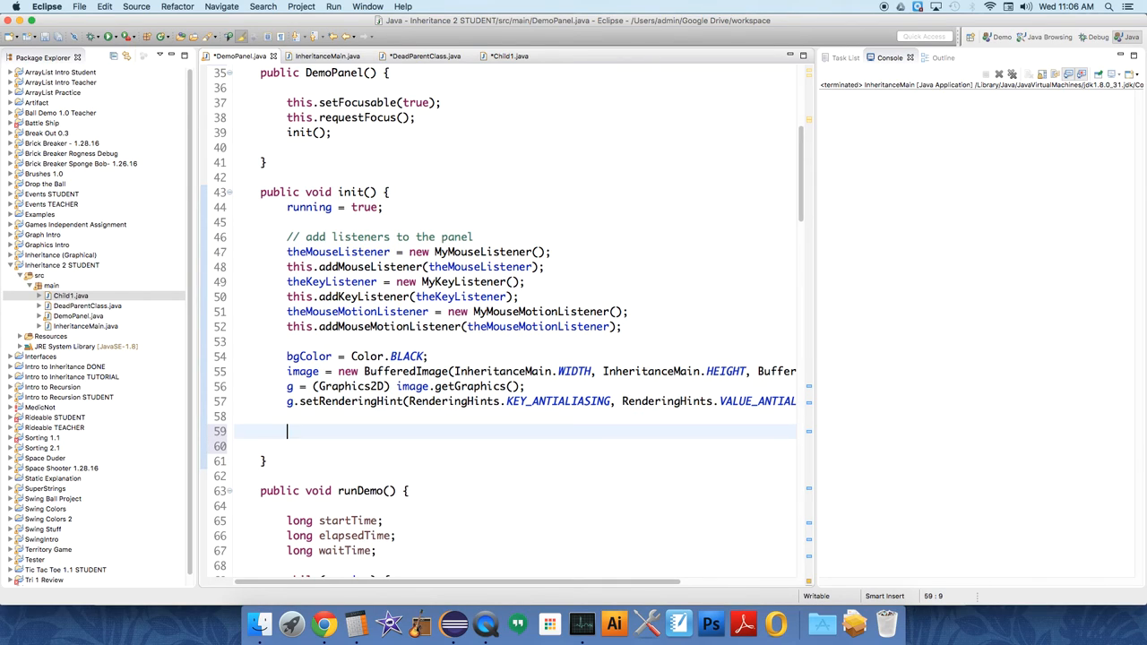
text(entities =)
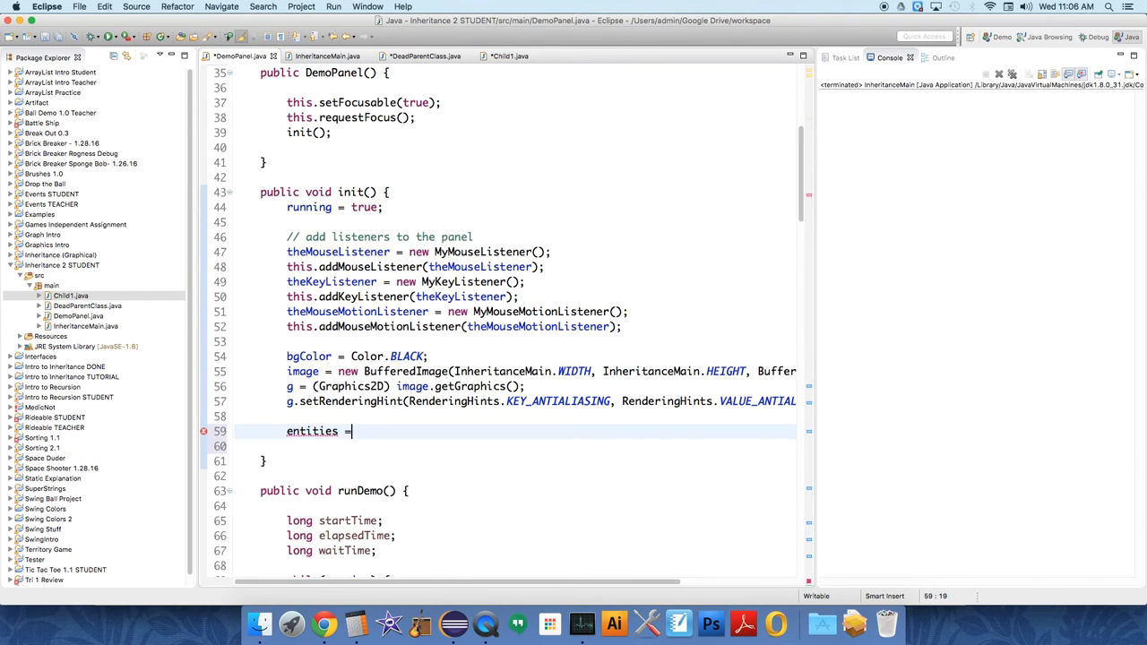
text(new ArrayList<DeadParent>)
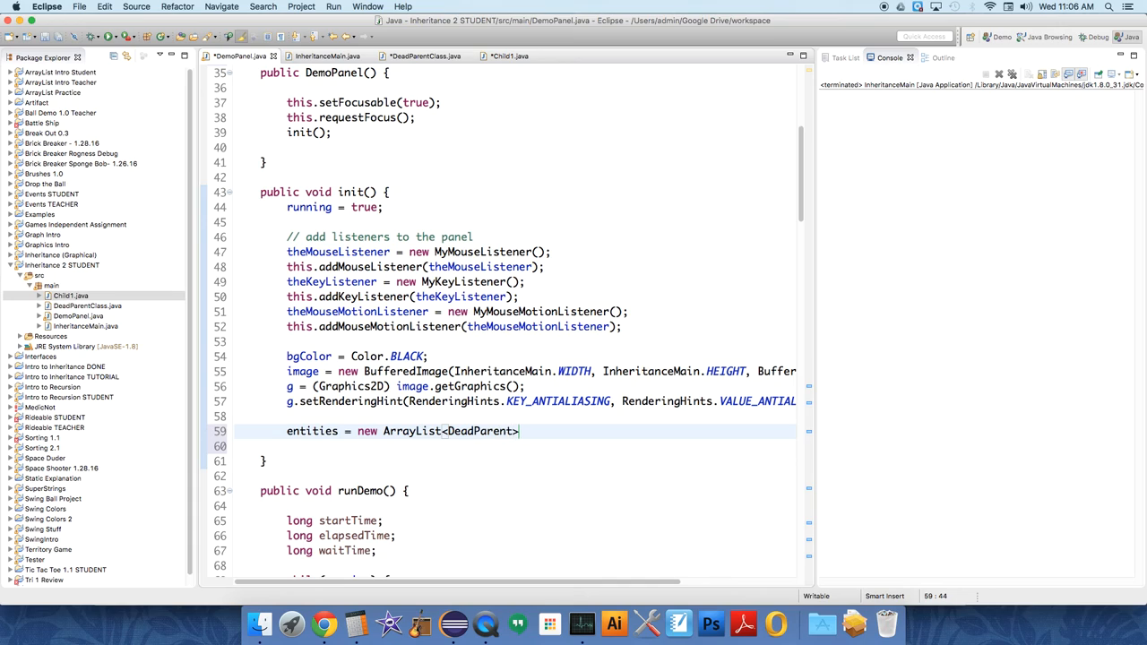
text(Class)
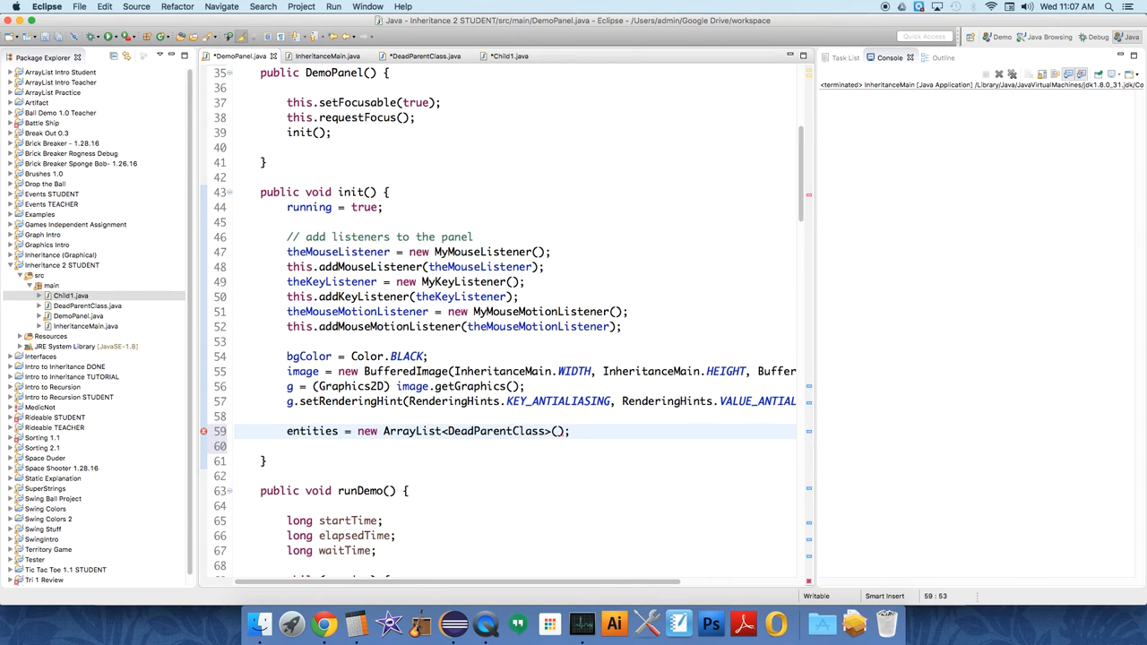
Step: Add new Child1(Color.BLUE) to entities and view the Child1 constructor
text(entities)
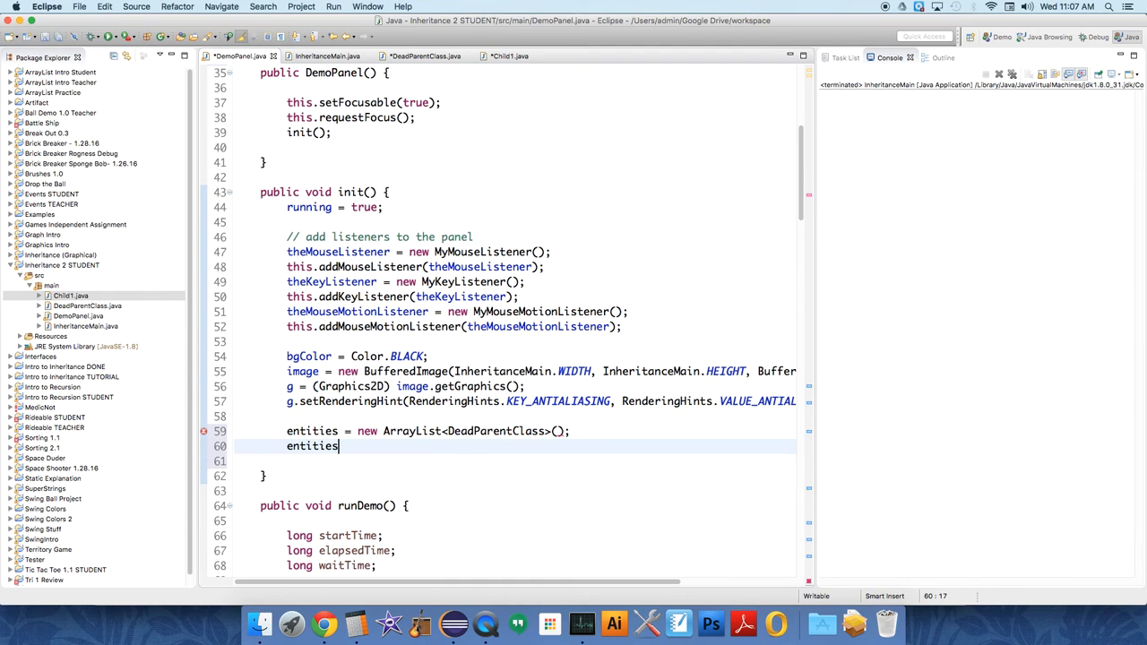
text(.add)
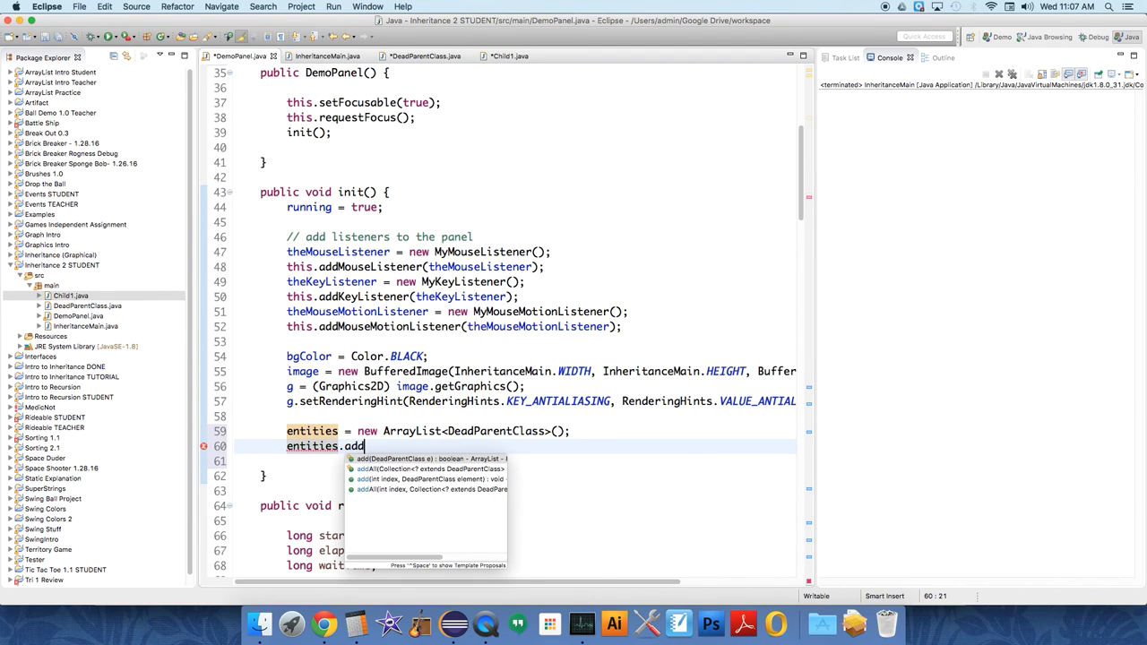
text((new Ch)
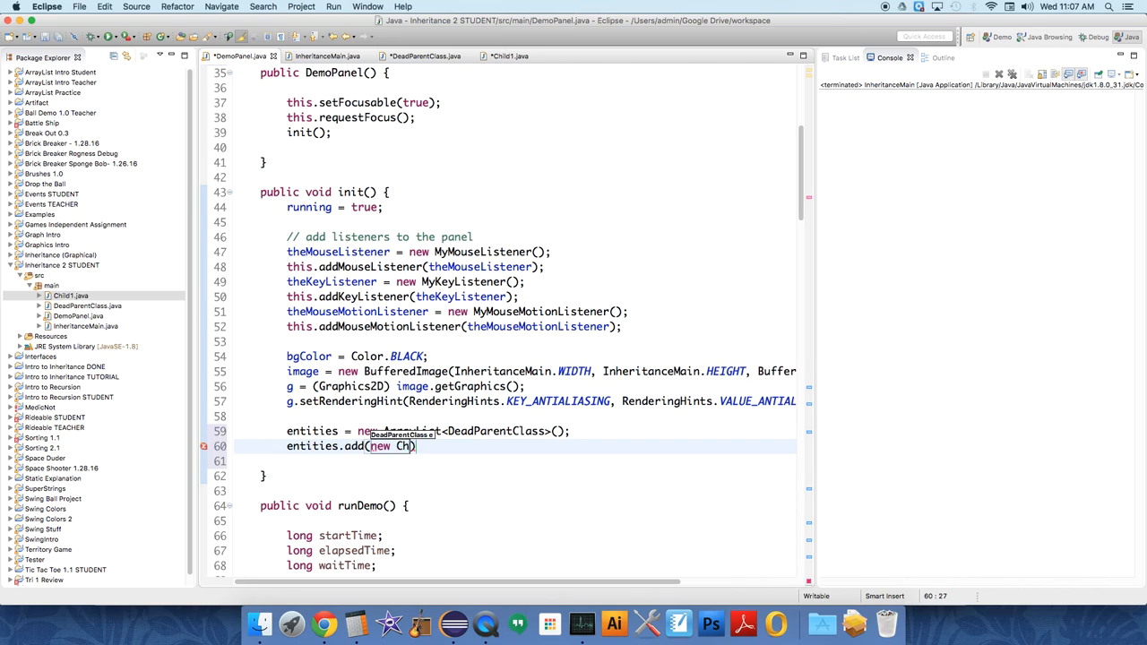
text(ild())
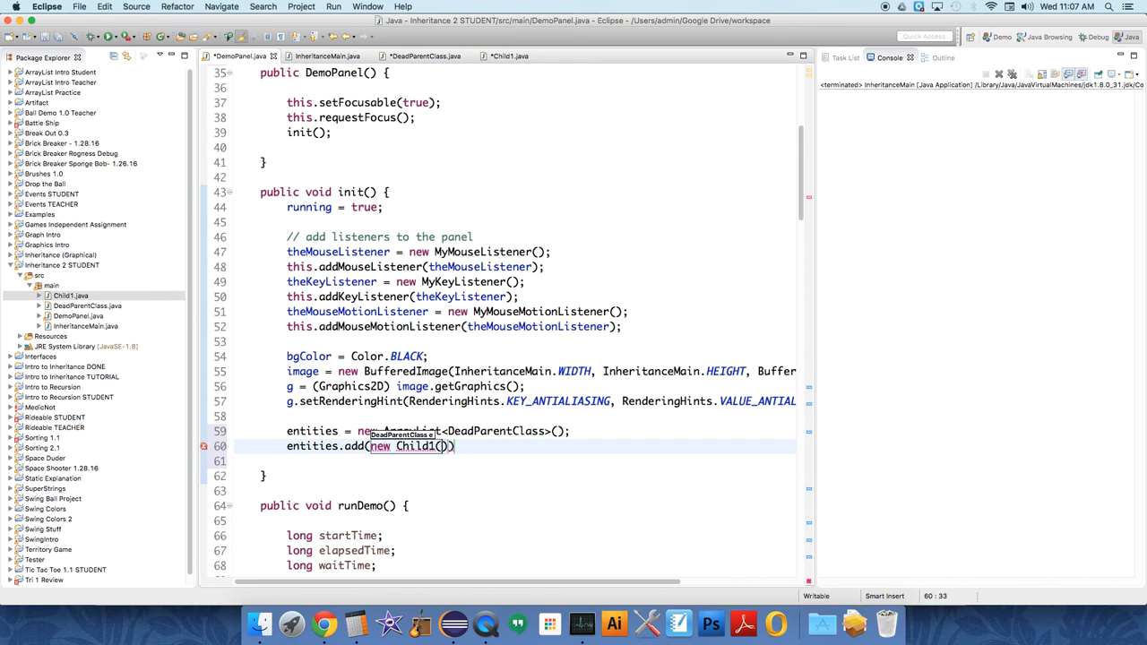
text(Color.BLUE)
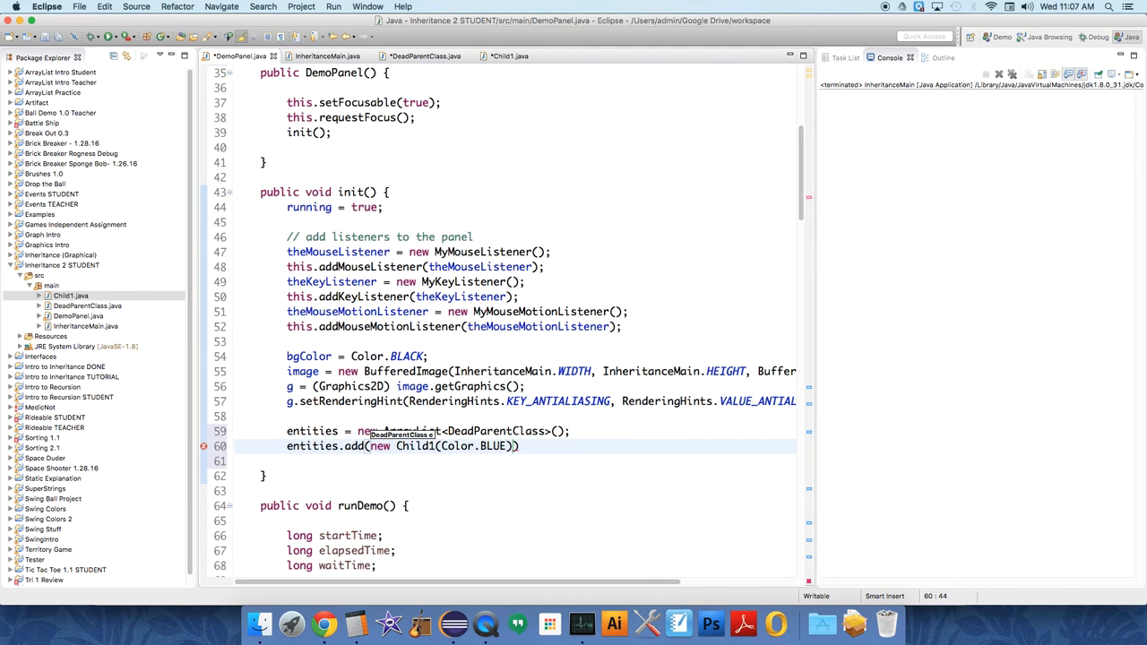
text();)
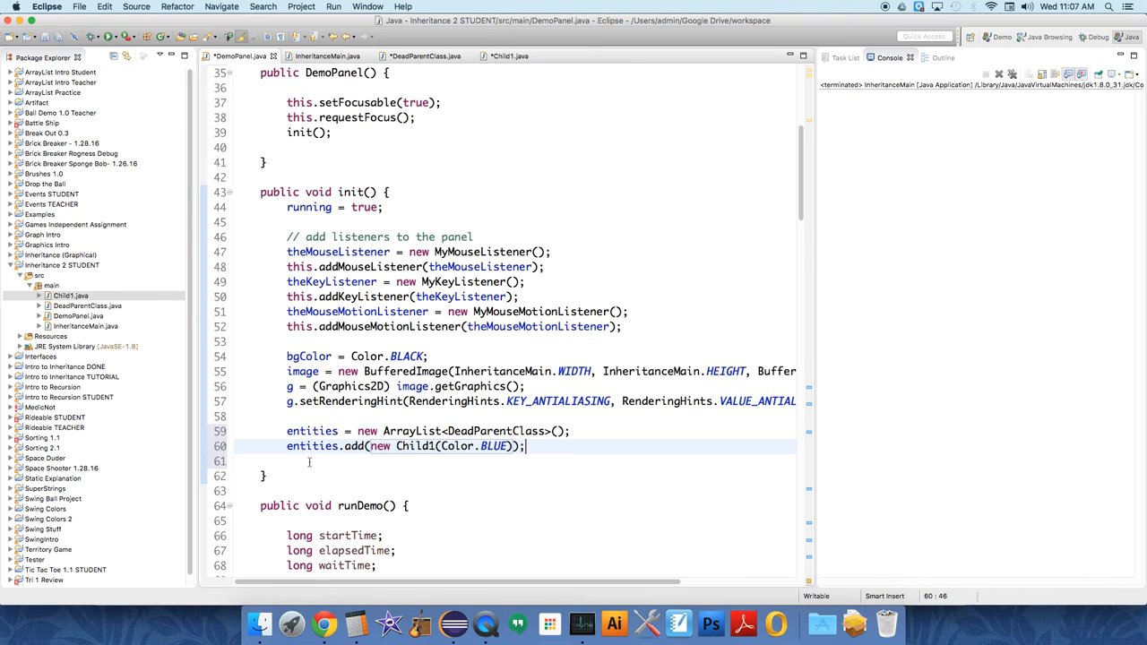
click(510, 56)
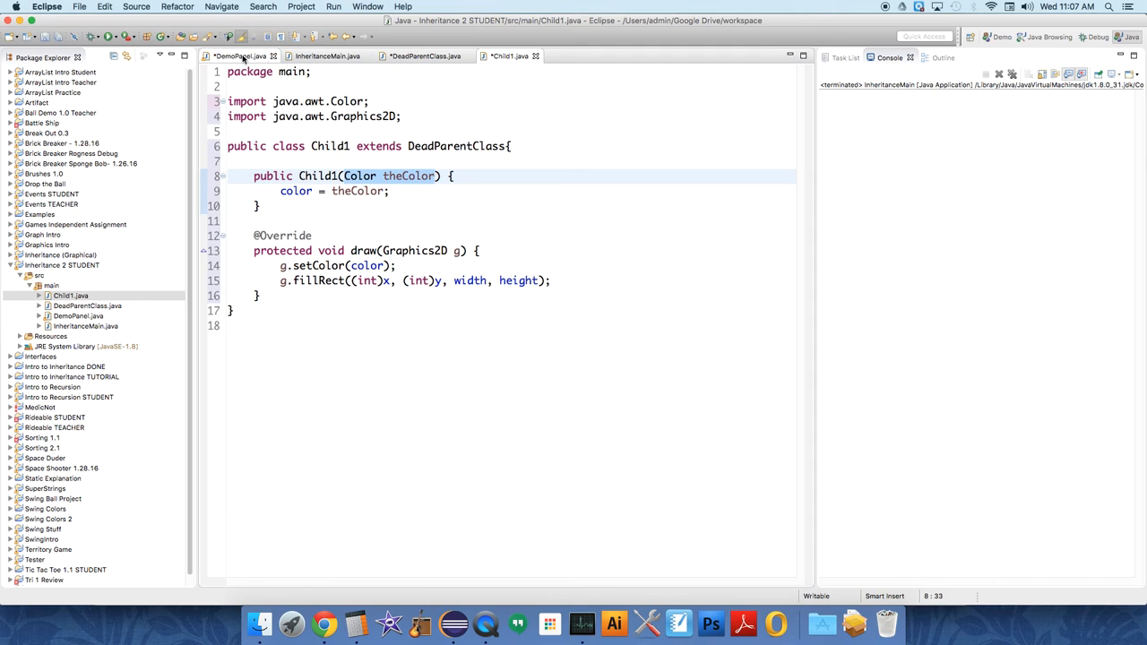
Step: Switch to DemoPanel.java, scroll down, and place the cursor in the empty update() body
click(242, 56)
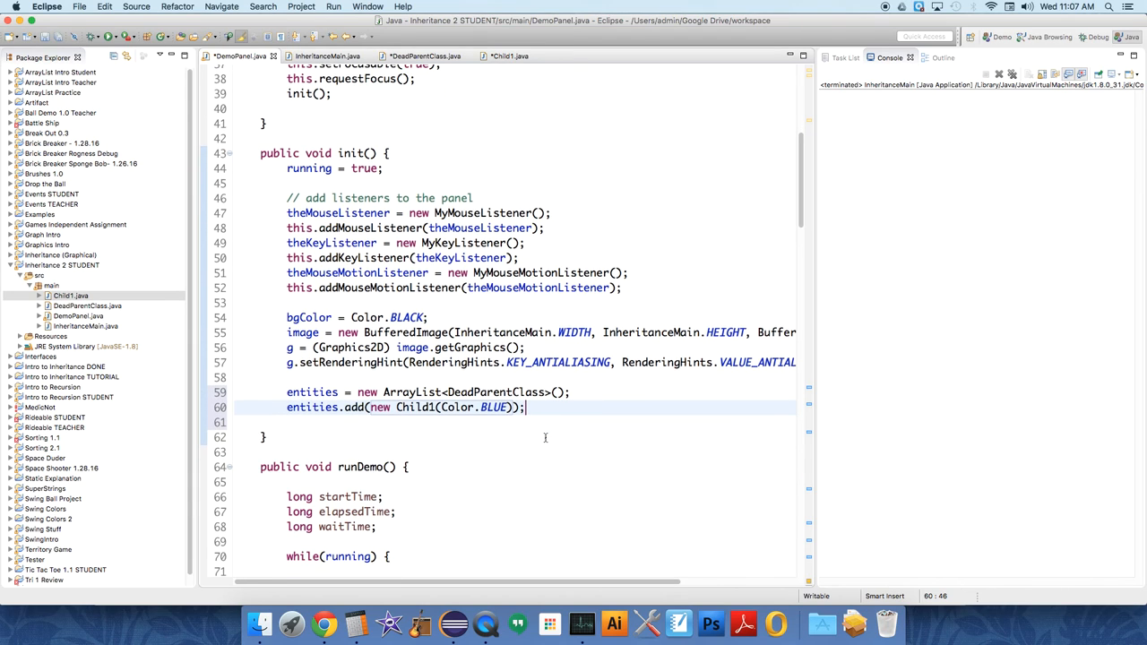
scroll(down, 3)
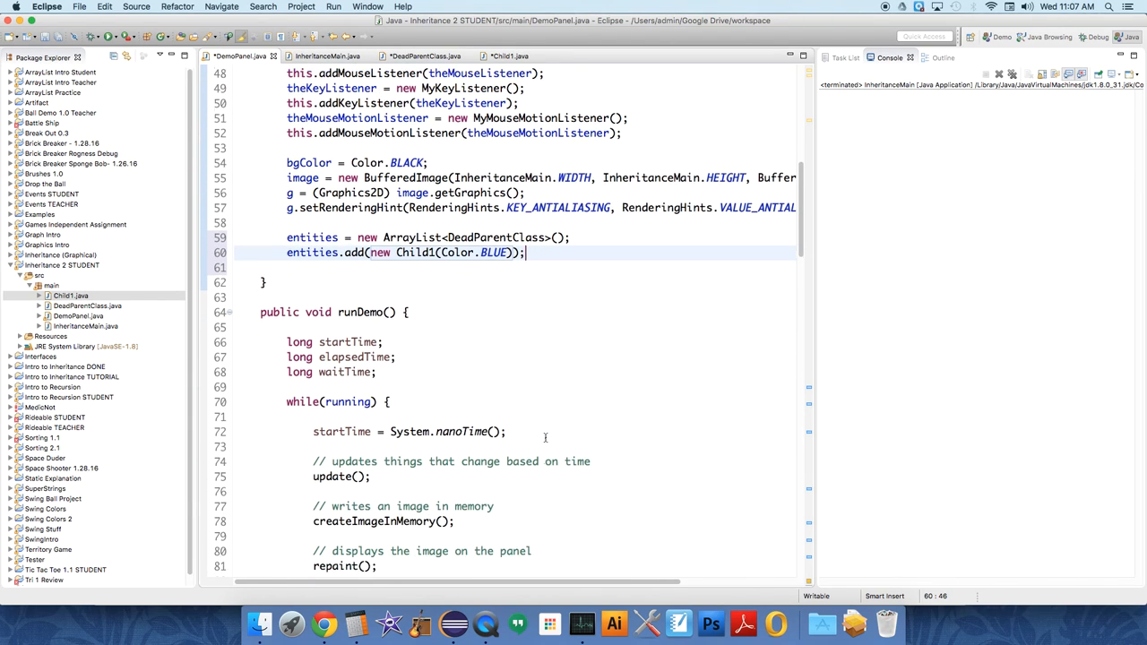
scroll(down, 3)
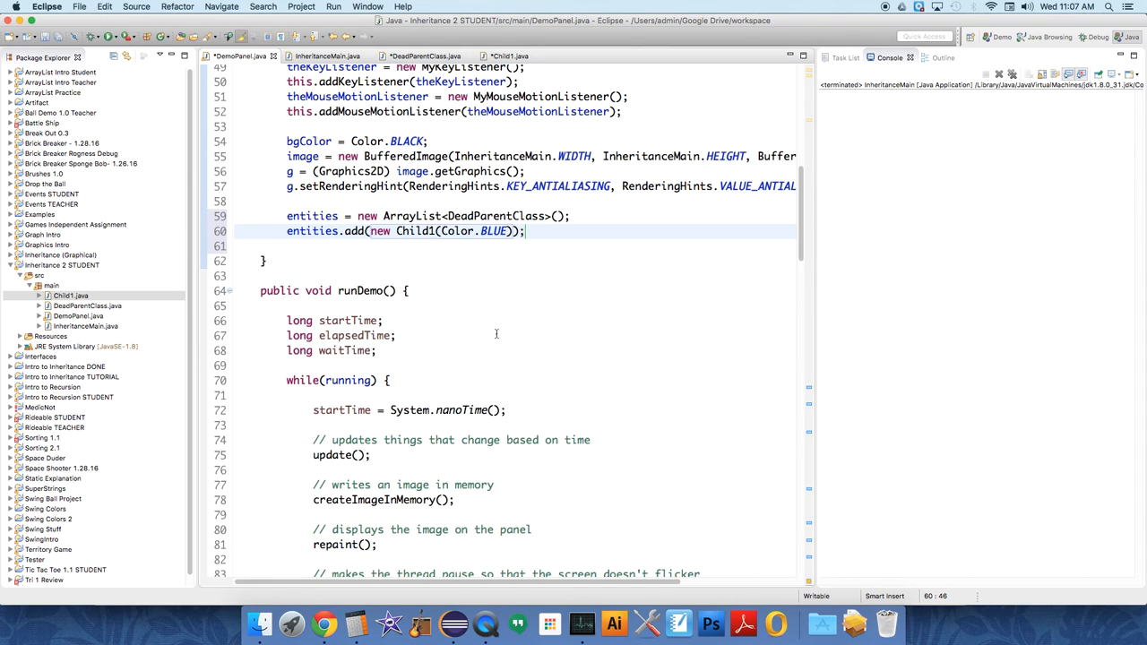
scroll(down, 3)
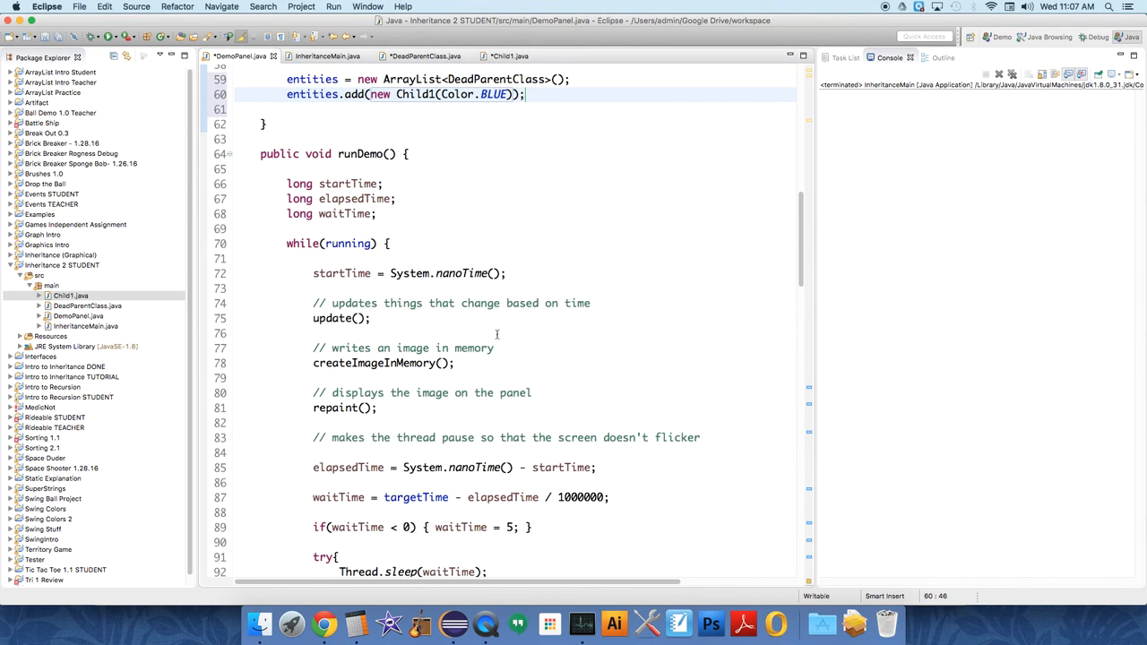
scroll(down, 3)
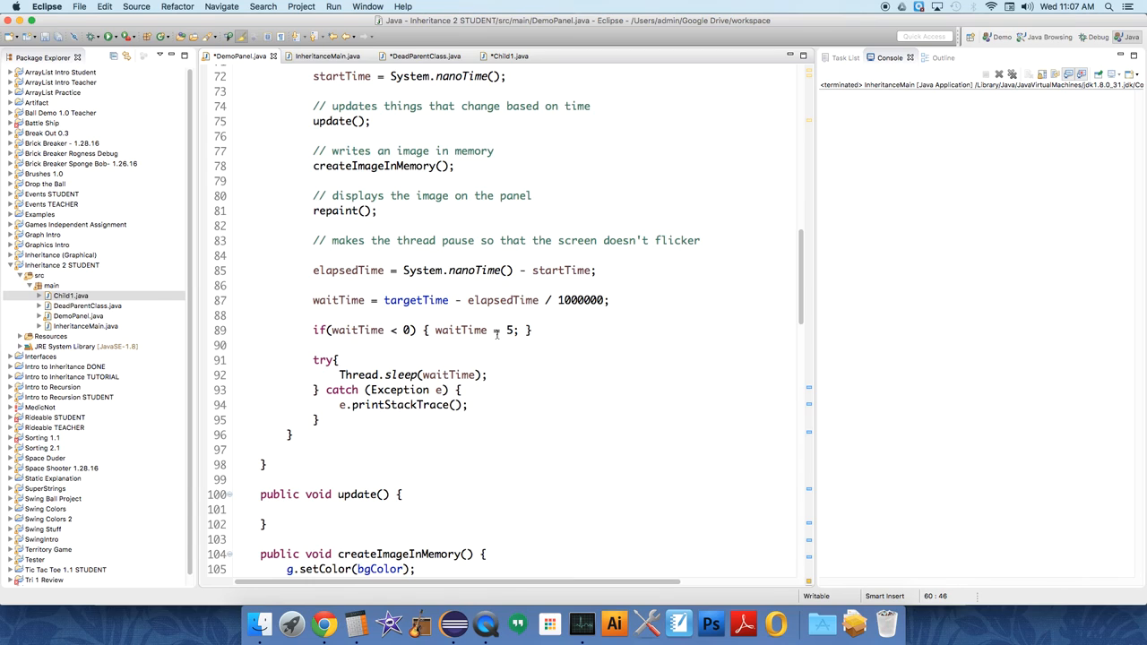
scroll(down, 3)
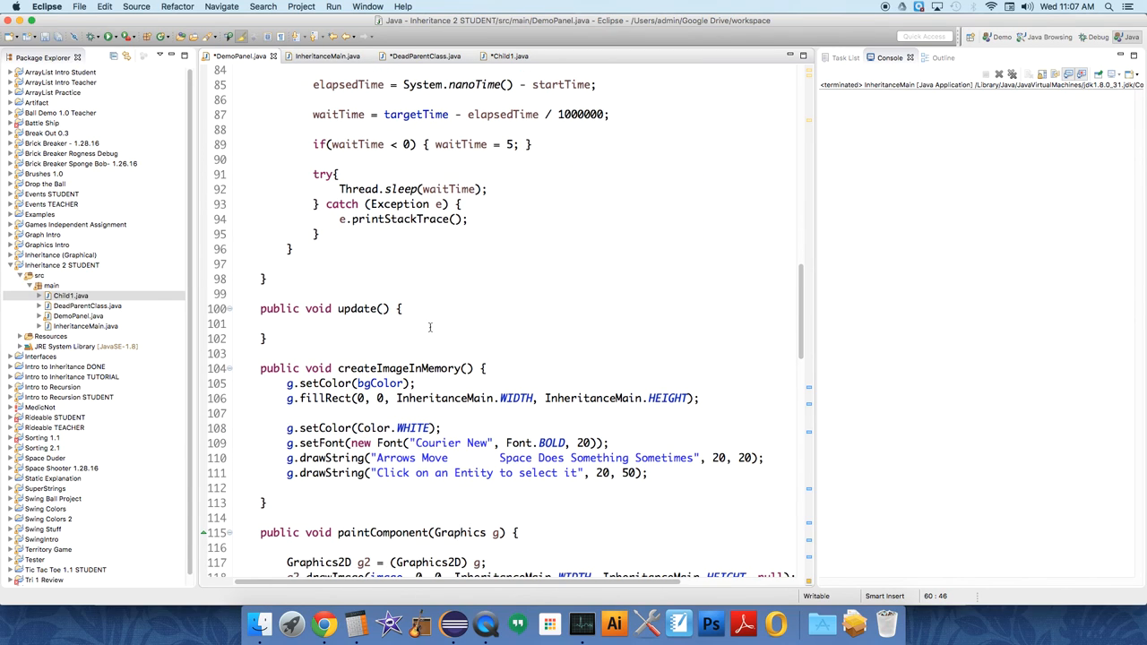
click(392, 323)
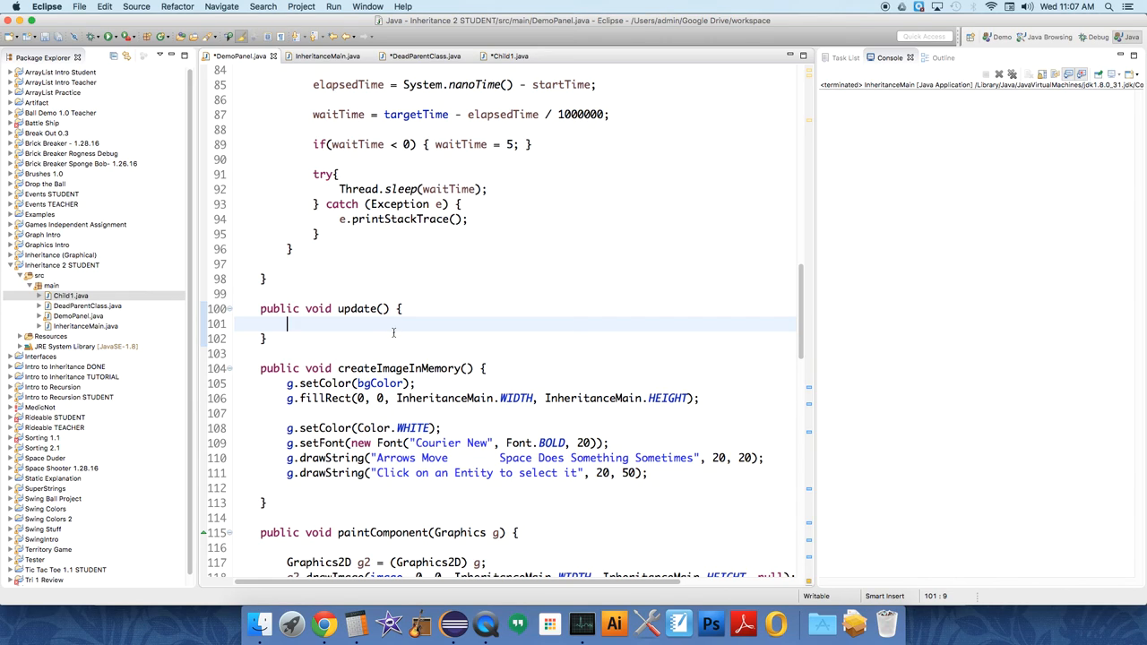
Step: Write for(DeadParentClass e : entities) { e.update(); } inside update()
text(for())
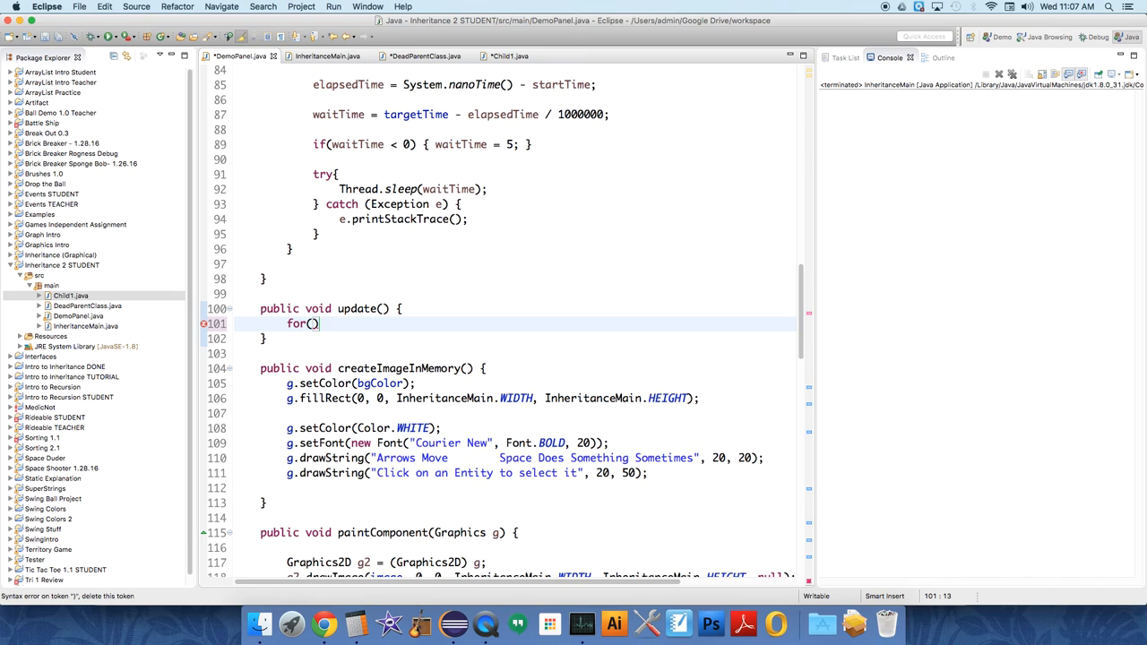
text(DeadP)
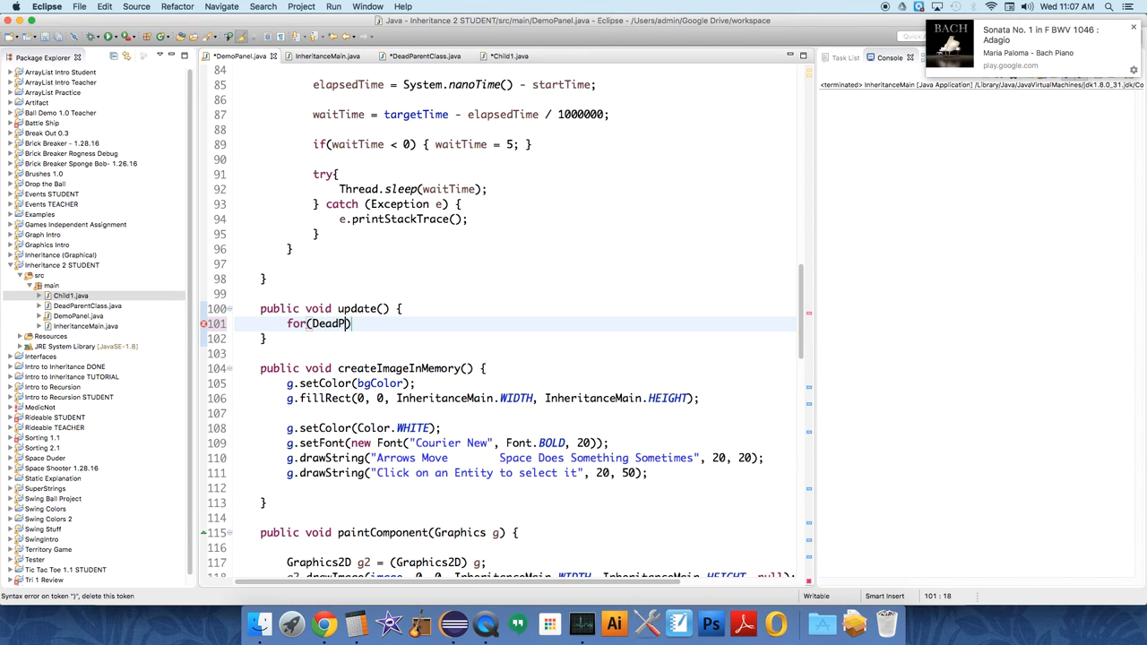
text(arent)
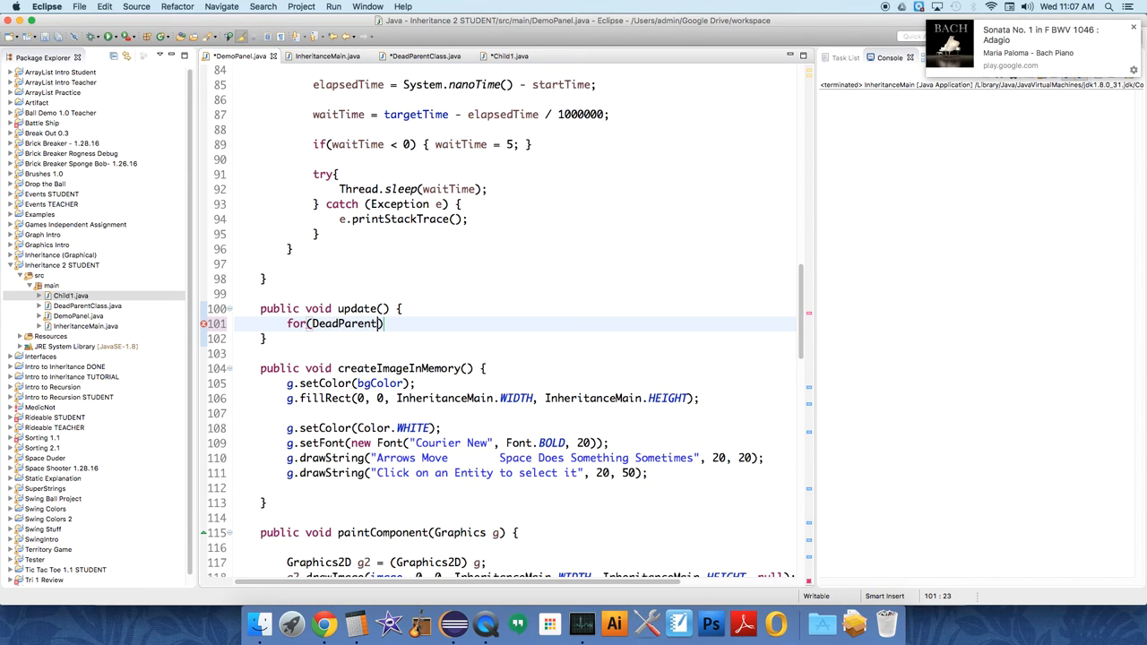
text(Class)
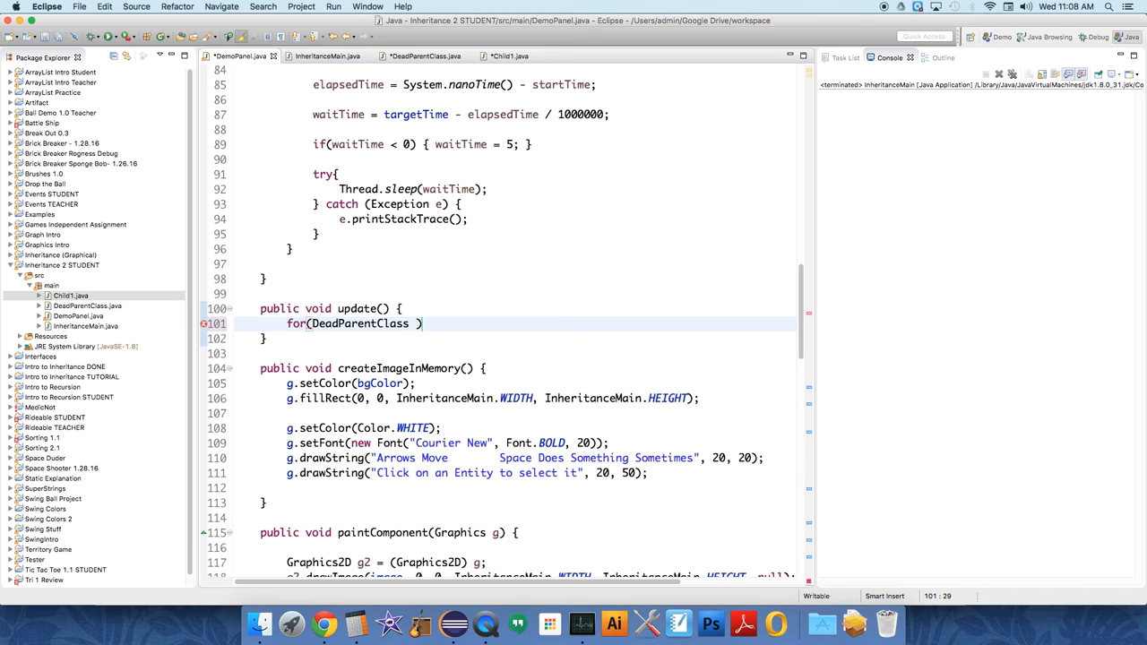
text(e :)
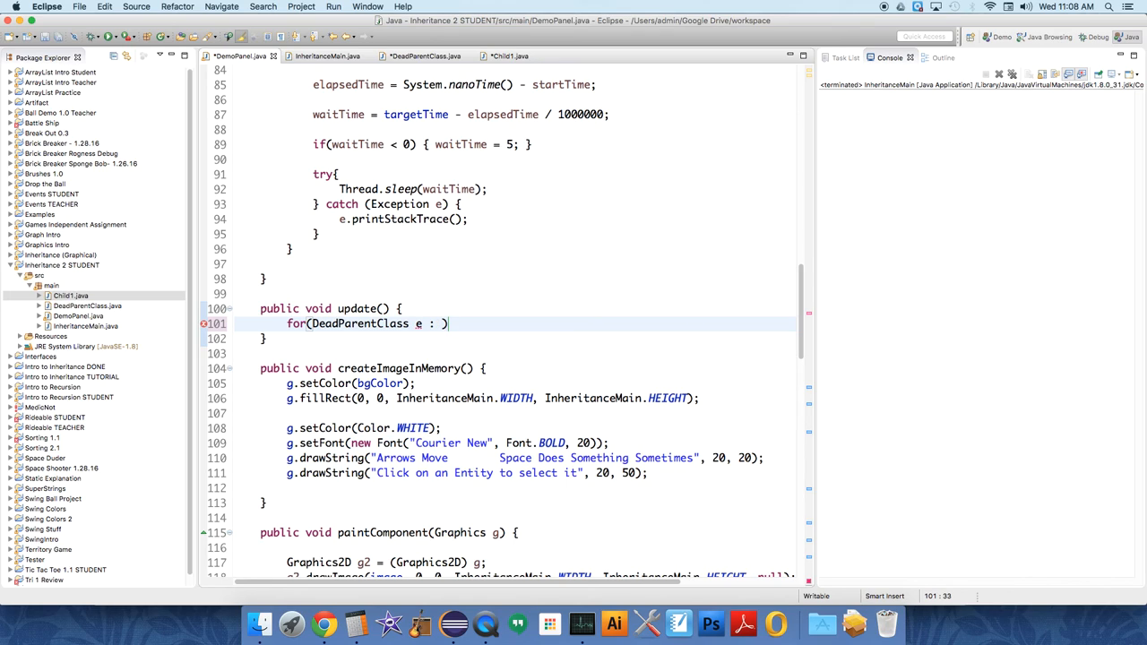
text(entities)
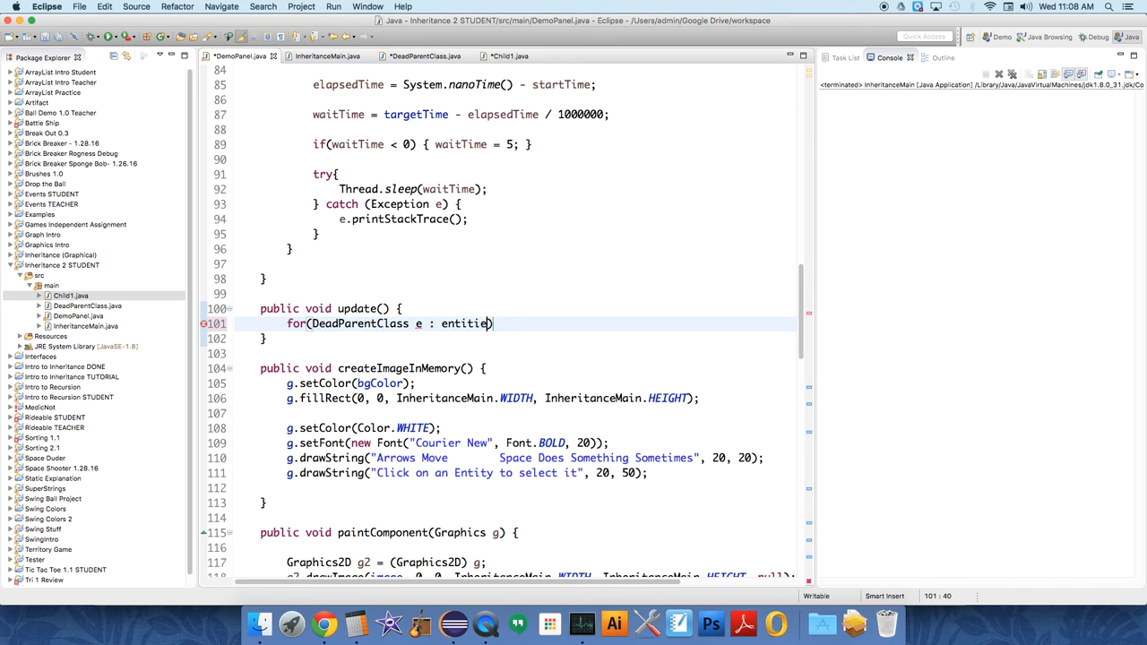
text(s)
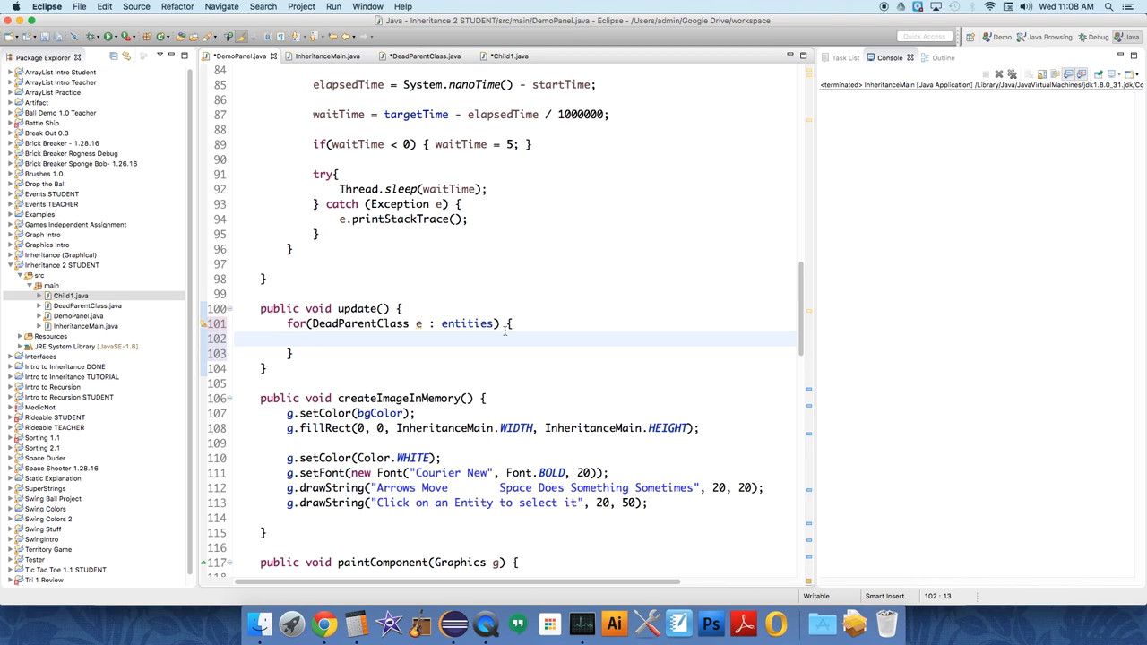
text(e.up)
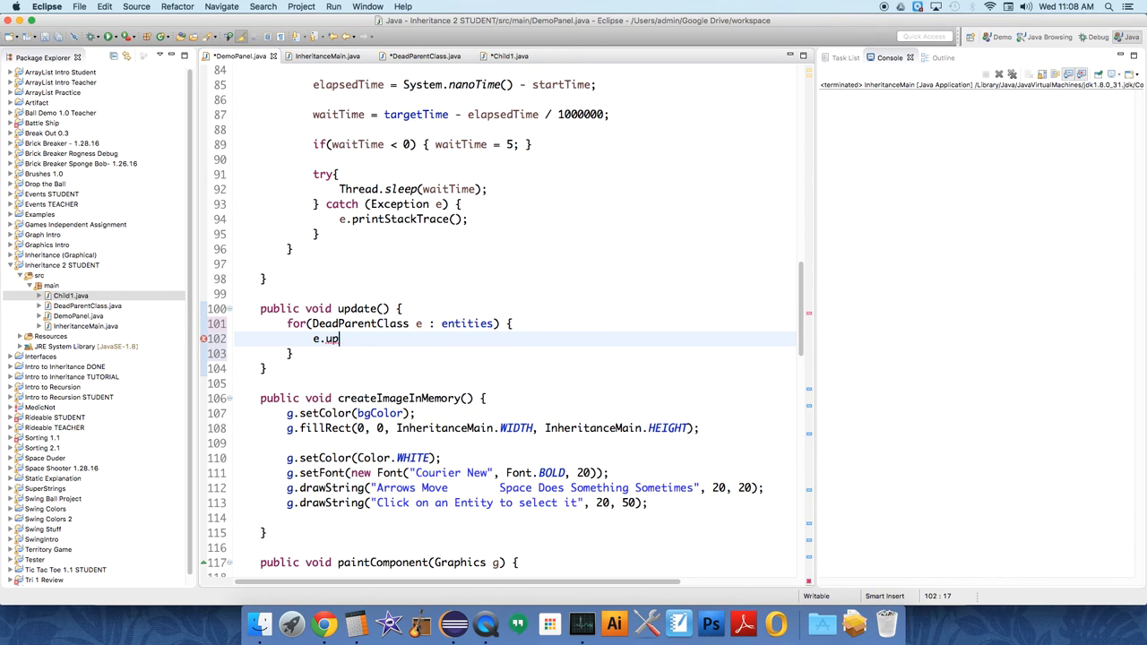
text(date())
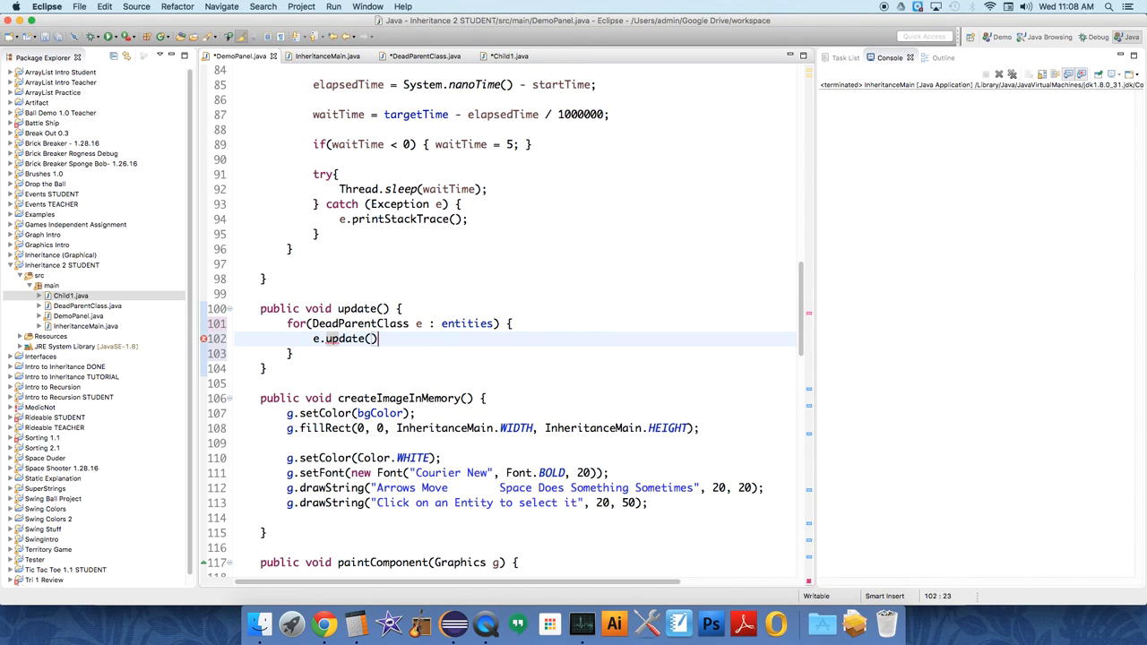
text(;)
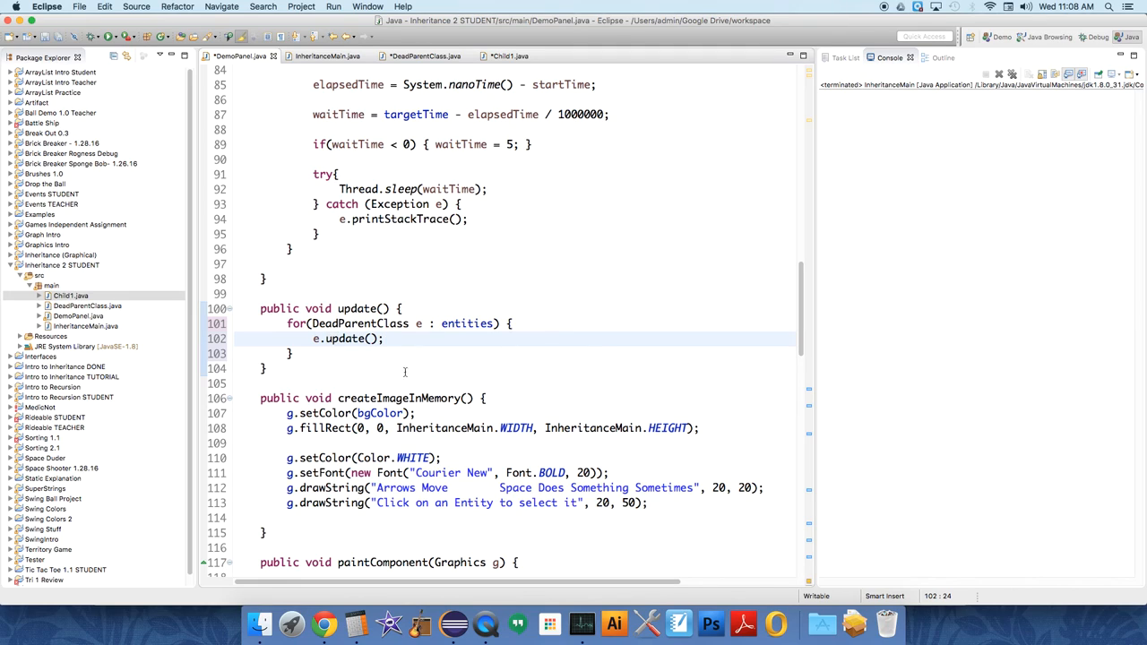
click(316, 339)
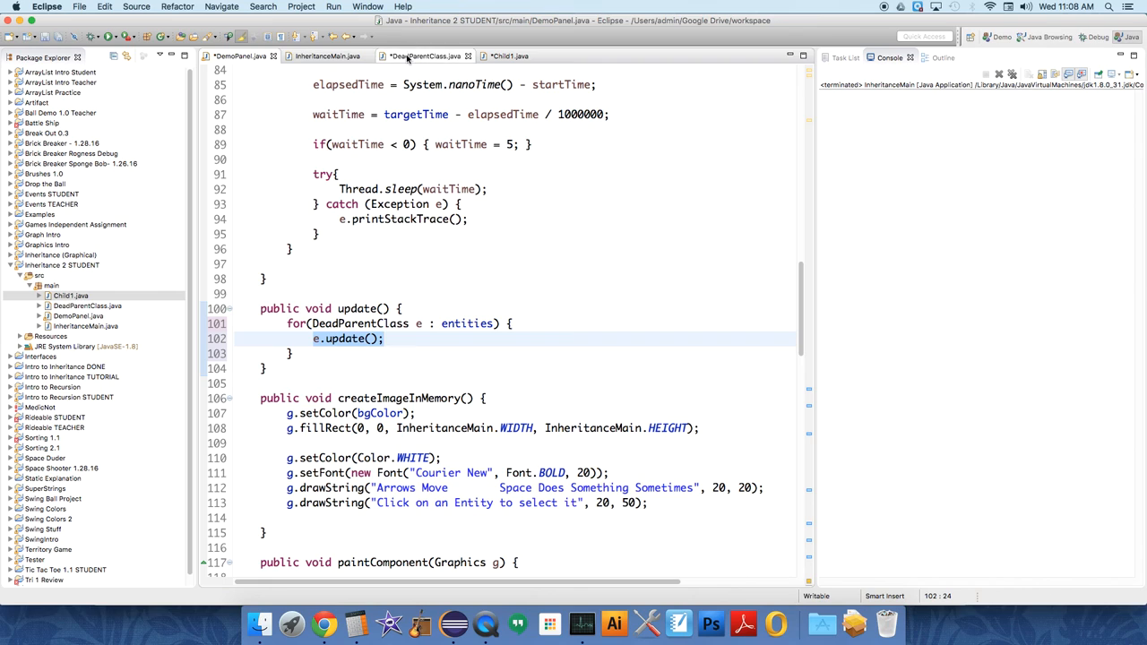
Step: Scroll through DeadParentClass's update and setPosition code before returning to DemoPanel
click(428, 56)
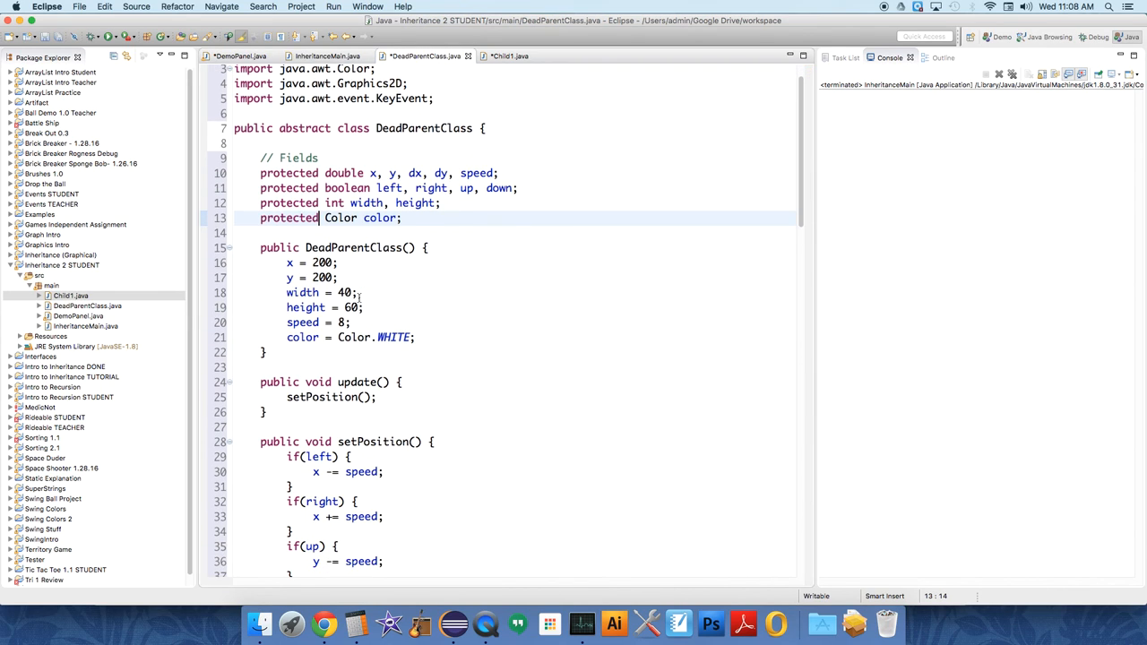
scroll(down, 3)
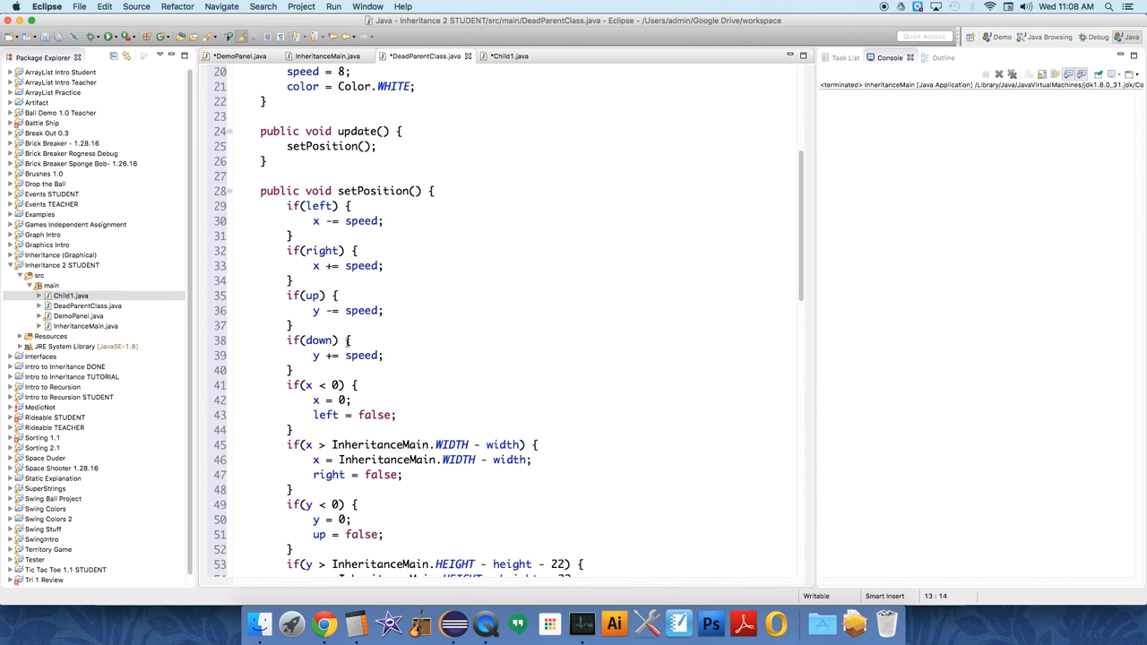
scroll(down, 3)
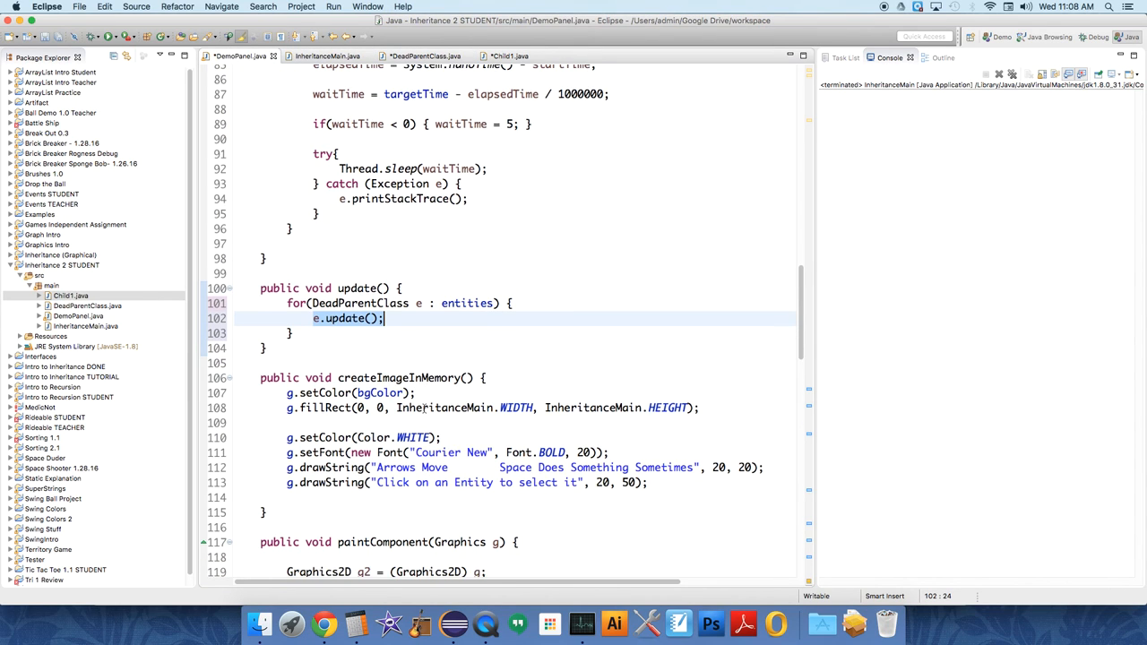
scroll(down, 3)
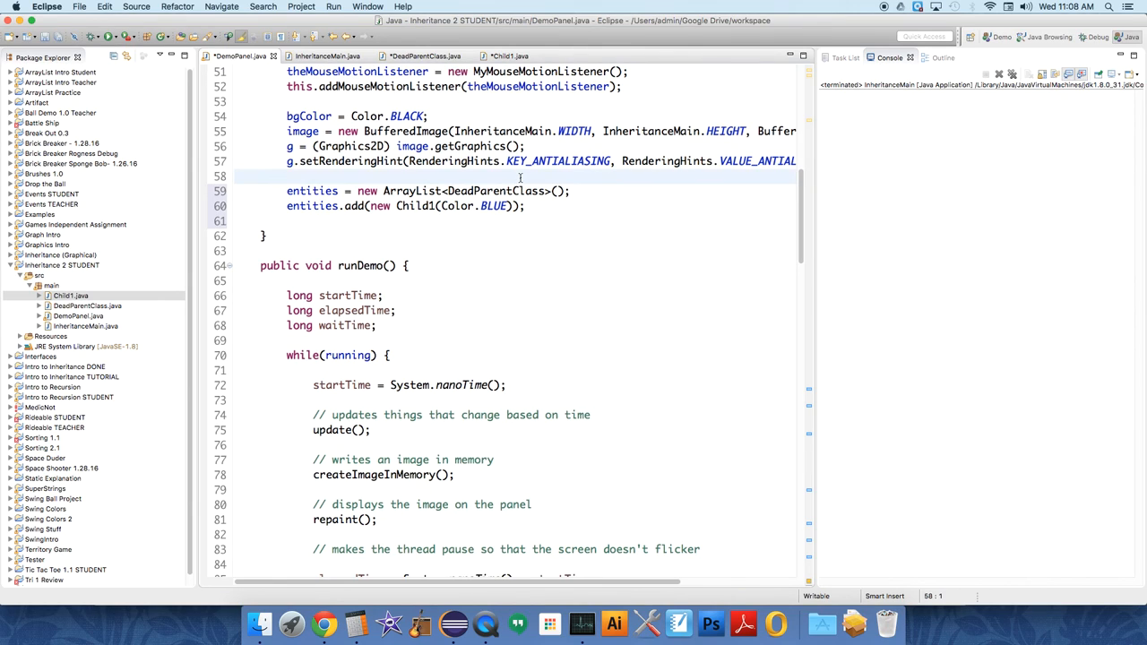
Step: Add 'currentEntity = 0;' on line 59 of the constructor, above the entities ArrayList
text(current)
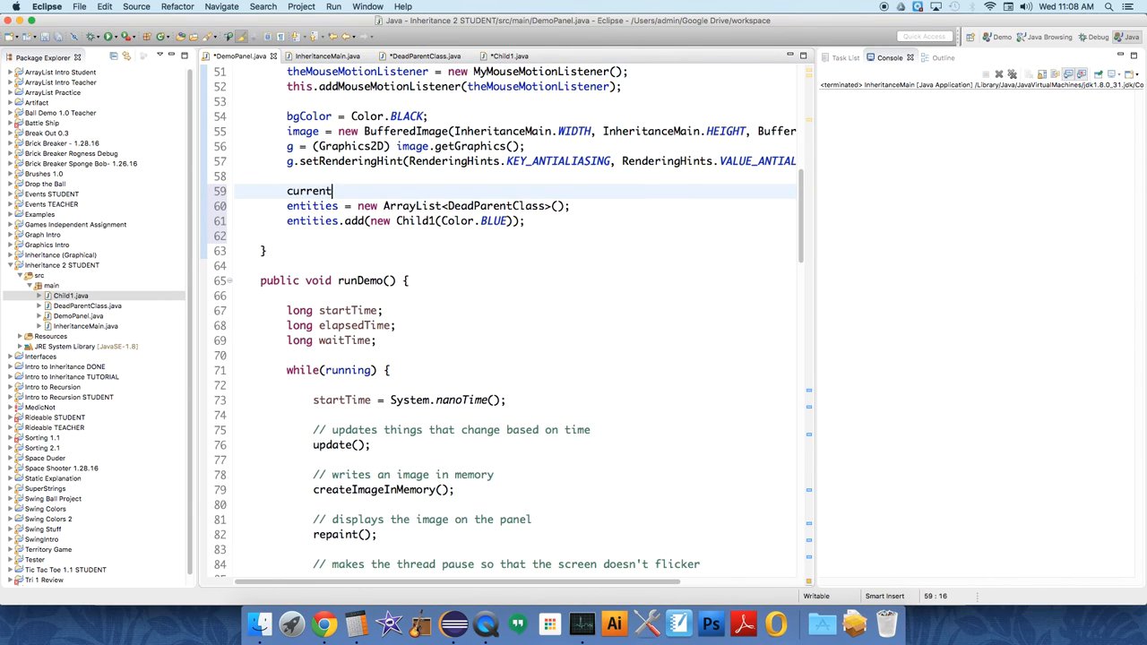
text(Entity)
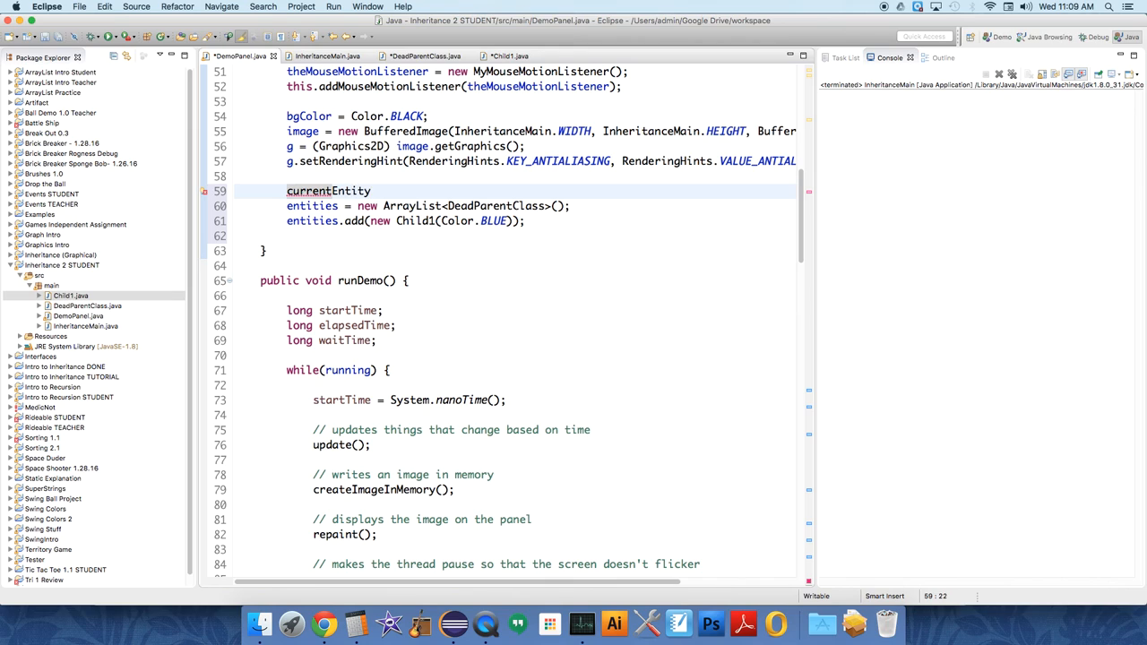
text(= 0;)
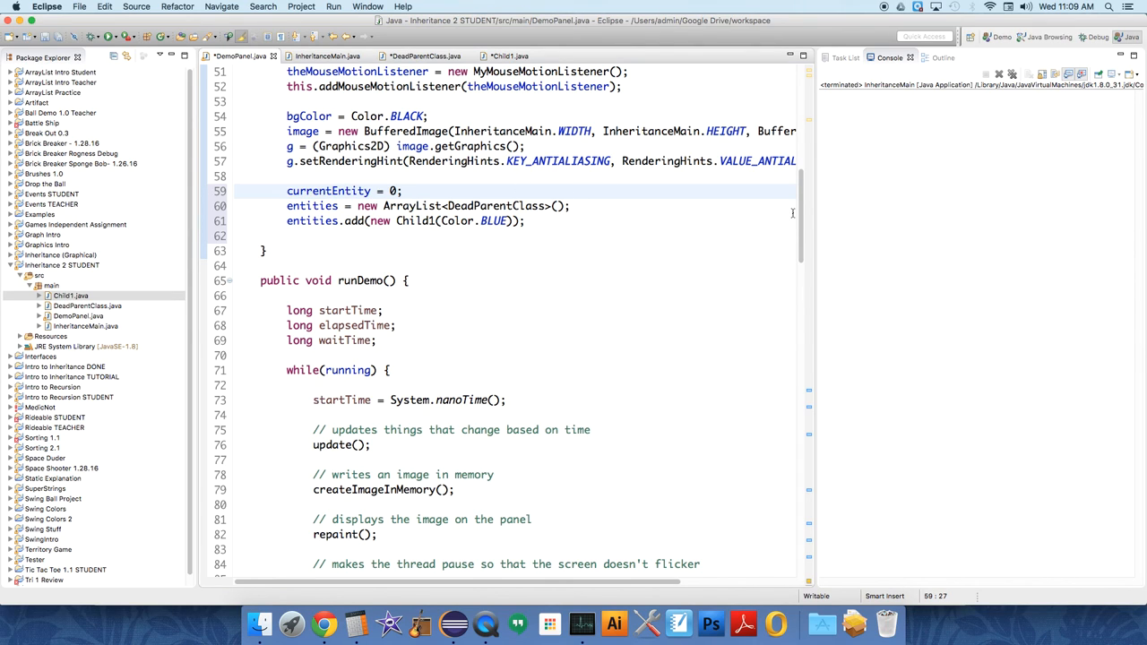
scroll(down, 3)
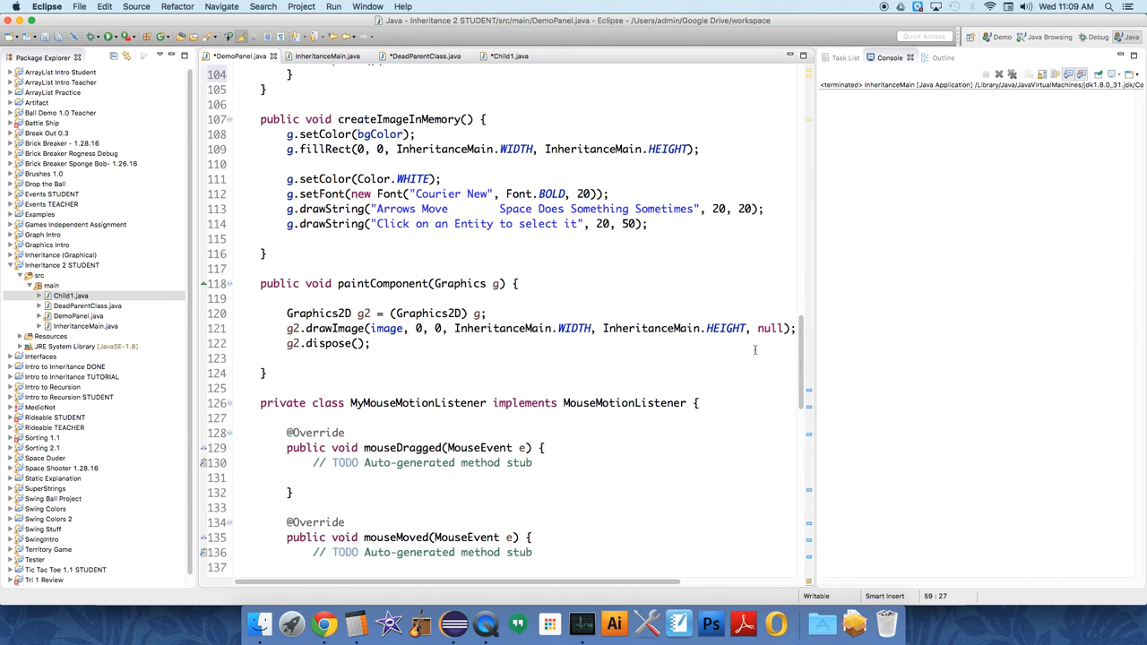
mouse_move(793, 350)
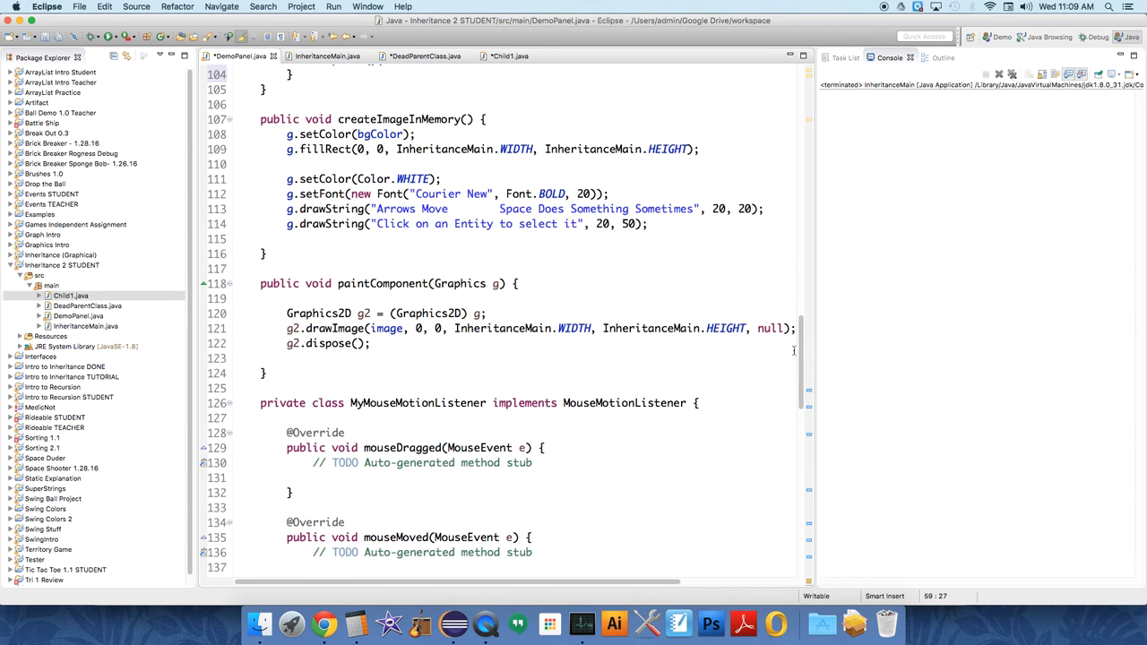
Step: Add a for-each loop over entities calling e.draw(g) after fillRect in createImageInMemory
scroll(down, 3)
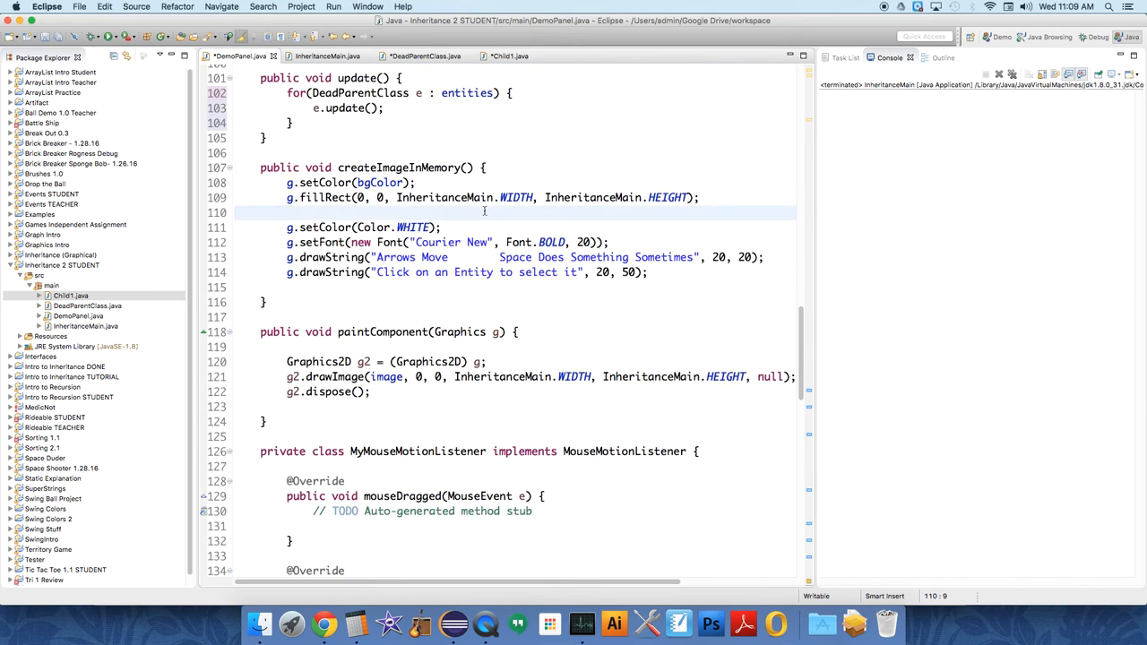
text(for()
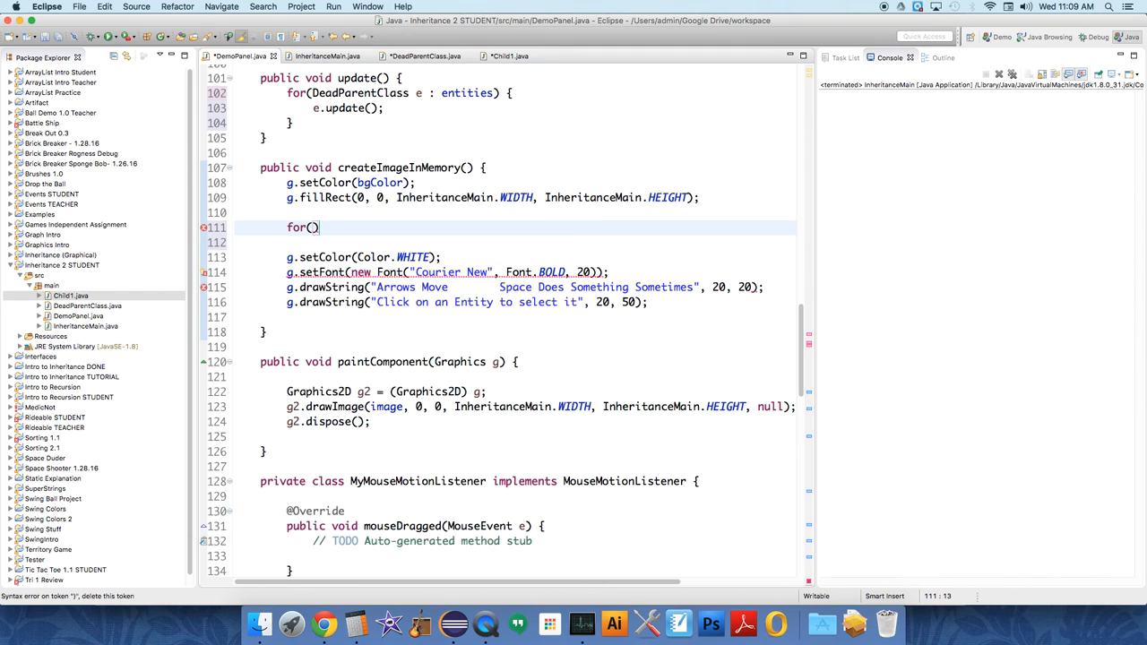
text(DeadParentClass e : entities)
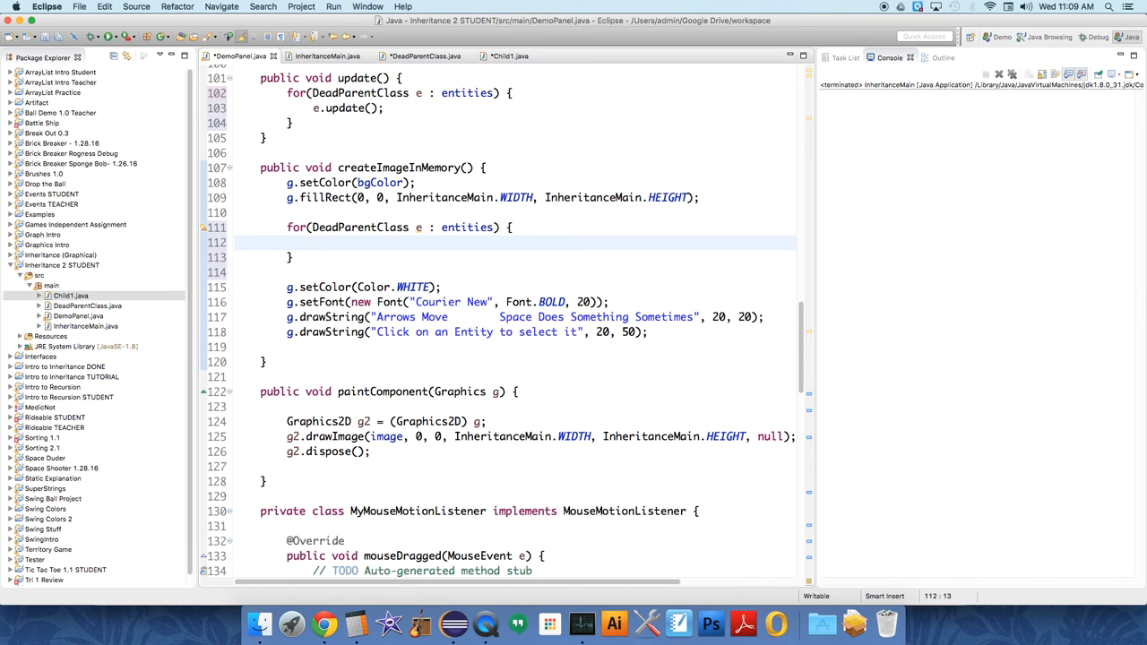
text(e.draw(g);)
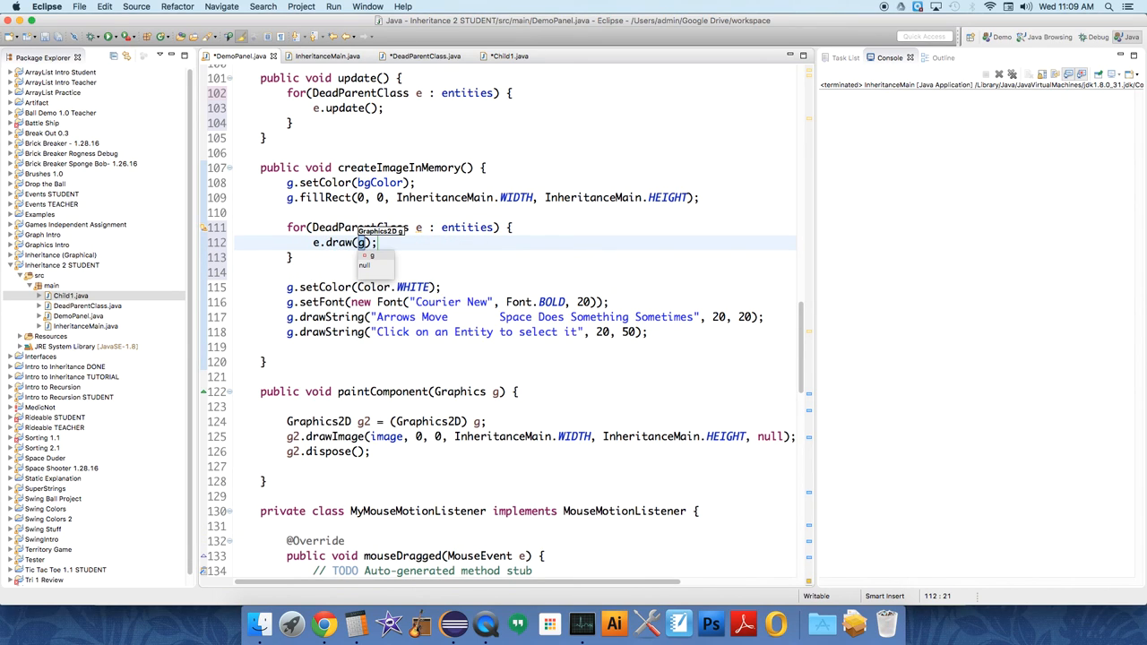
mouse_move(471, 253)
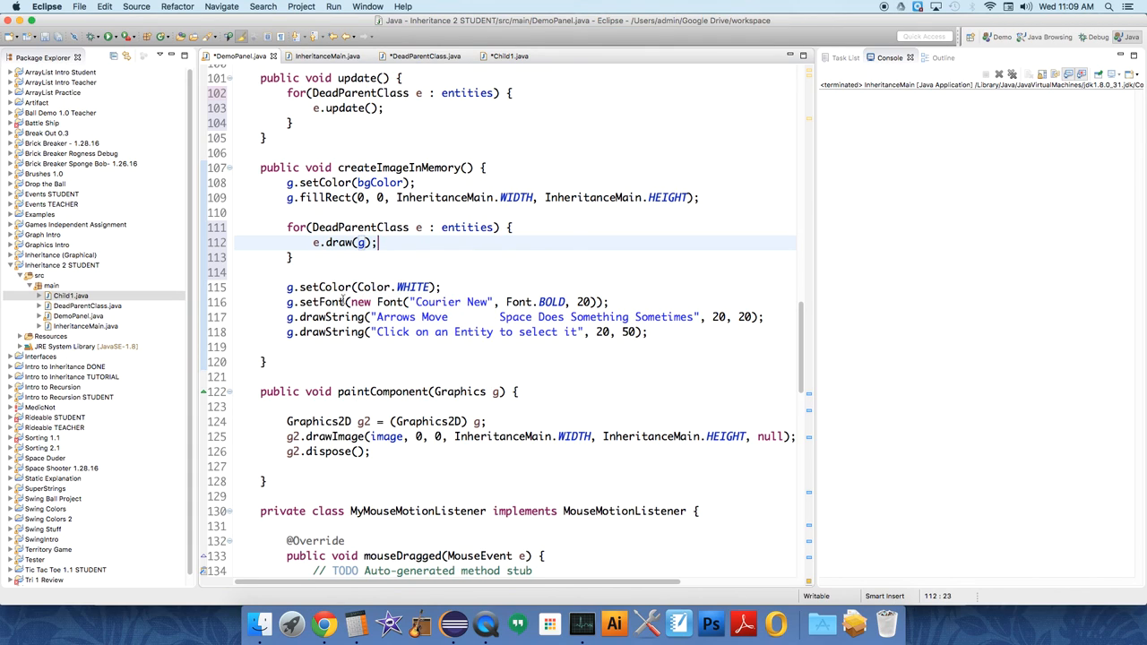
mouse_move(321, 302)
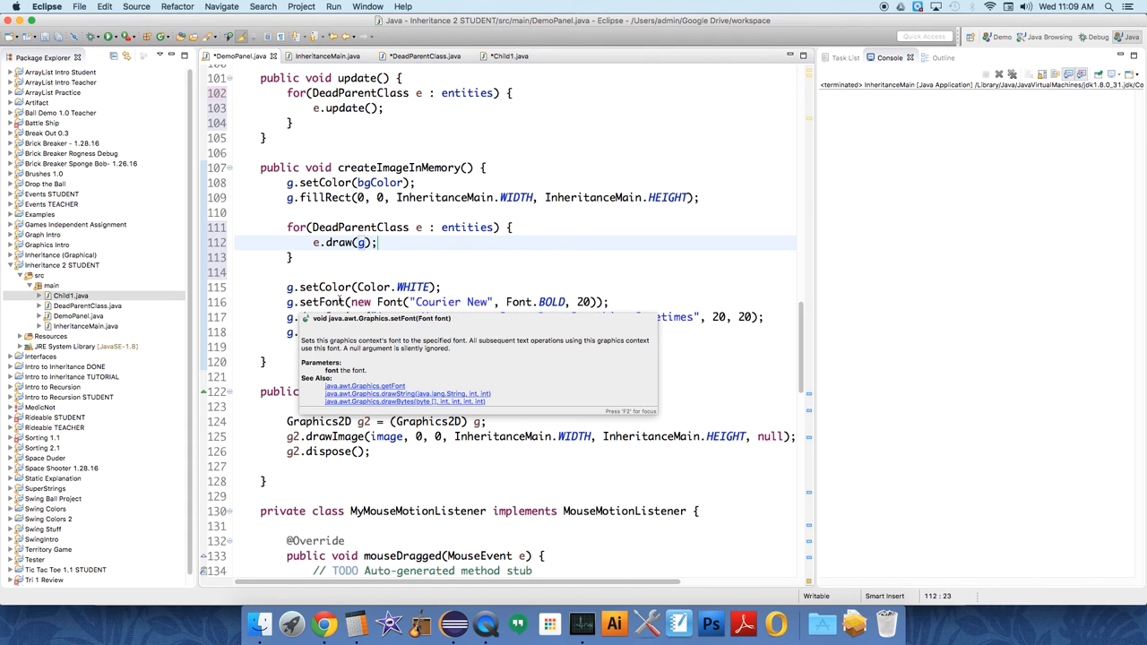
mouse_move(336, 300)
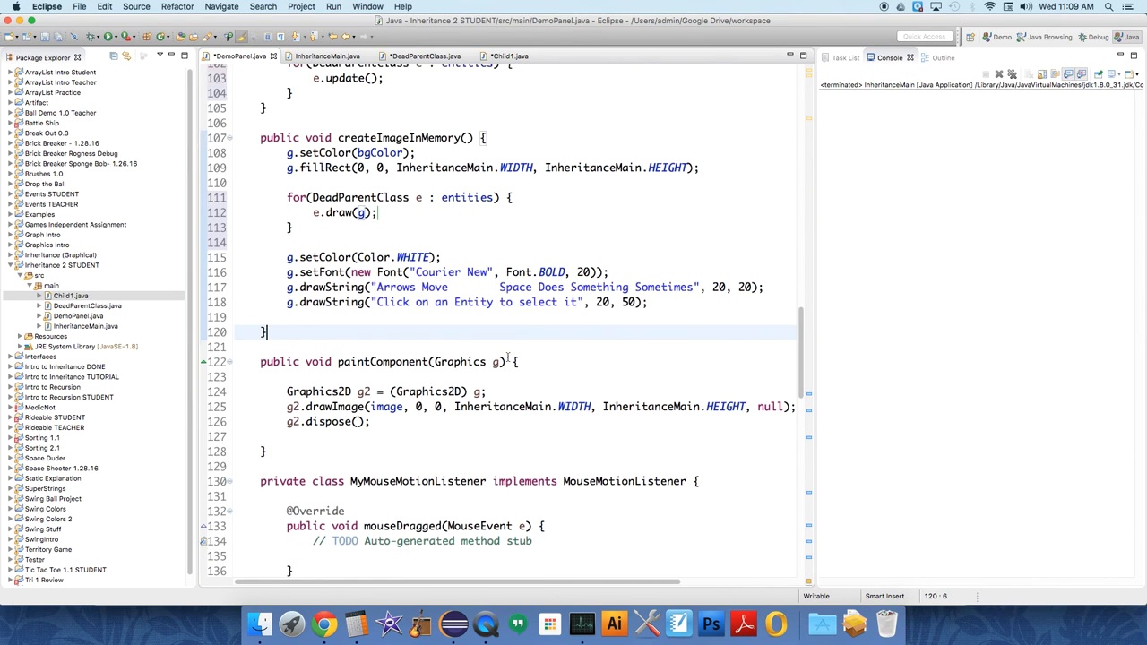
Step: Write entities.get(currentEntity).keyPressed(e.getKeyCode()) inside MyKeyListener's keyPressed
scroll(down, 3)
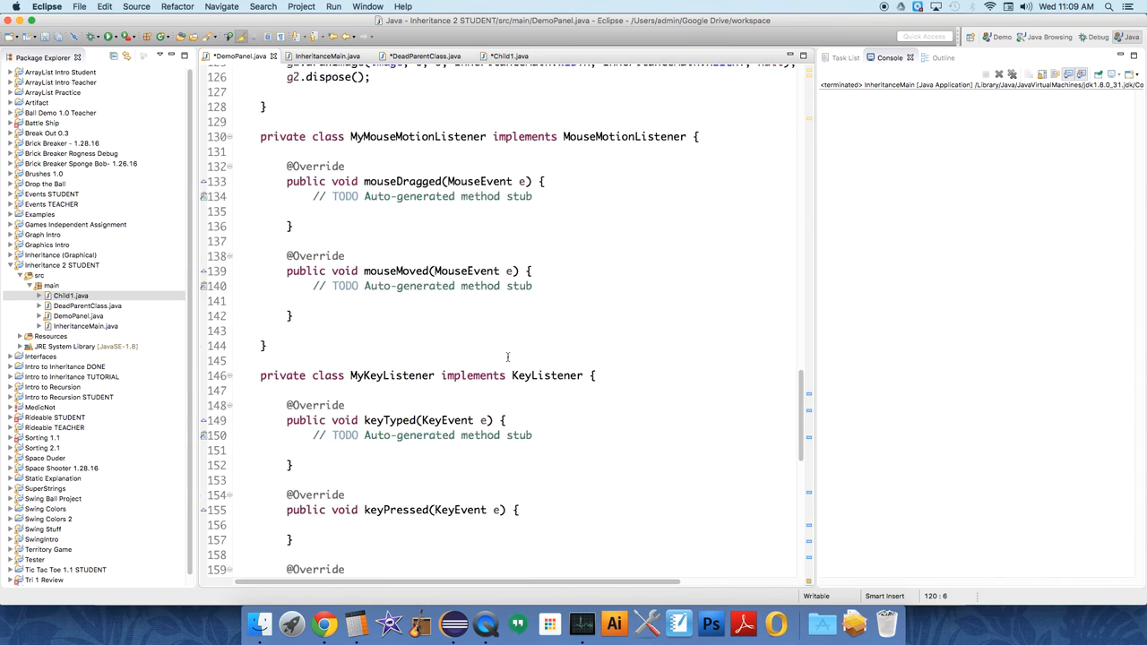
scroll(down, 3)
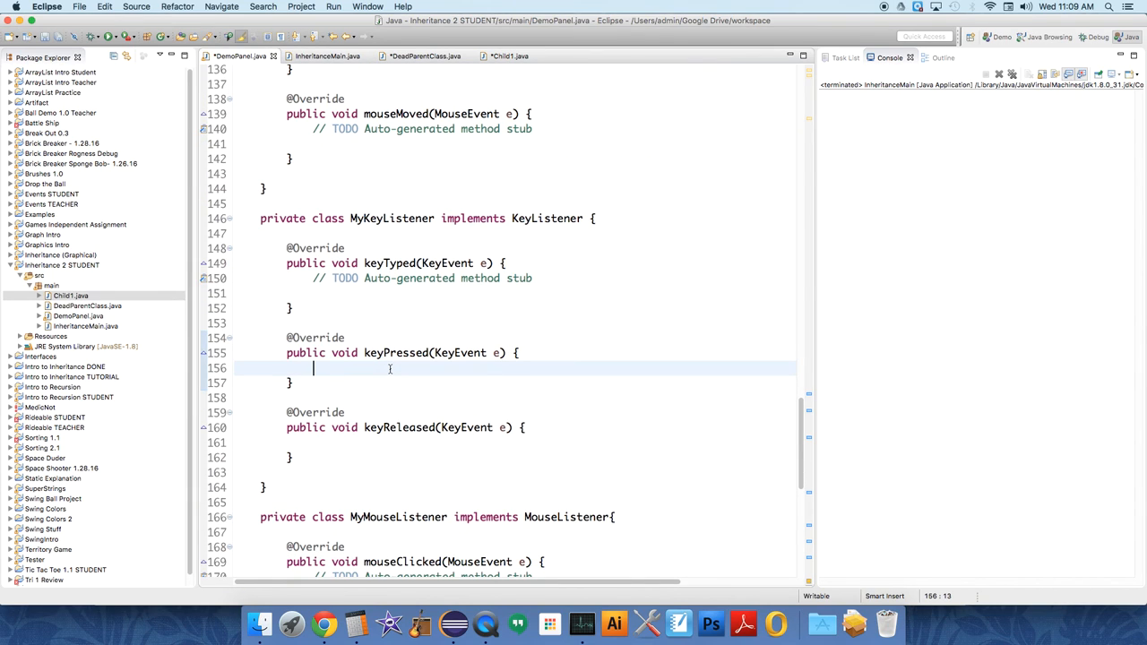
text(entities)
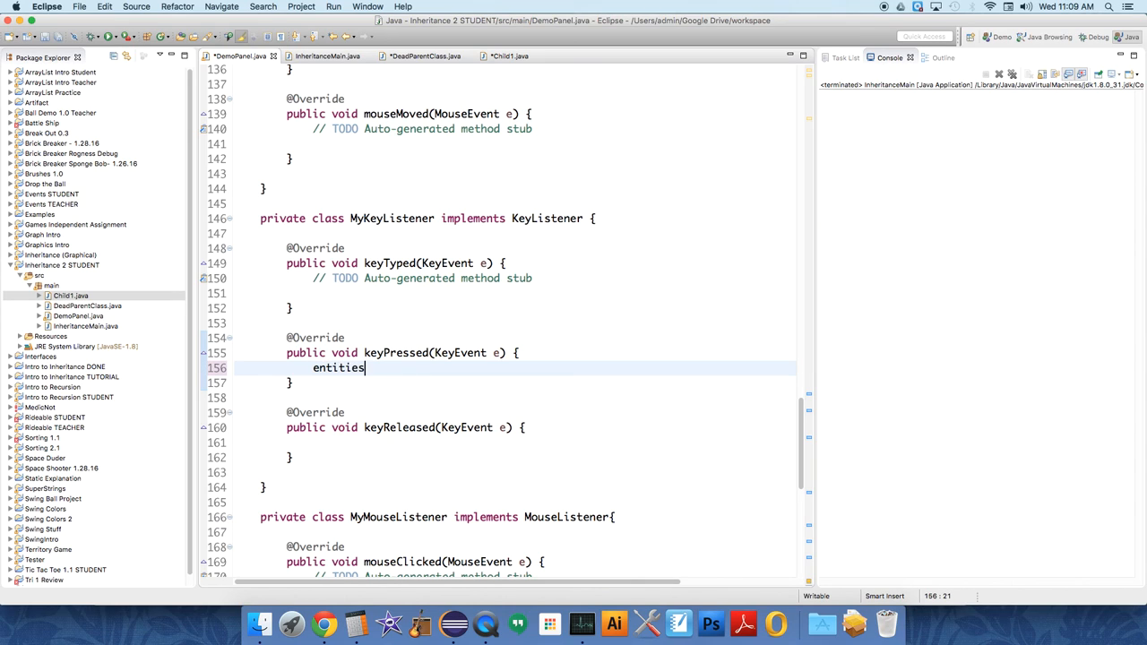
text(.get(currentEntity)
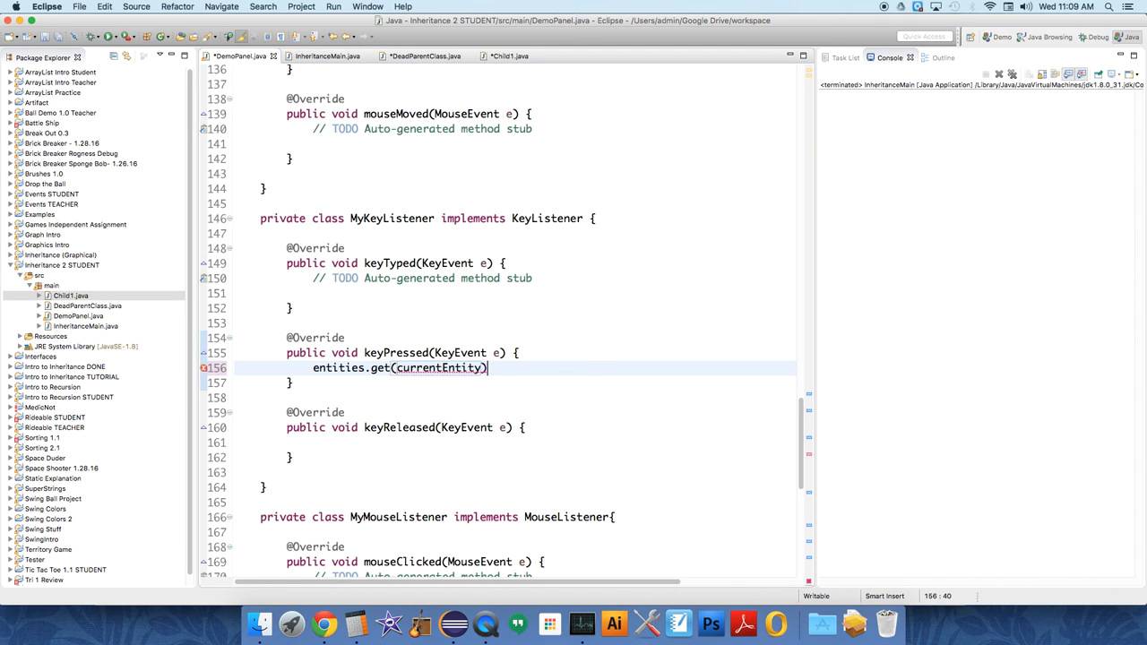
text(.keyPressed(k);)
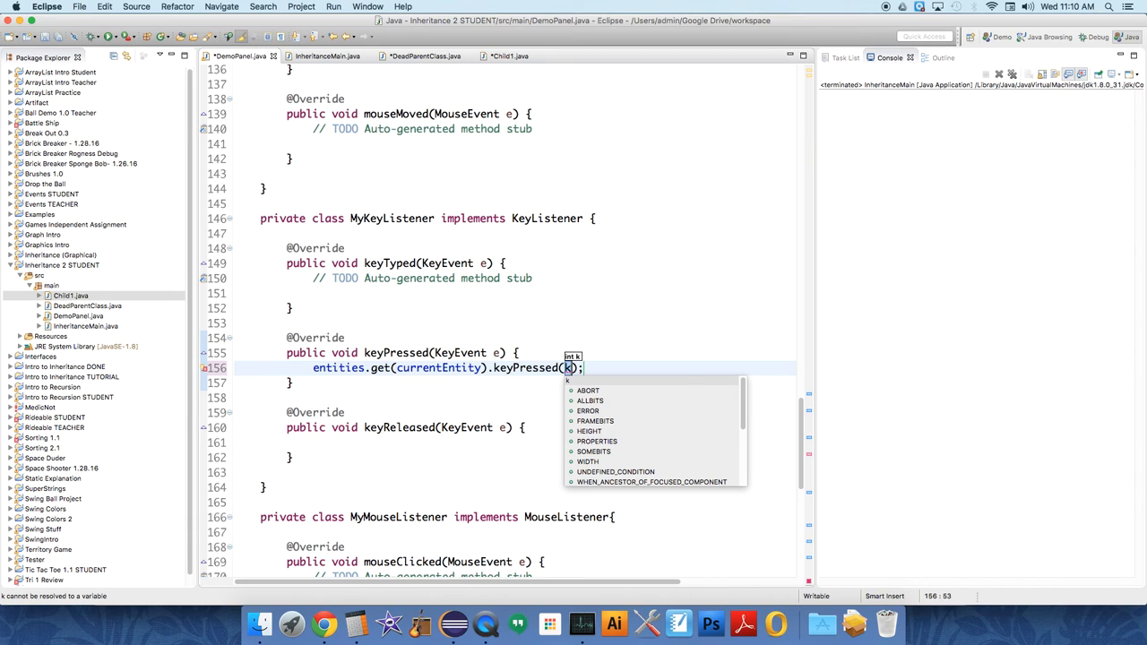
text(e.getKeyCode()
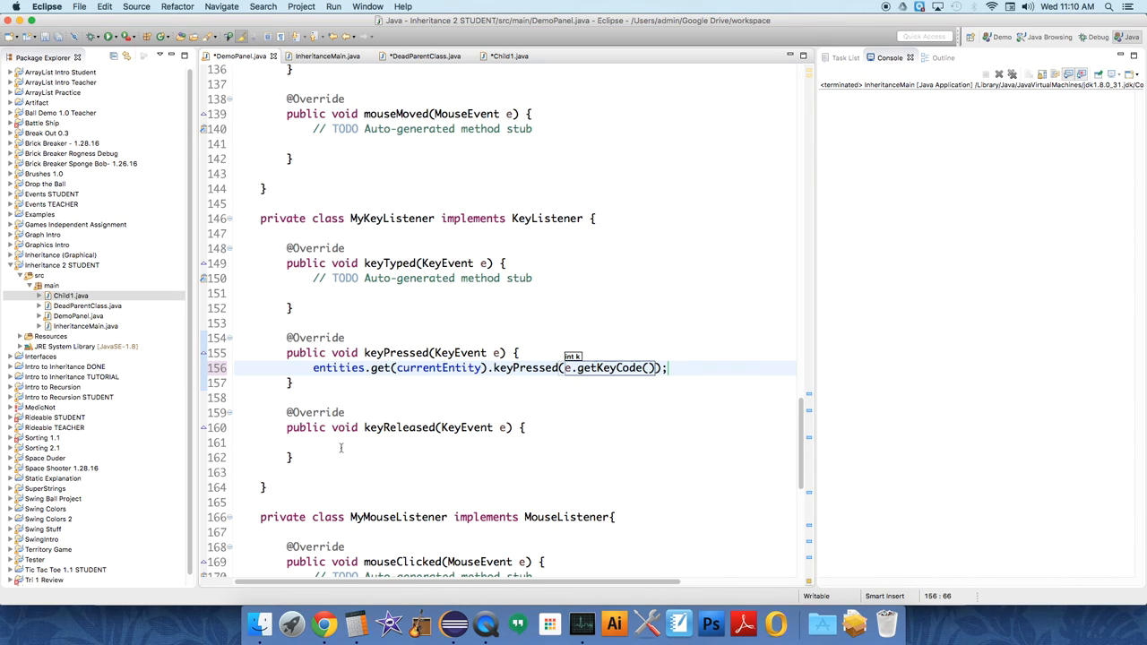
Step: Add entities.get(currentEntity).keyReleased(e.getKeyCode()); to the keyReleased method
text(enti)
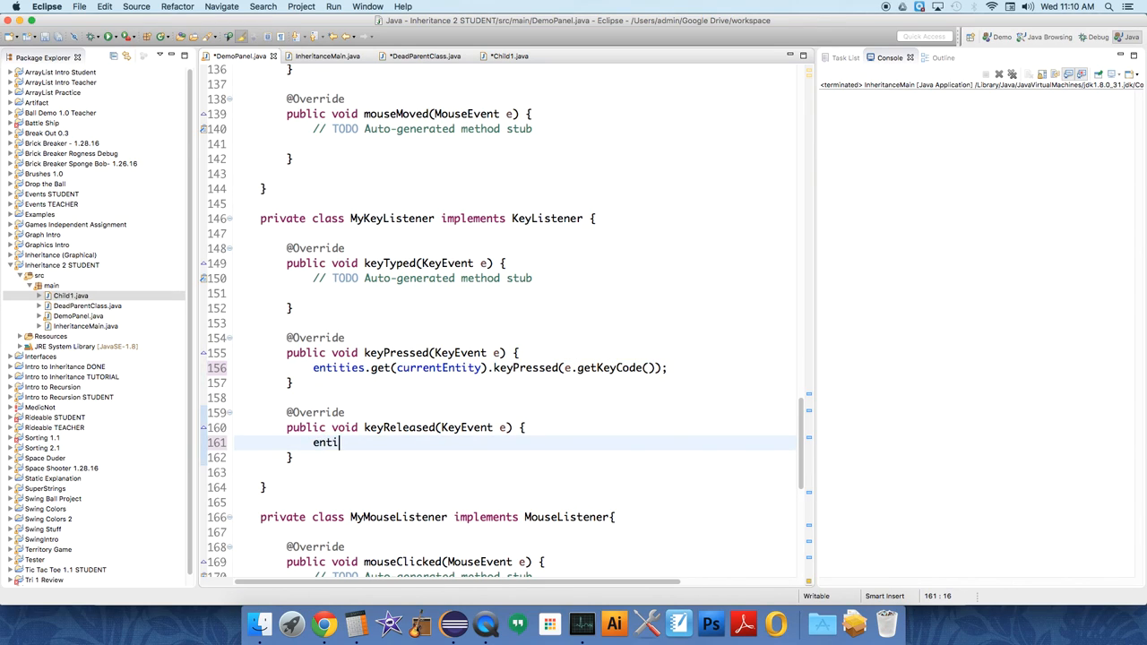
text(ties)
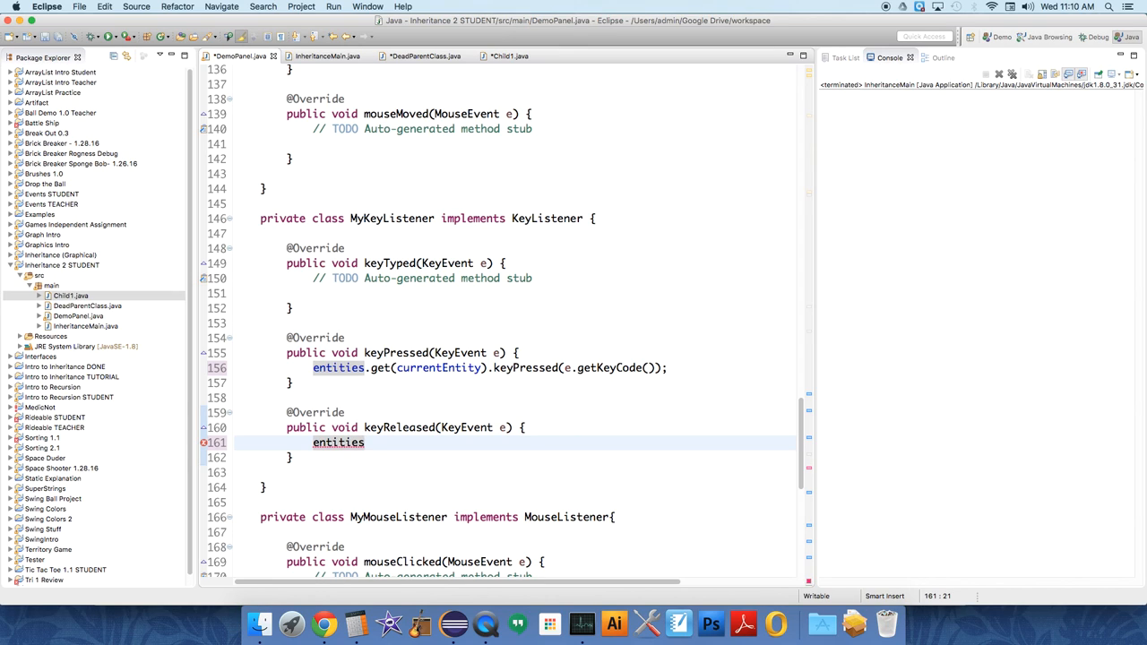
text(.get(currentEntity)
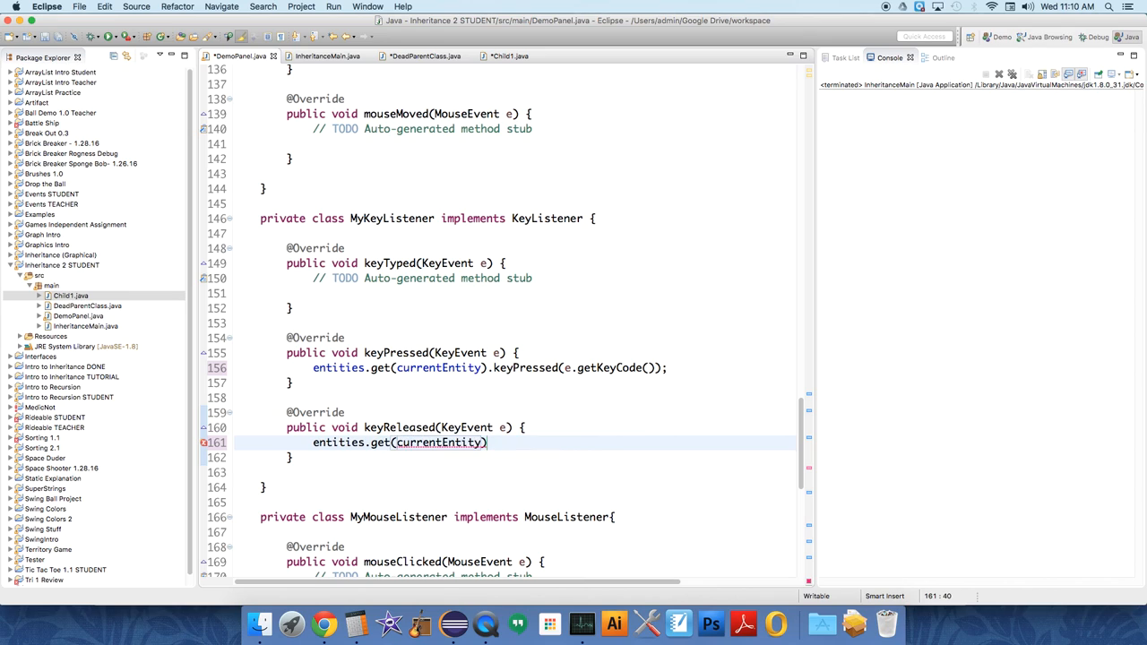
text(.k)
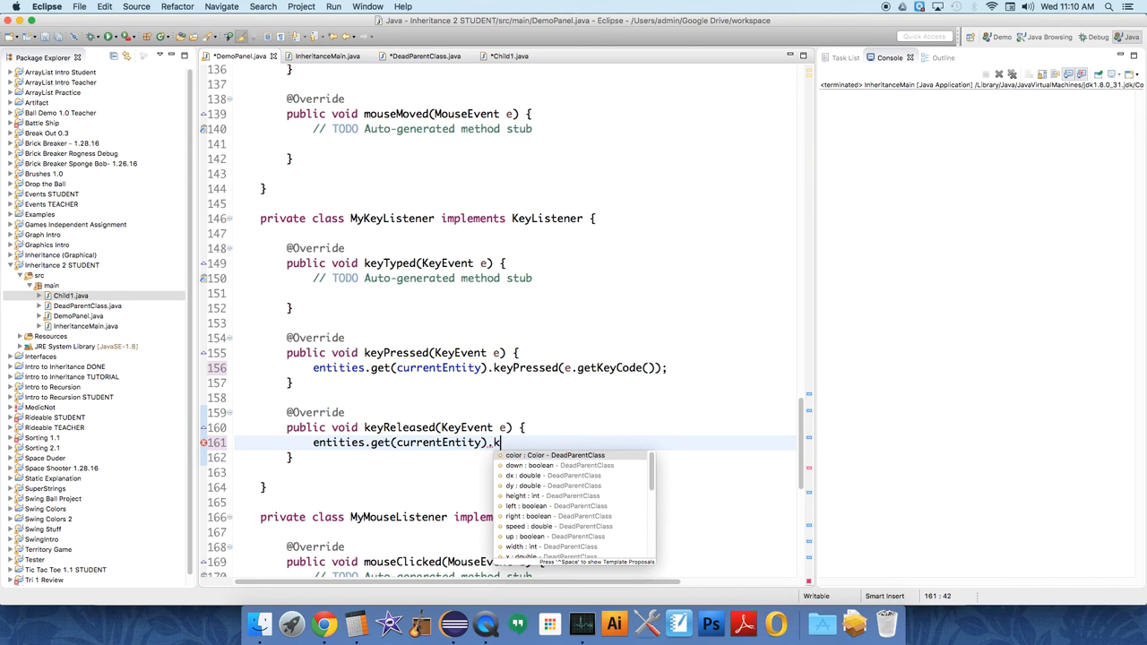
text(eyReleased(e);)
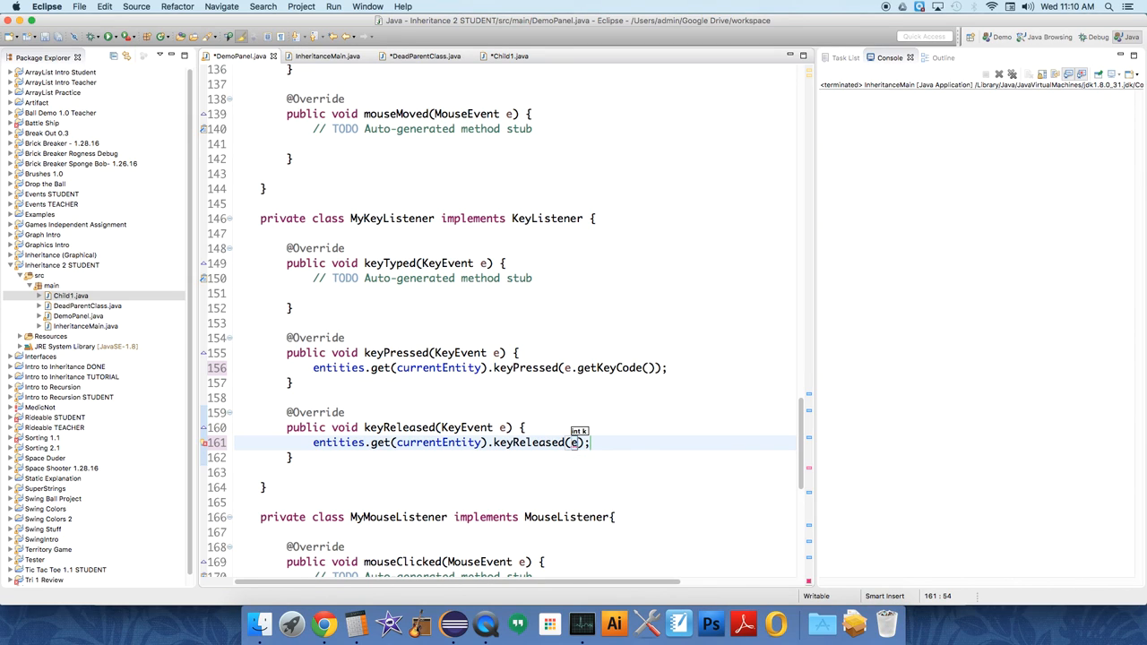
text(.getKeyCode())
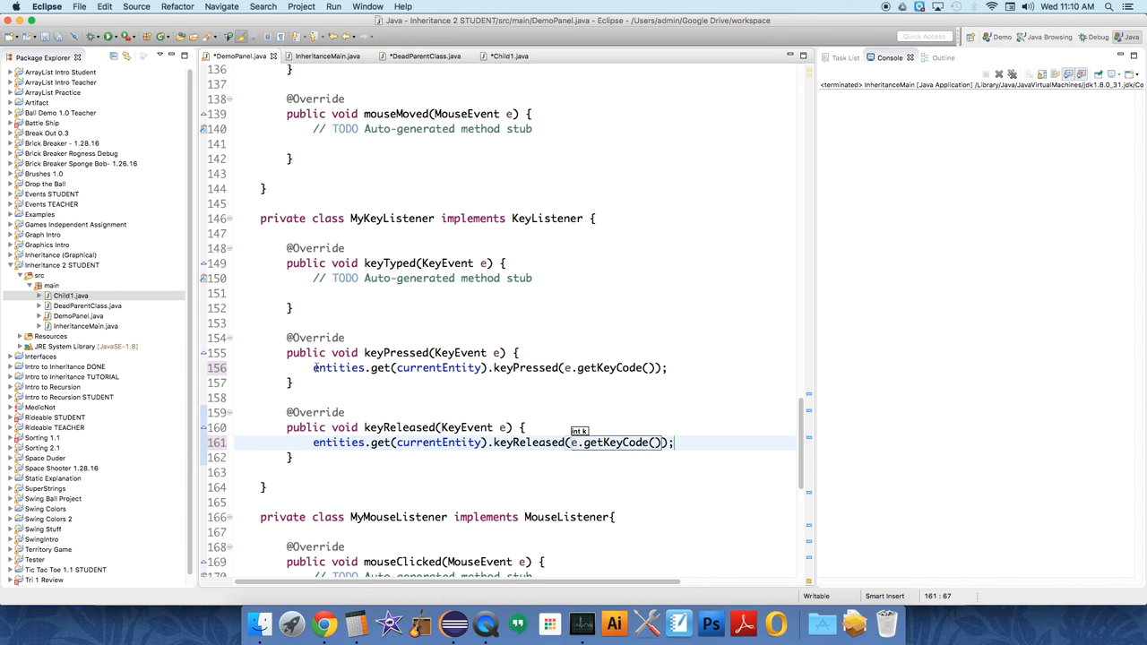
click(475, 367)
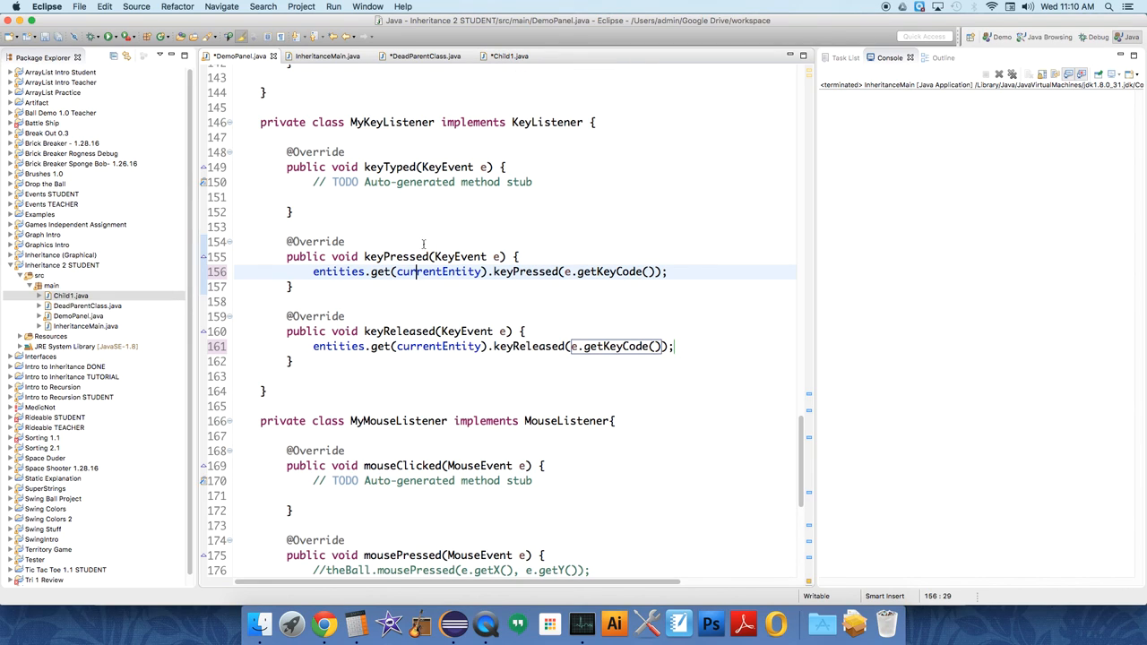
scroll(down, 3)
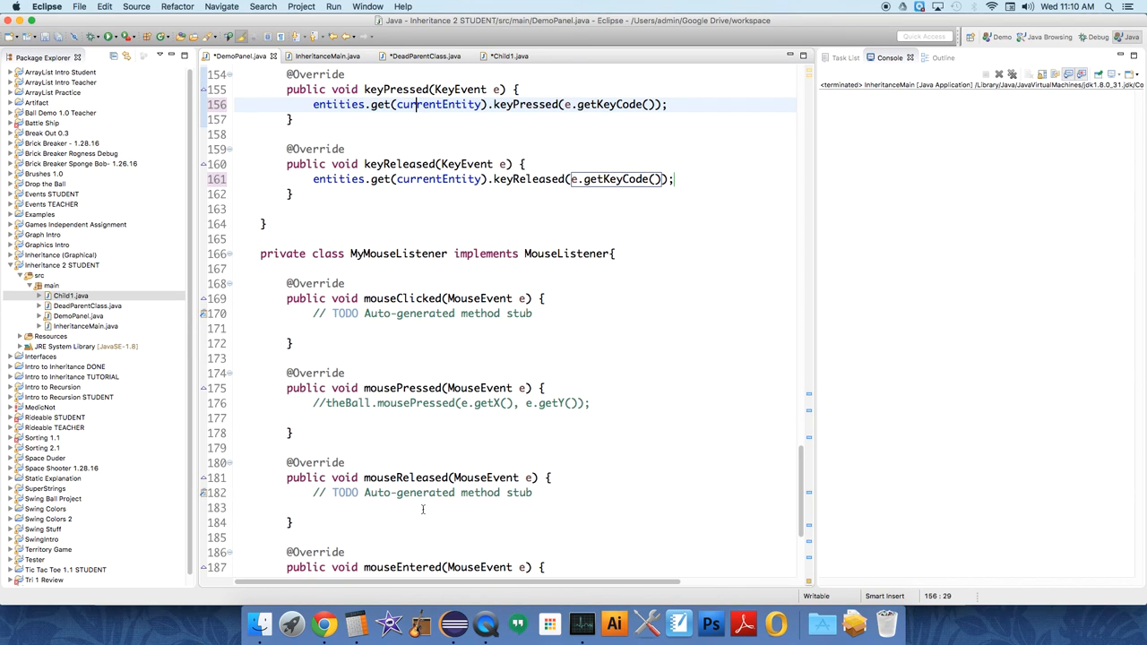
scroll(down, 3)
text(for()
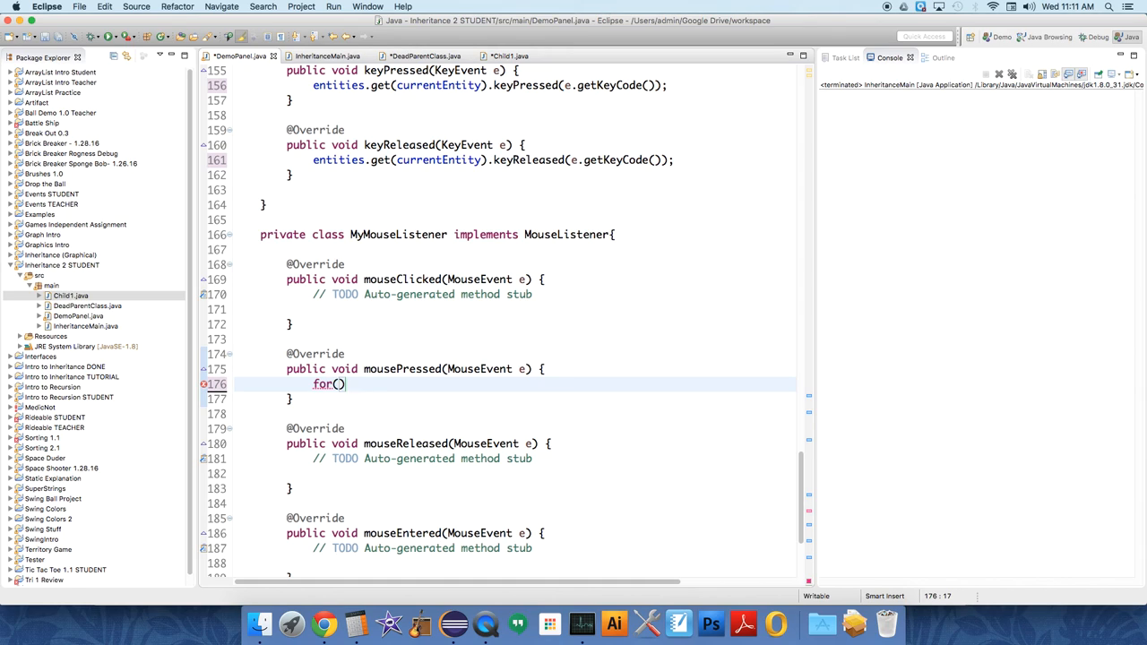
Step: Write a for loop in mousePressed from i = 0 up to entities.size()
text(int i)
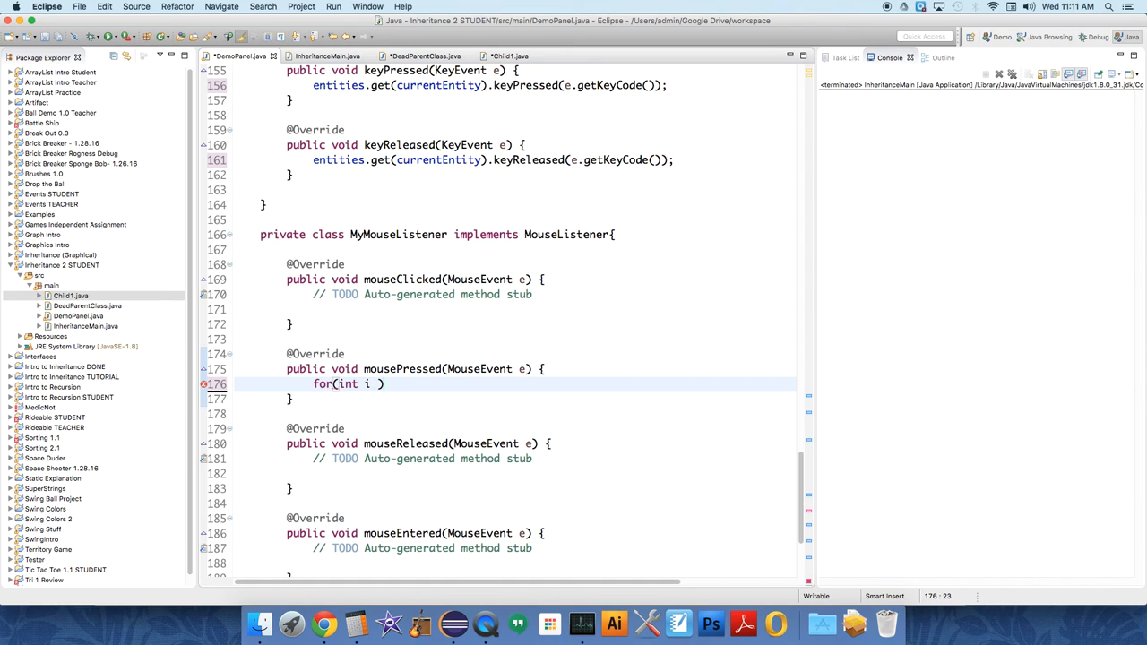
text(= 0; i < entities.s)
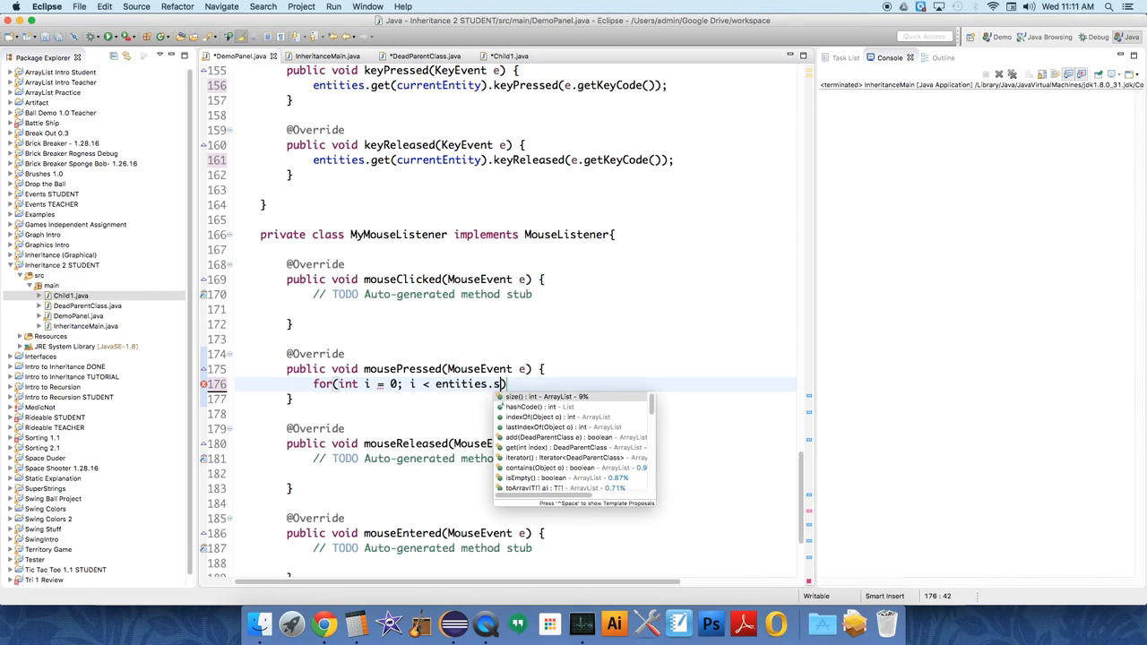
text(ize(); i))
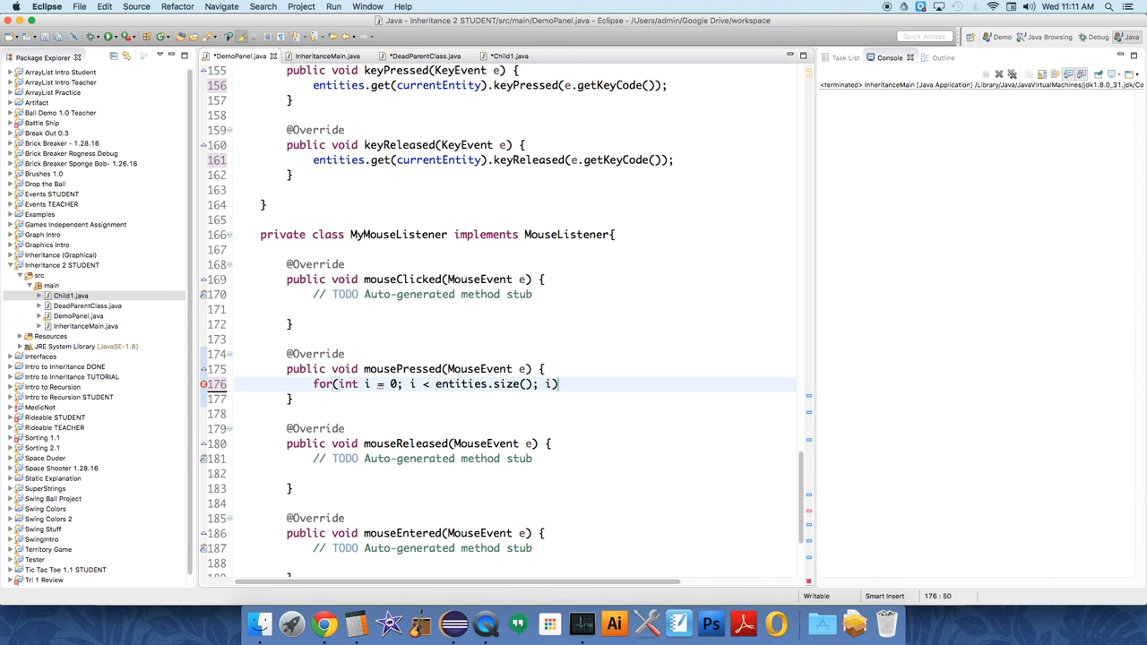
text(++) {)
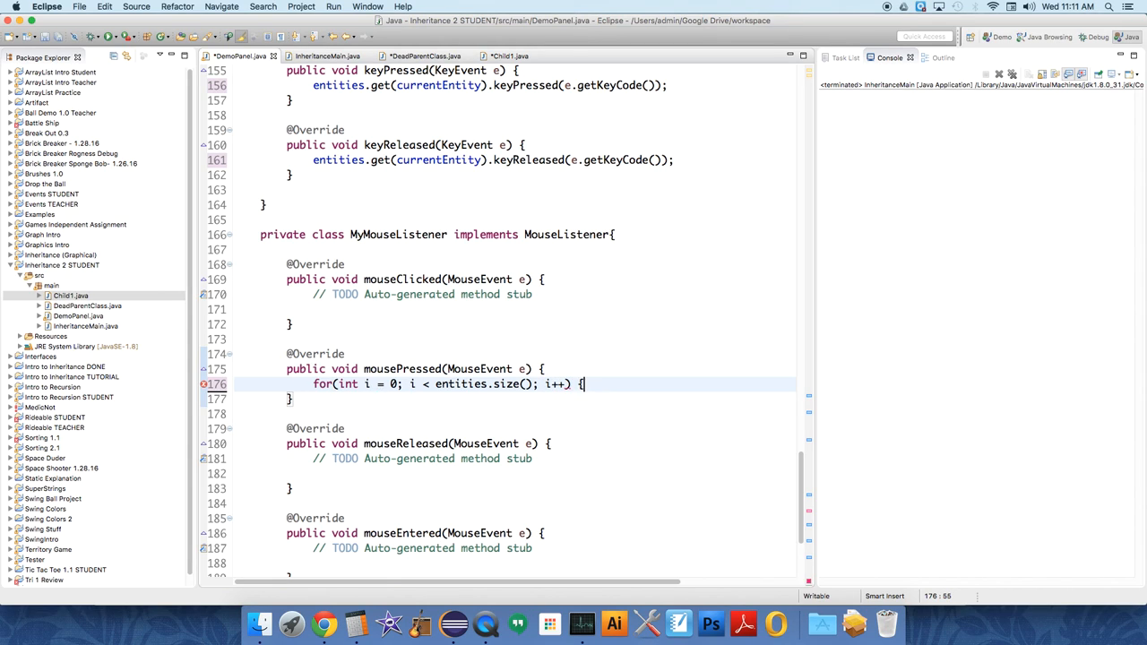
Step: Add an if testing entities.get(i).isSelected(e.getX(), e.getY()) inside the loop
text(if)
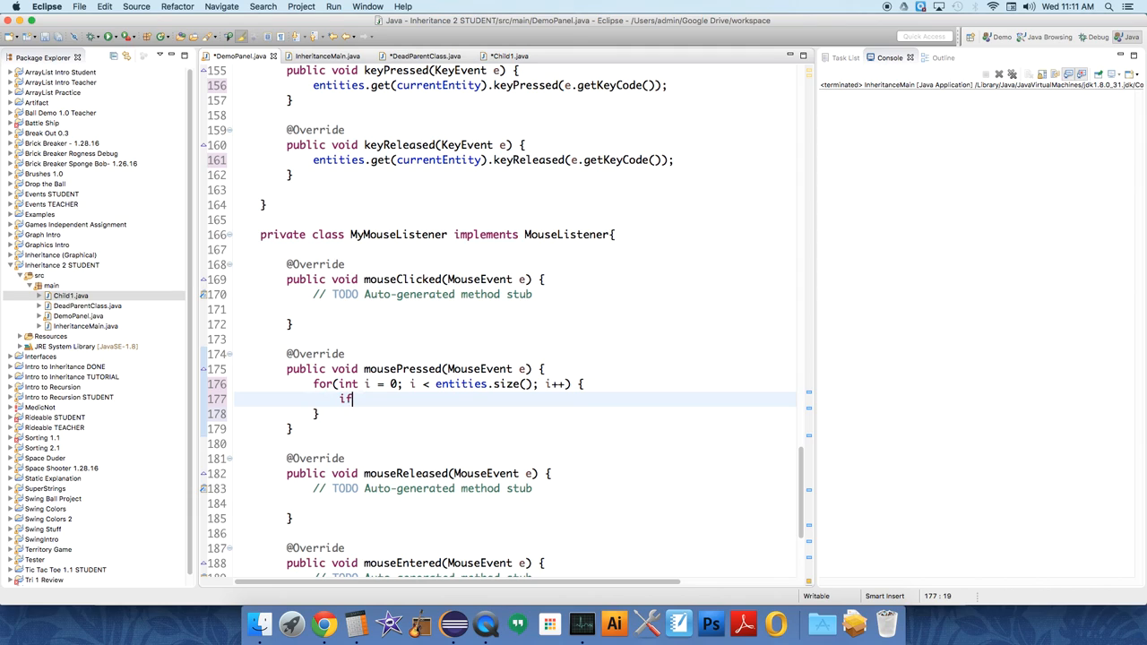
text((entities))
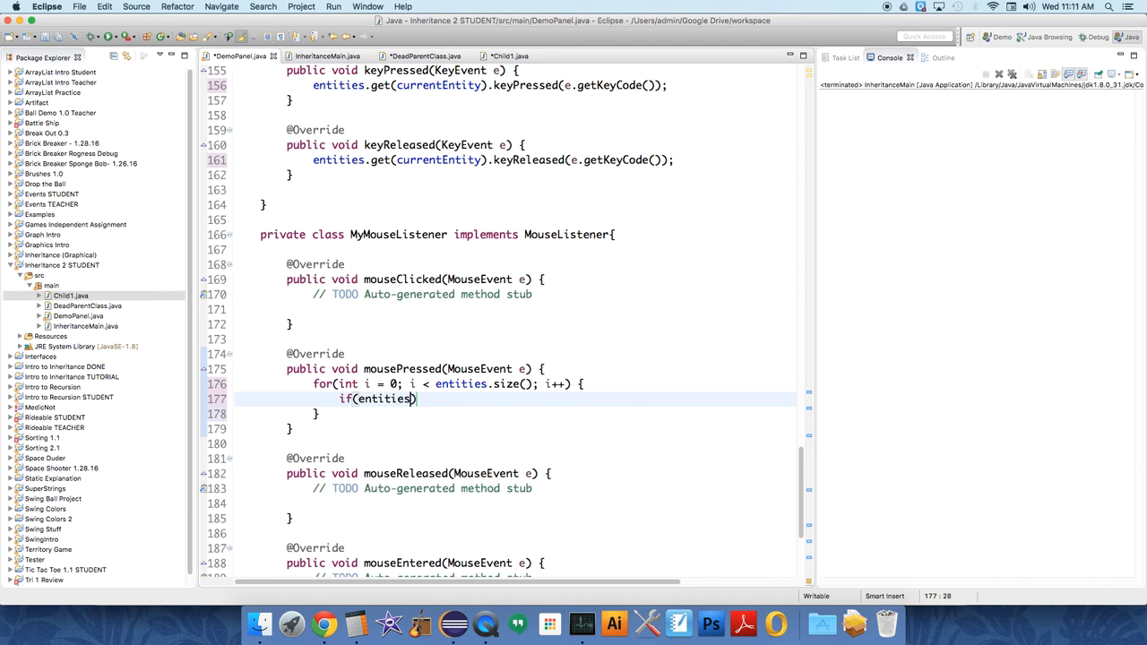
text(.geti)
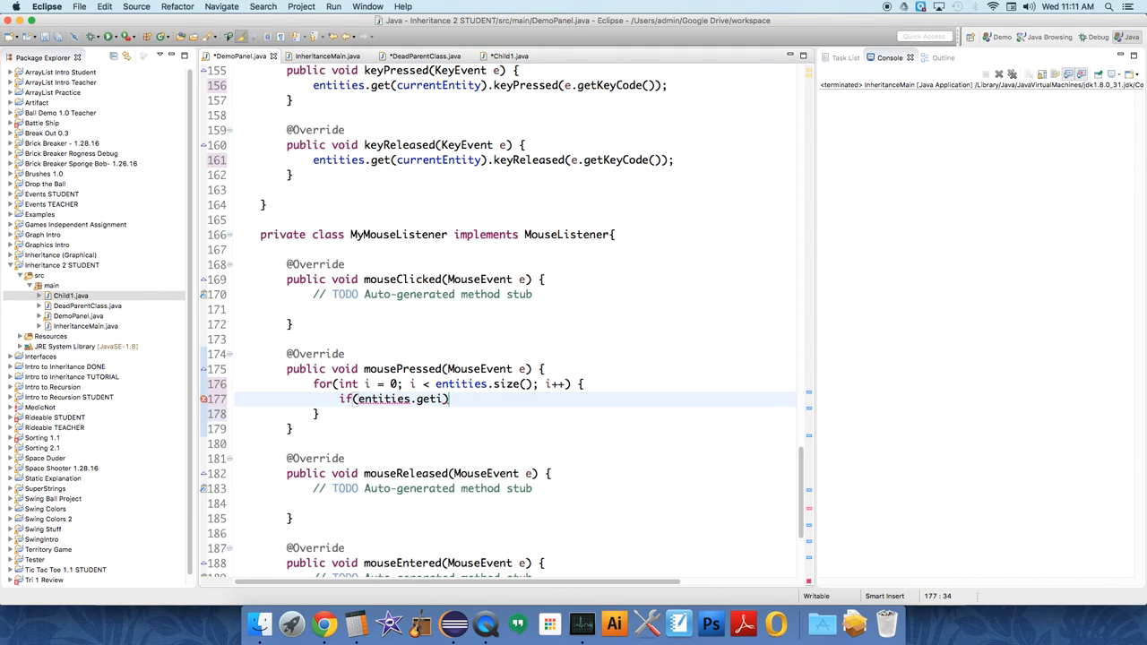
text((i)
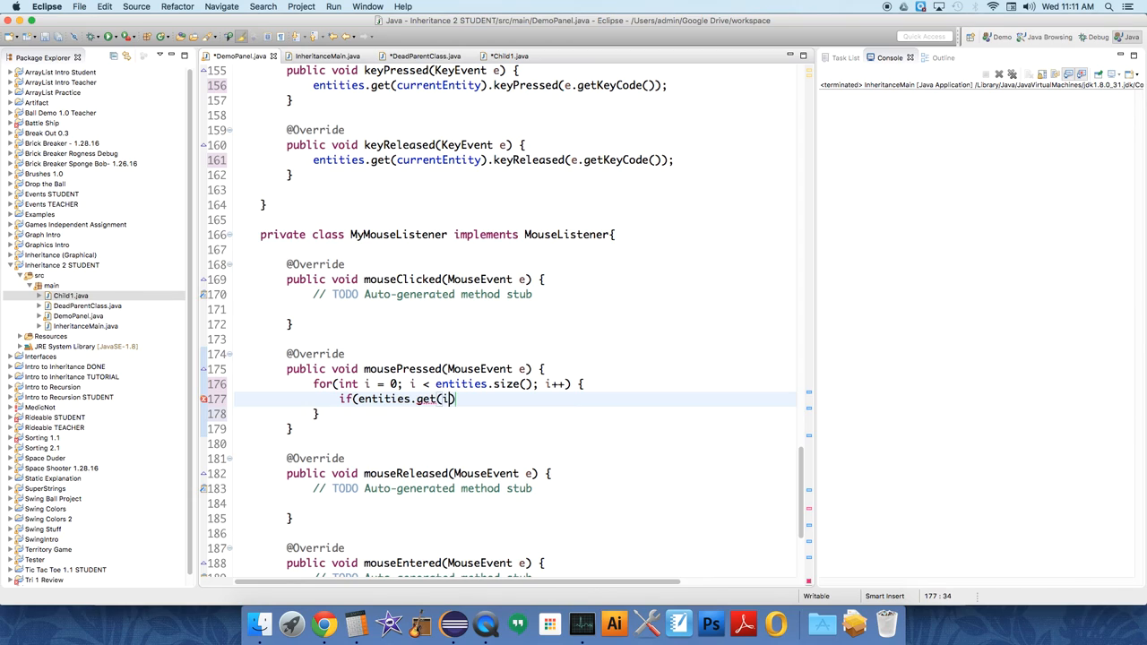
text())
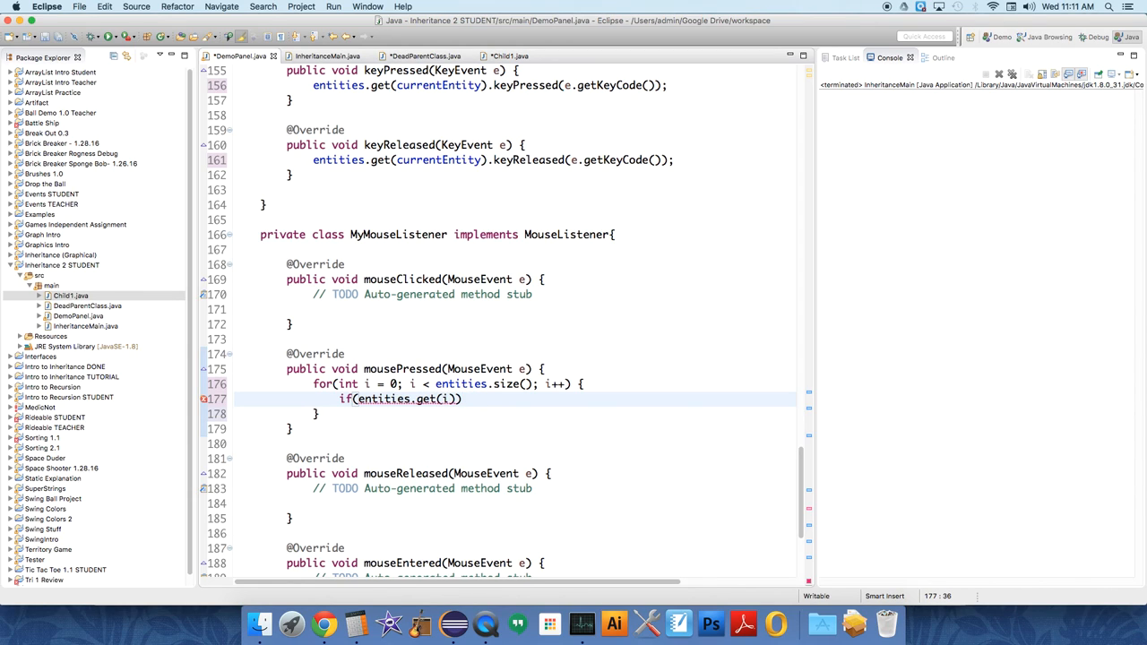
text(.isSelected(e)
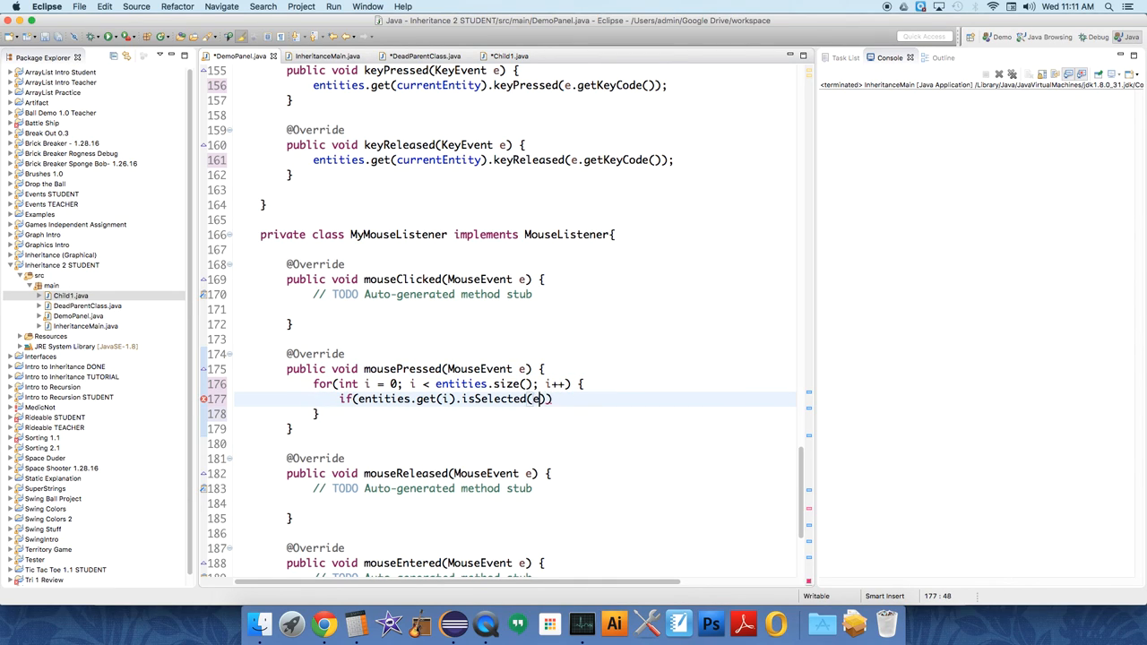
text(.getX())
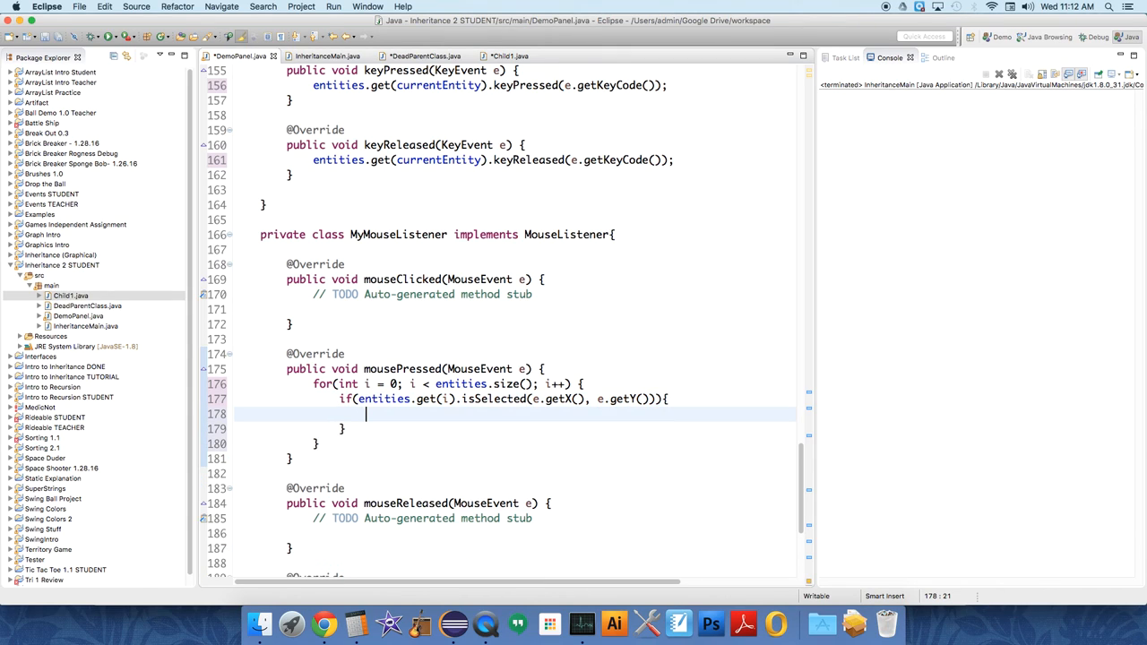
Step: Put 'currentEntity = i;' in the if body and highlight the whole selection loop
text(currentEnti)
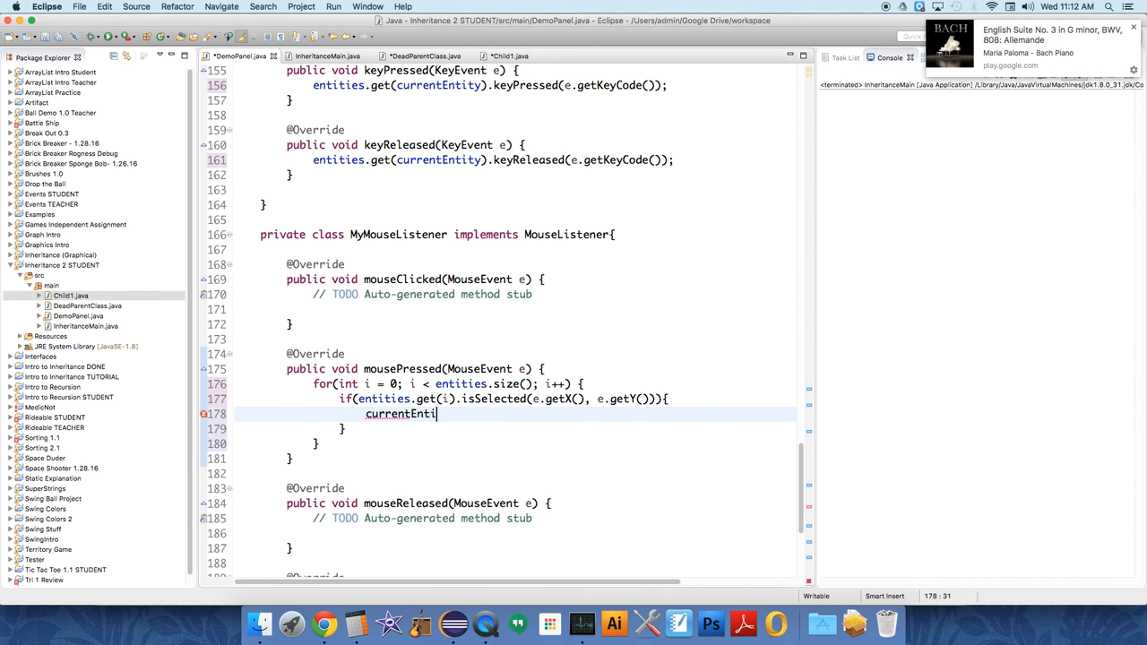
text(ty = i)
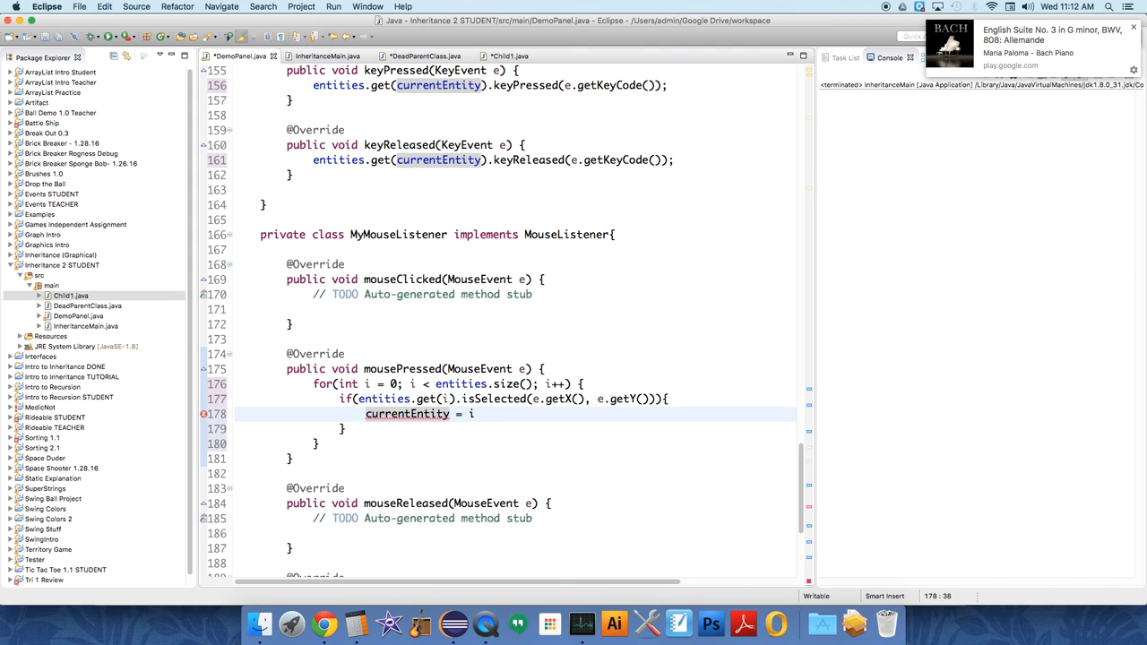
text(;)
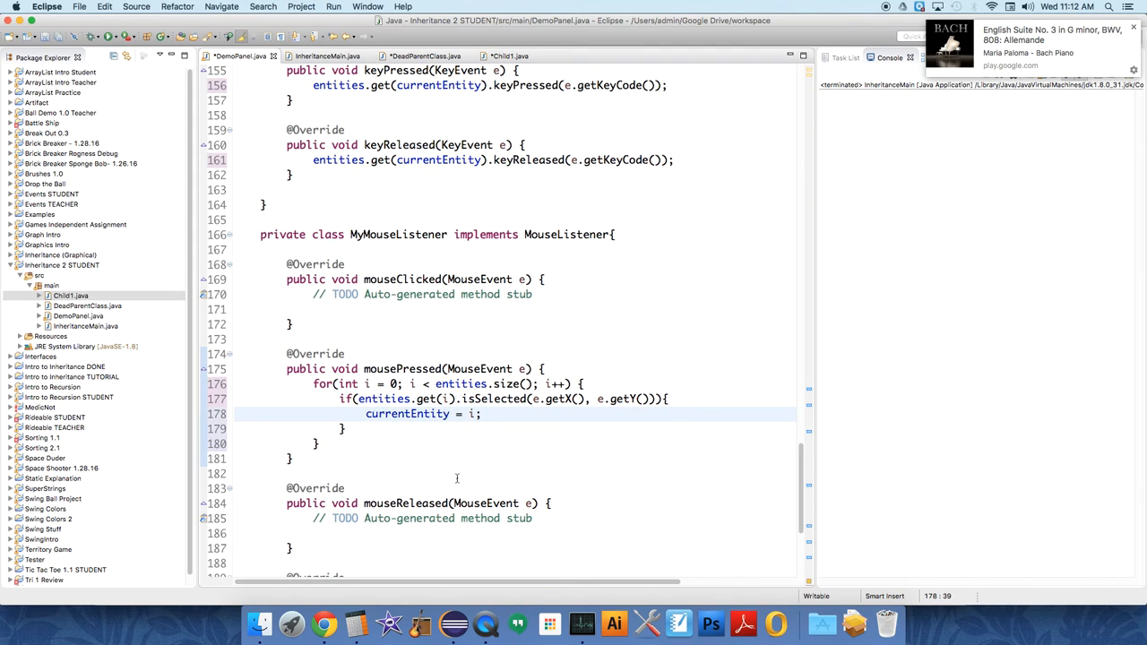
mouse_move(386, 399)
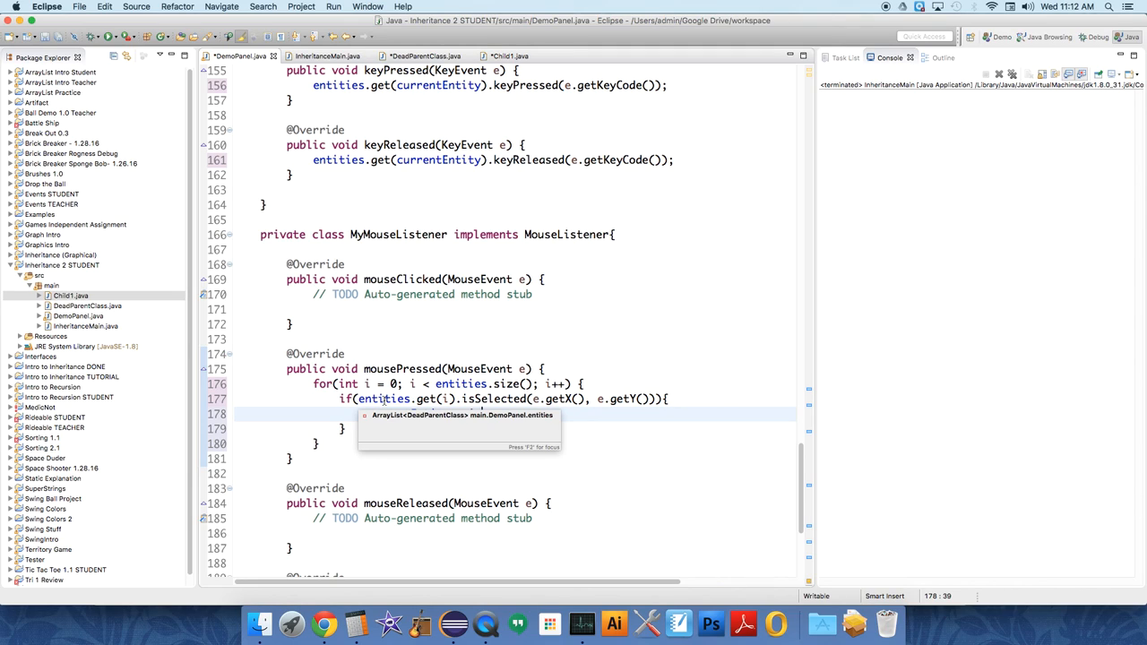
text(currentEntity = i;)
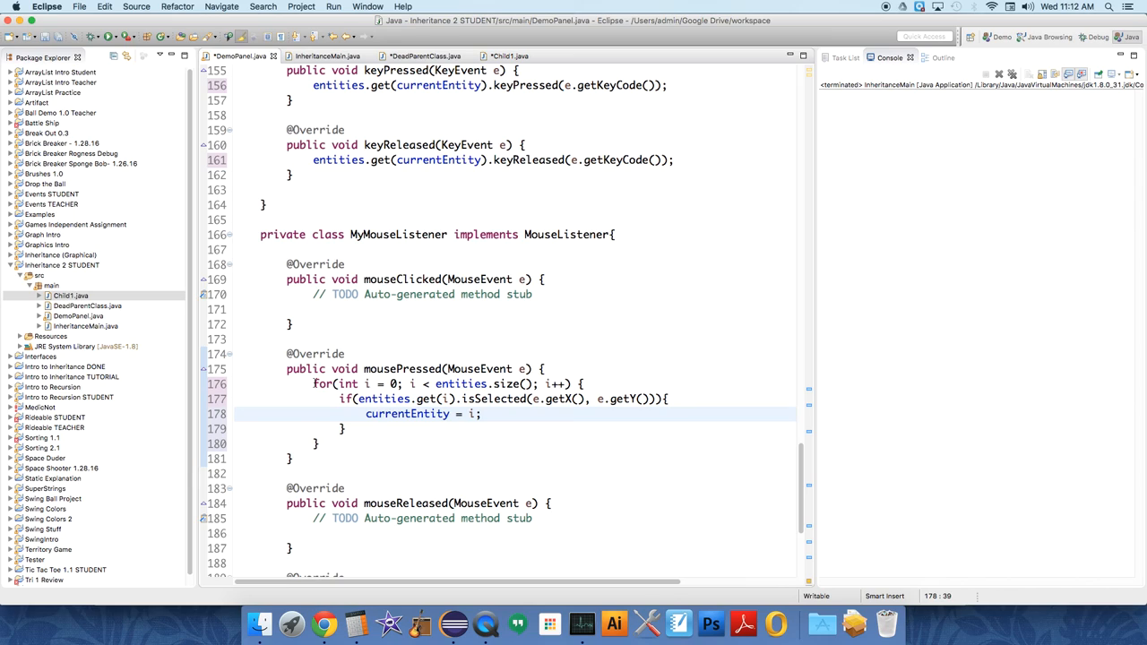
drag(313, 384, 318, 444)
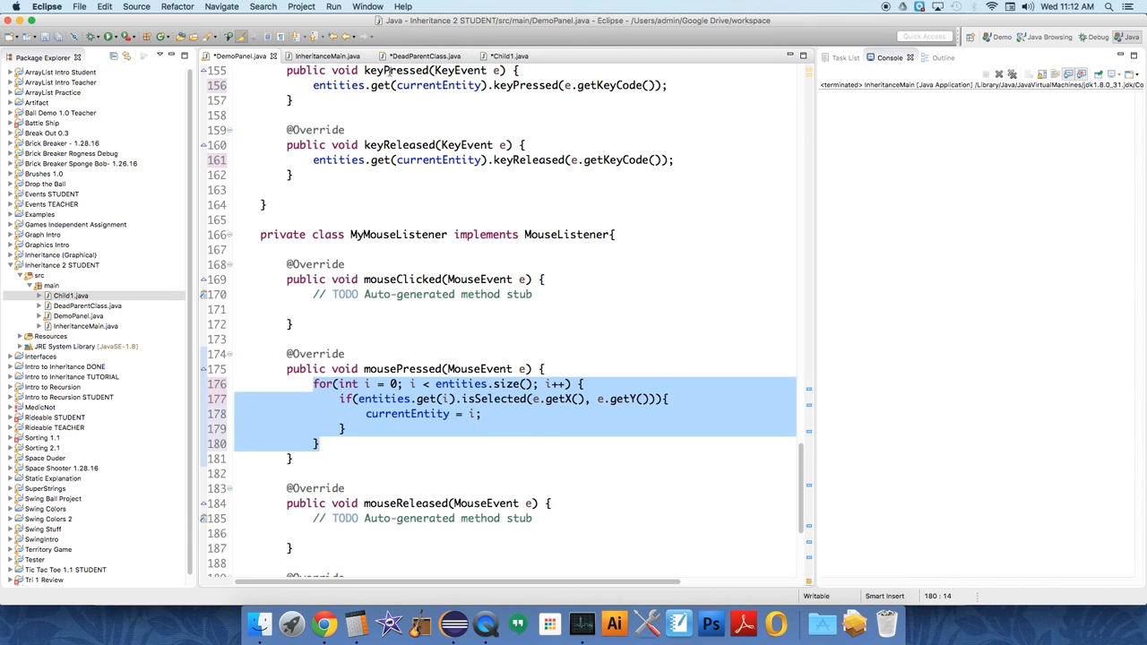
Step: Switch to DeadParentClass.java and highlight the nested bounds checks in isSelected
click(426, 56)
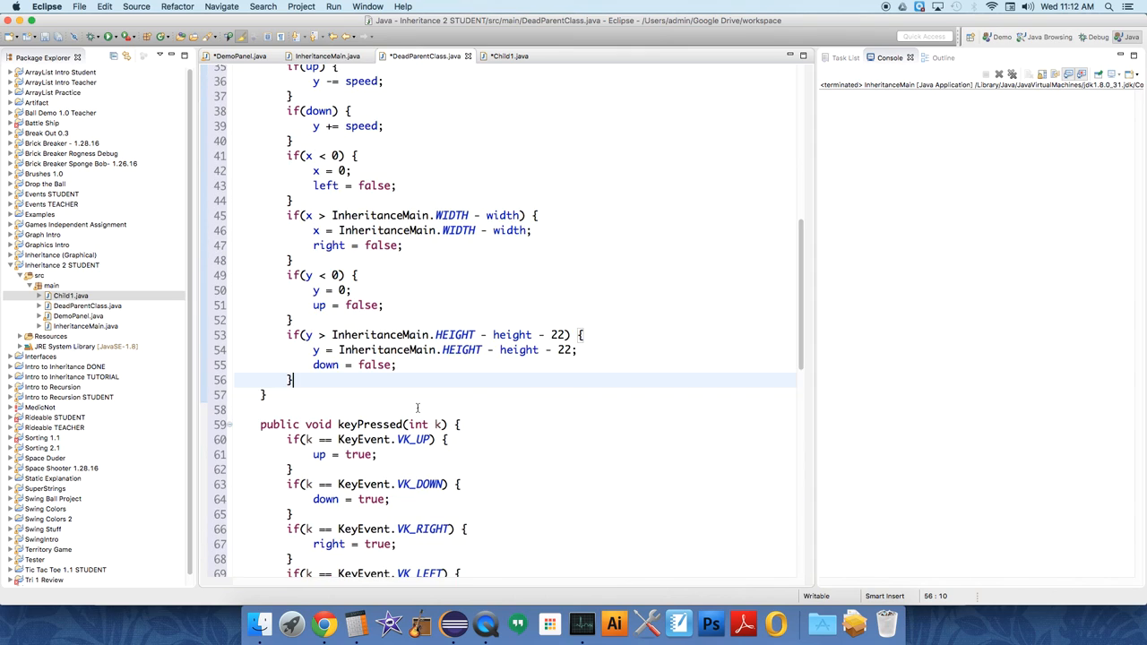
scroll(down, 3)
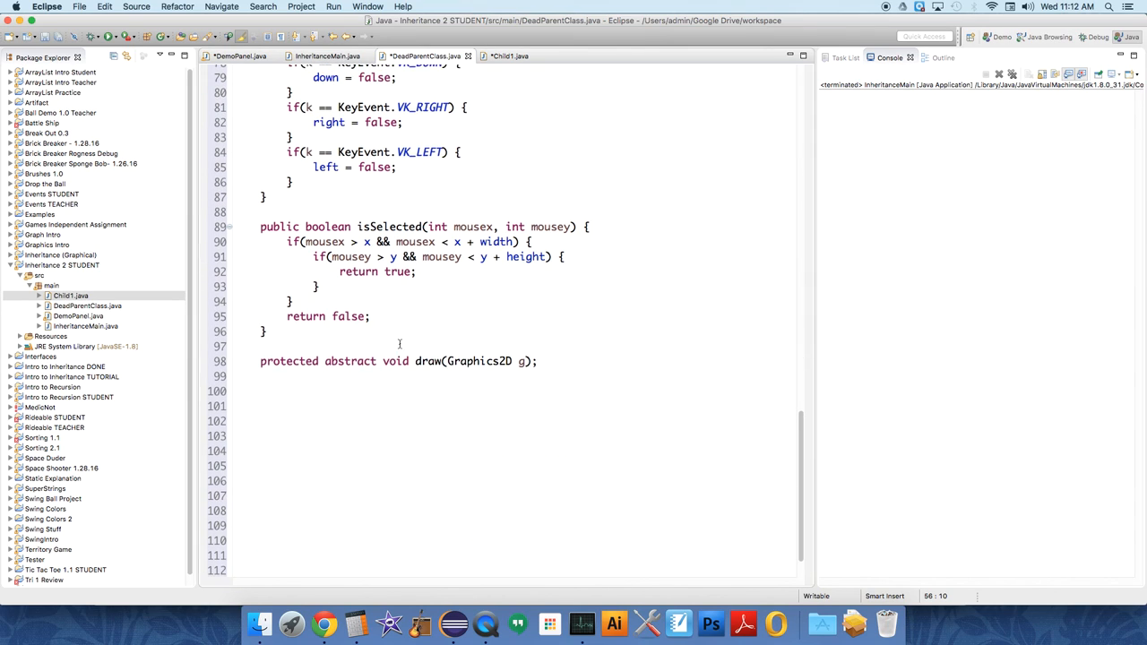
scroll(down, 3)
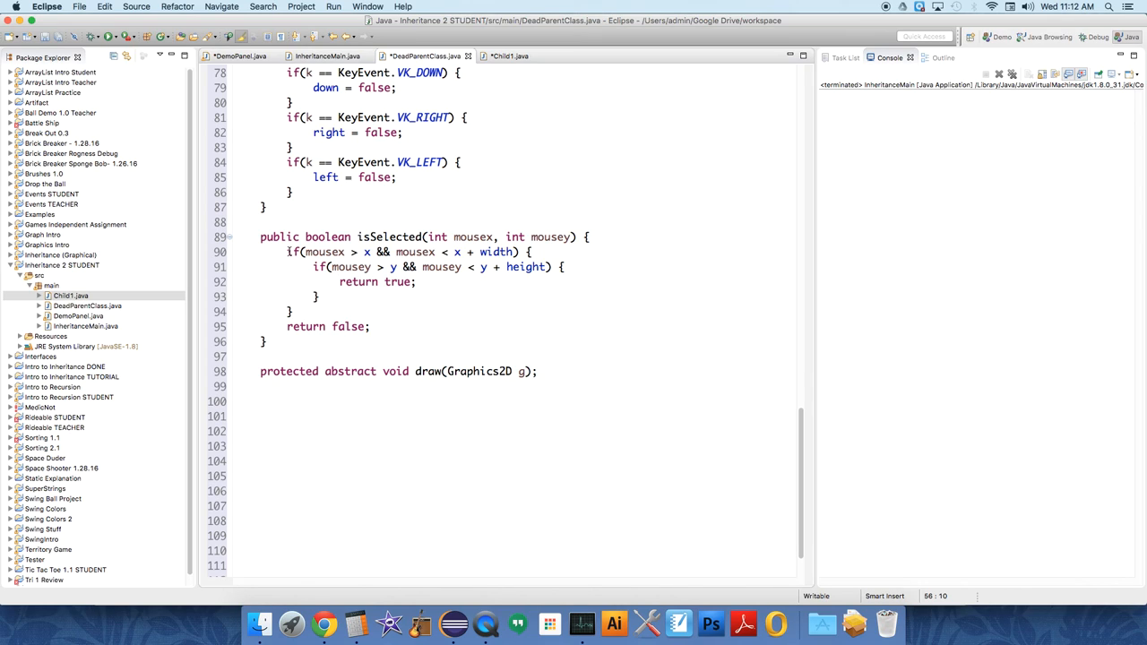
drag(287, 252, 292, 311)
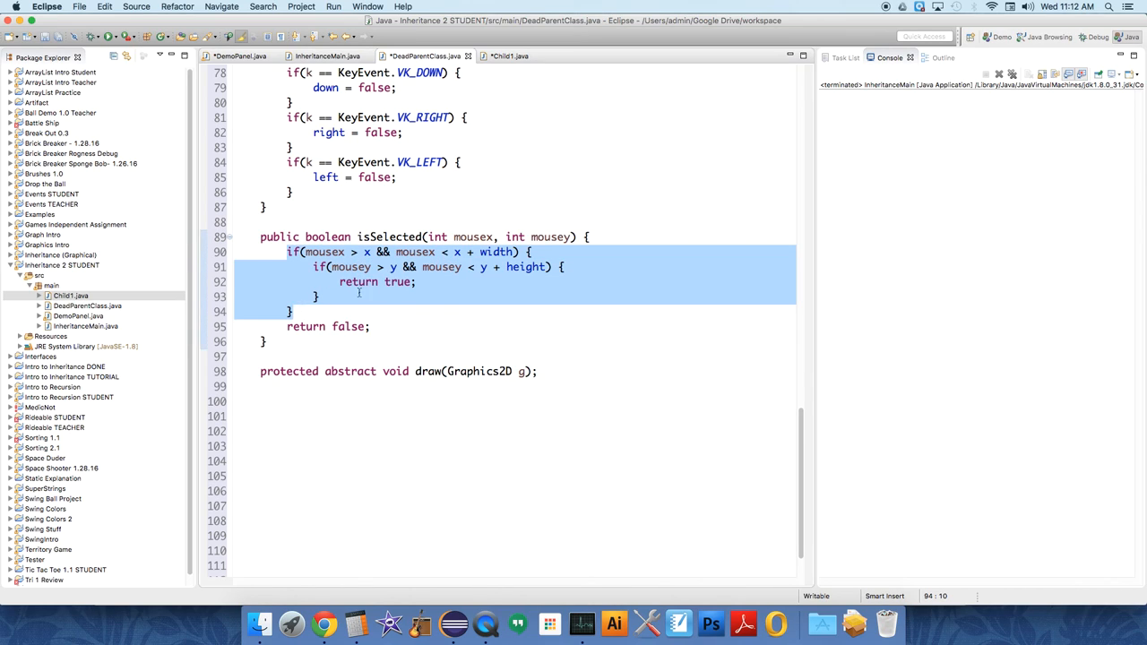
click(392, 282)
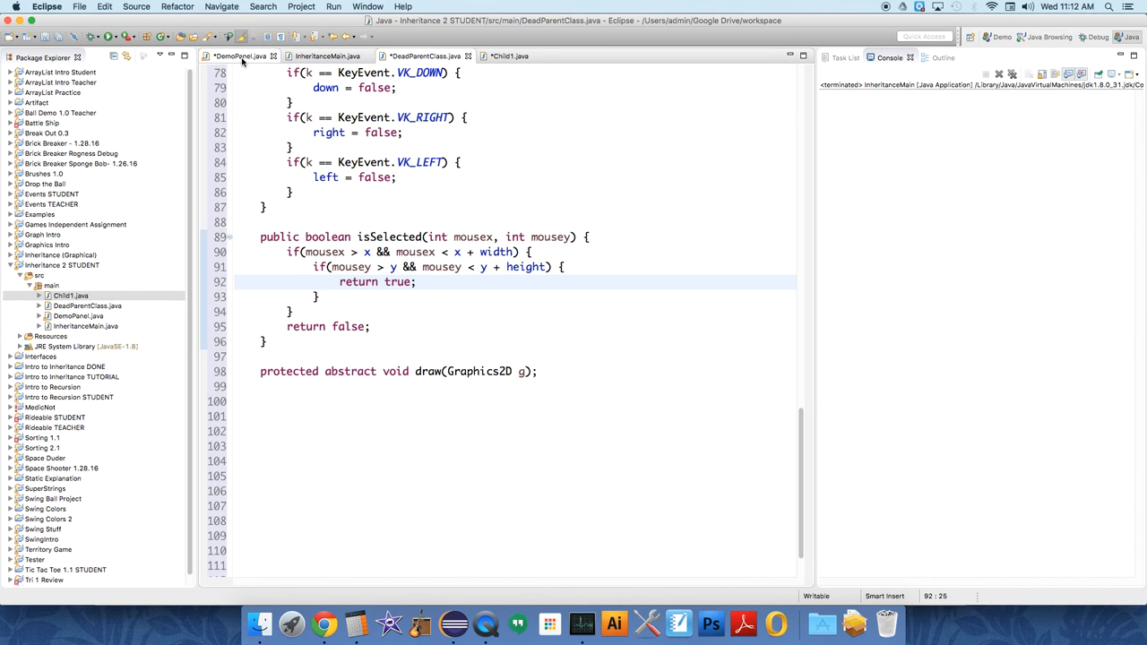
scroll(down, 3)
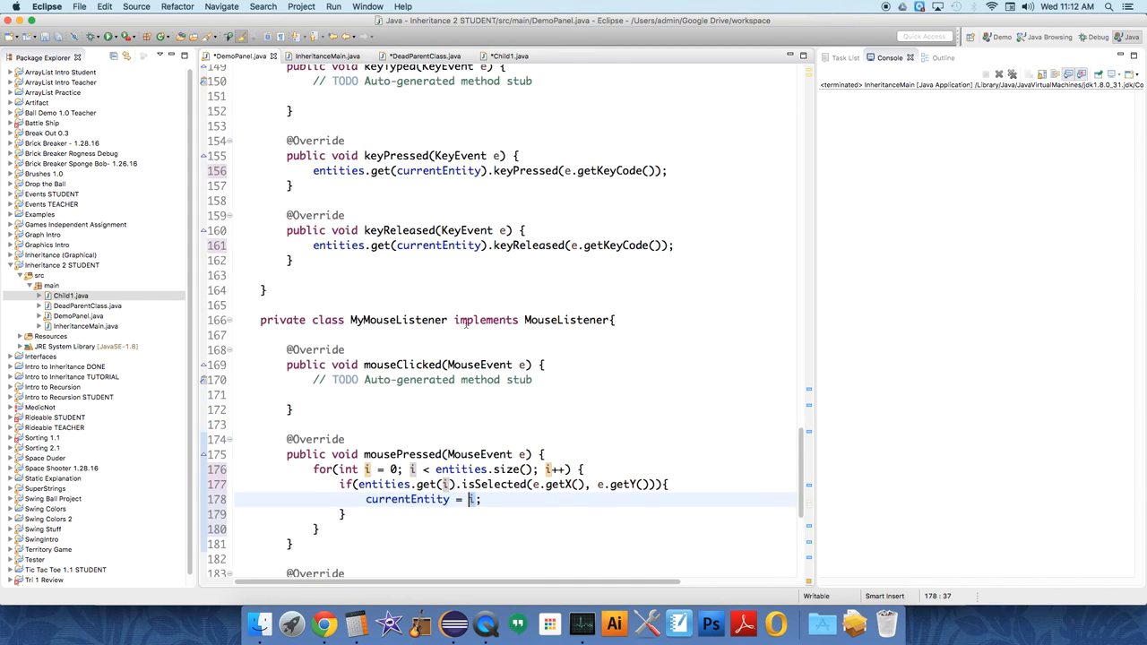
Step: Select currentEntity in DemoPanel's keyReleased to show all its occurrences
click(636, 170)
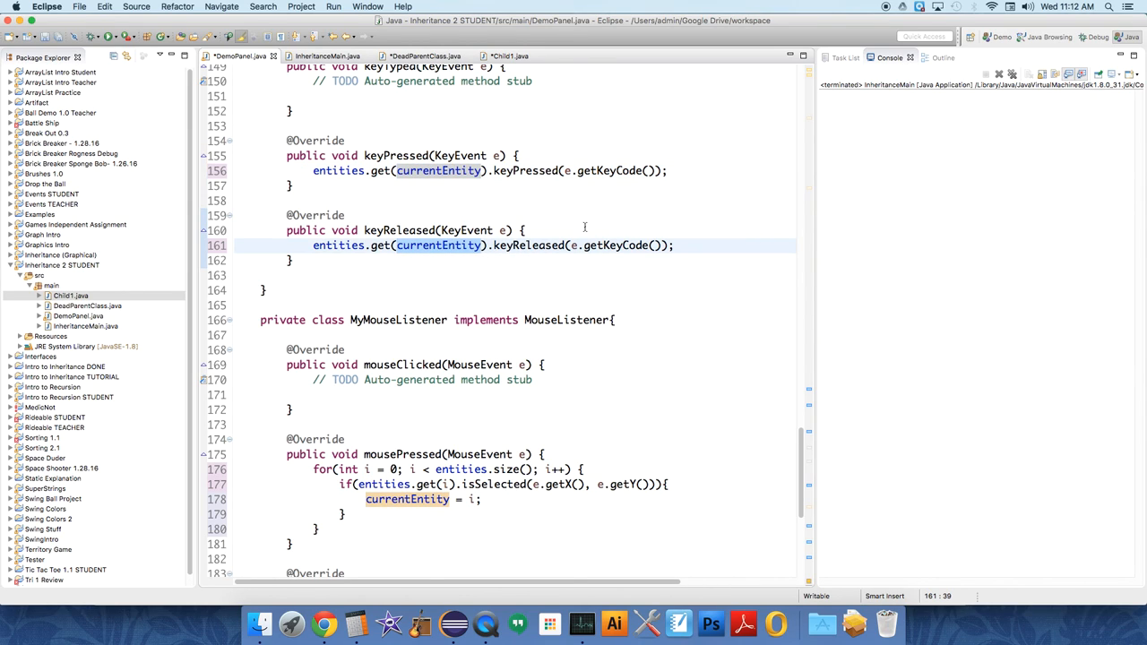
mouse_move(508, 331)
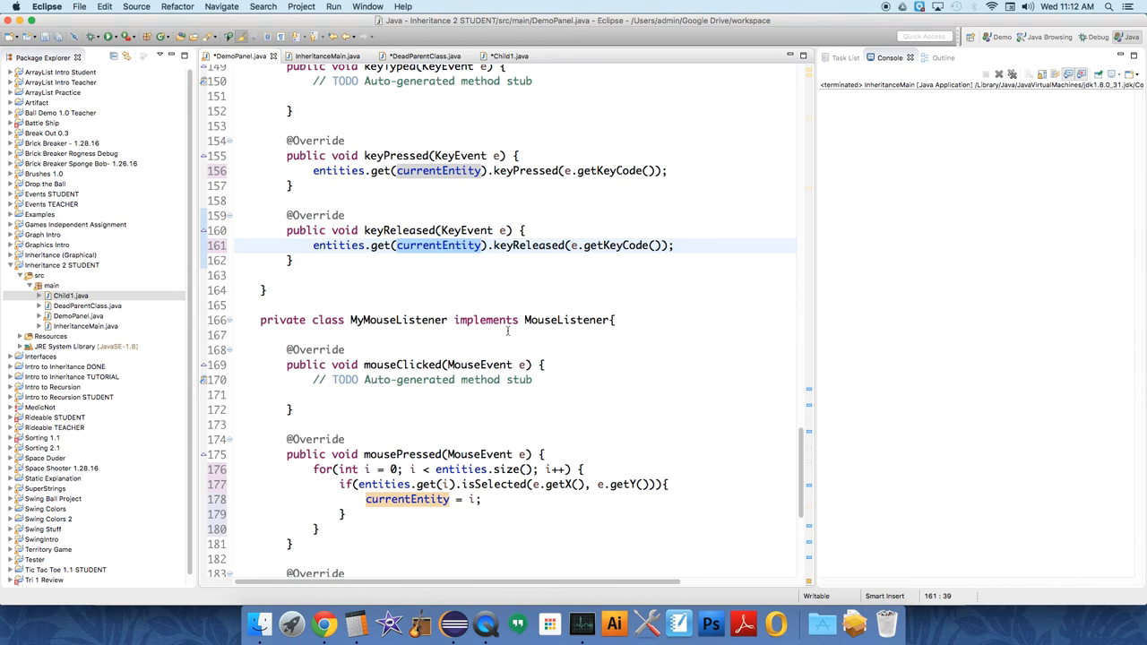